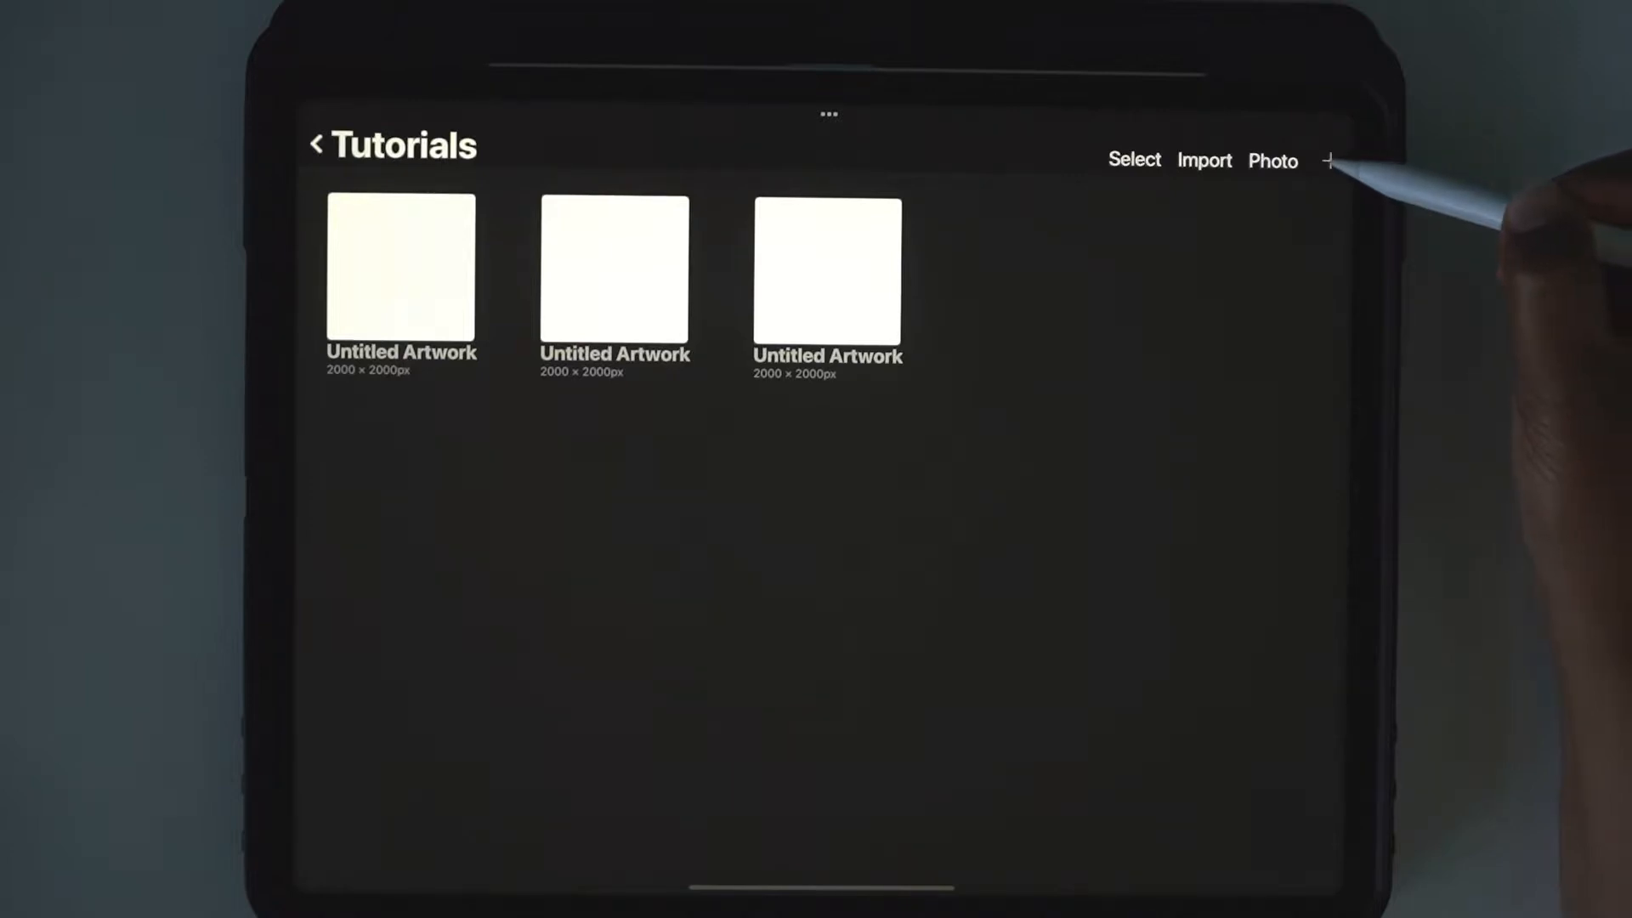
Create a new custom canvas sized 2000 × 2000 px from the Gallery.
left_click(1329, 160)
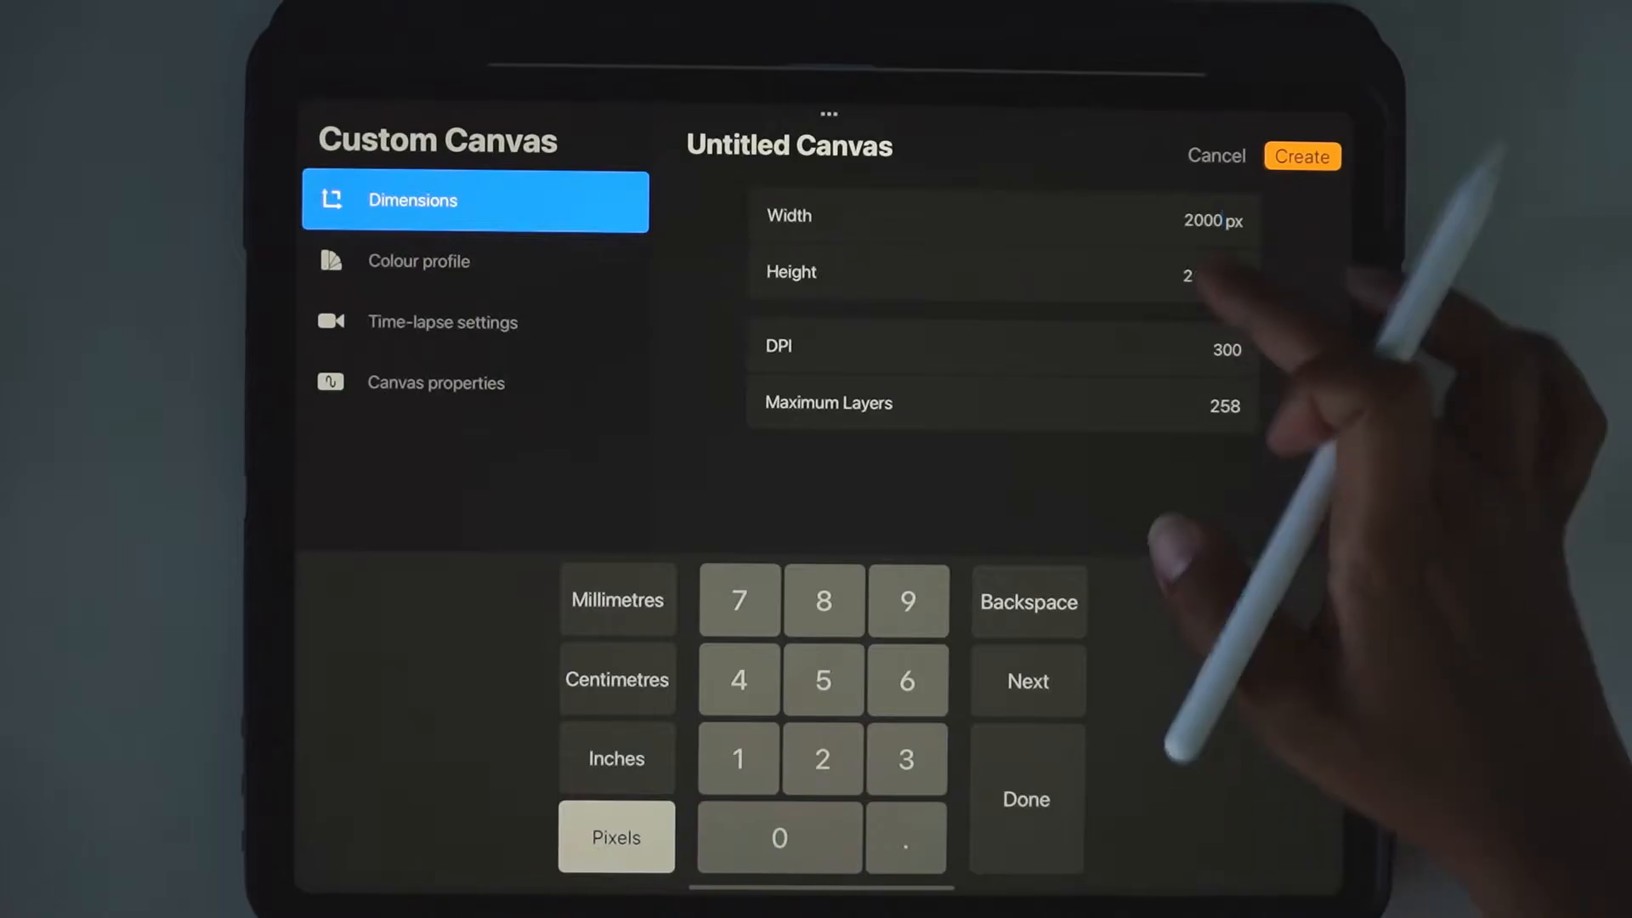
type("000")
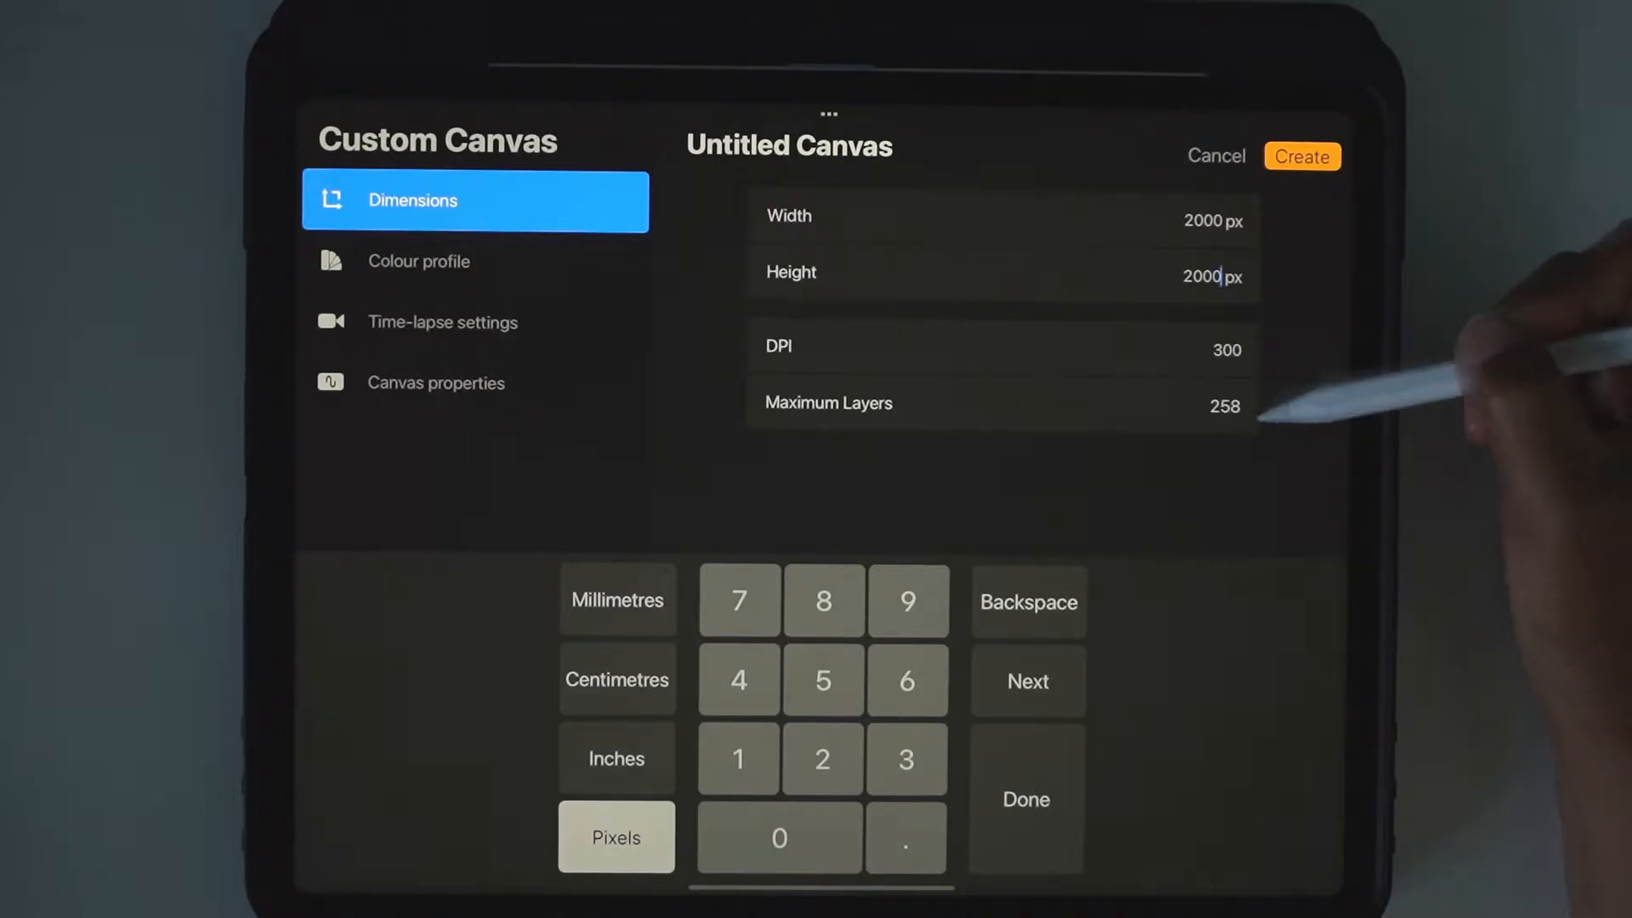
left_click(1300, 155)
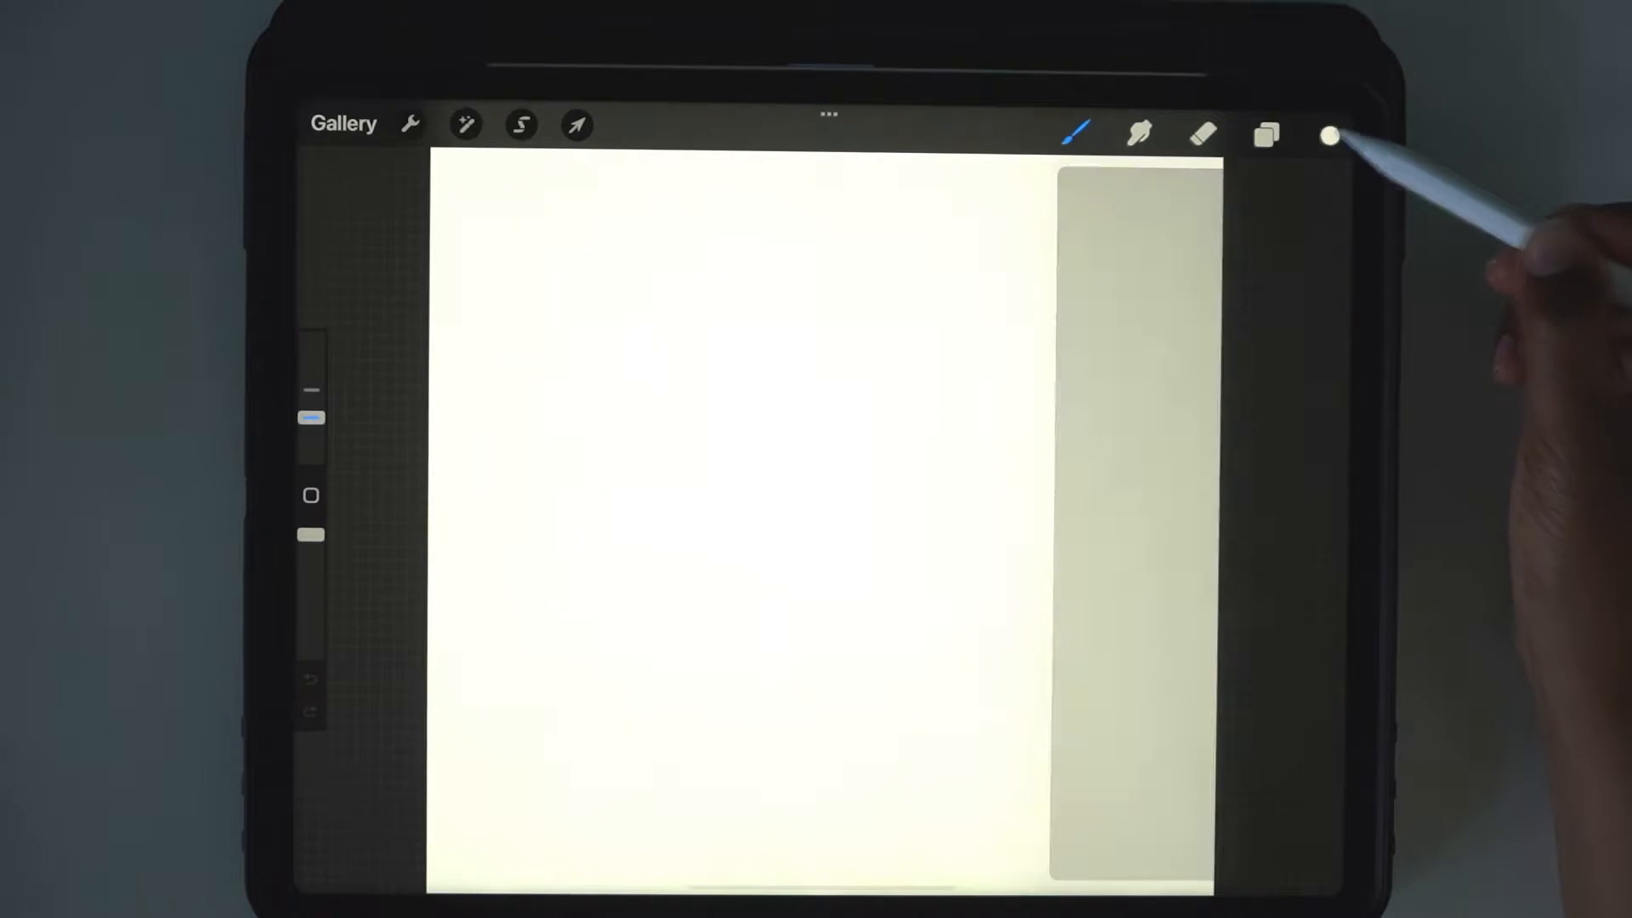
Fill Layer 1 with a pink colour dragged onto the canvas.
left_click(1265, 135)
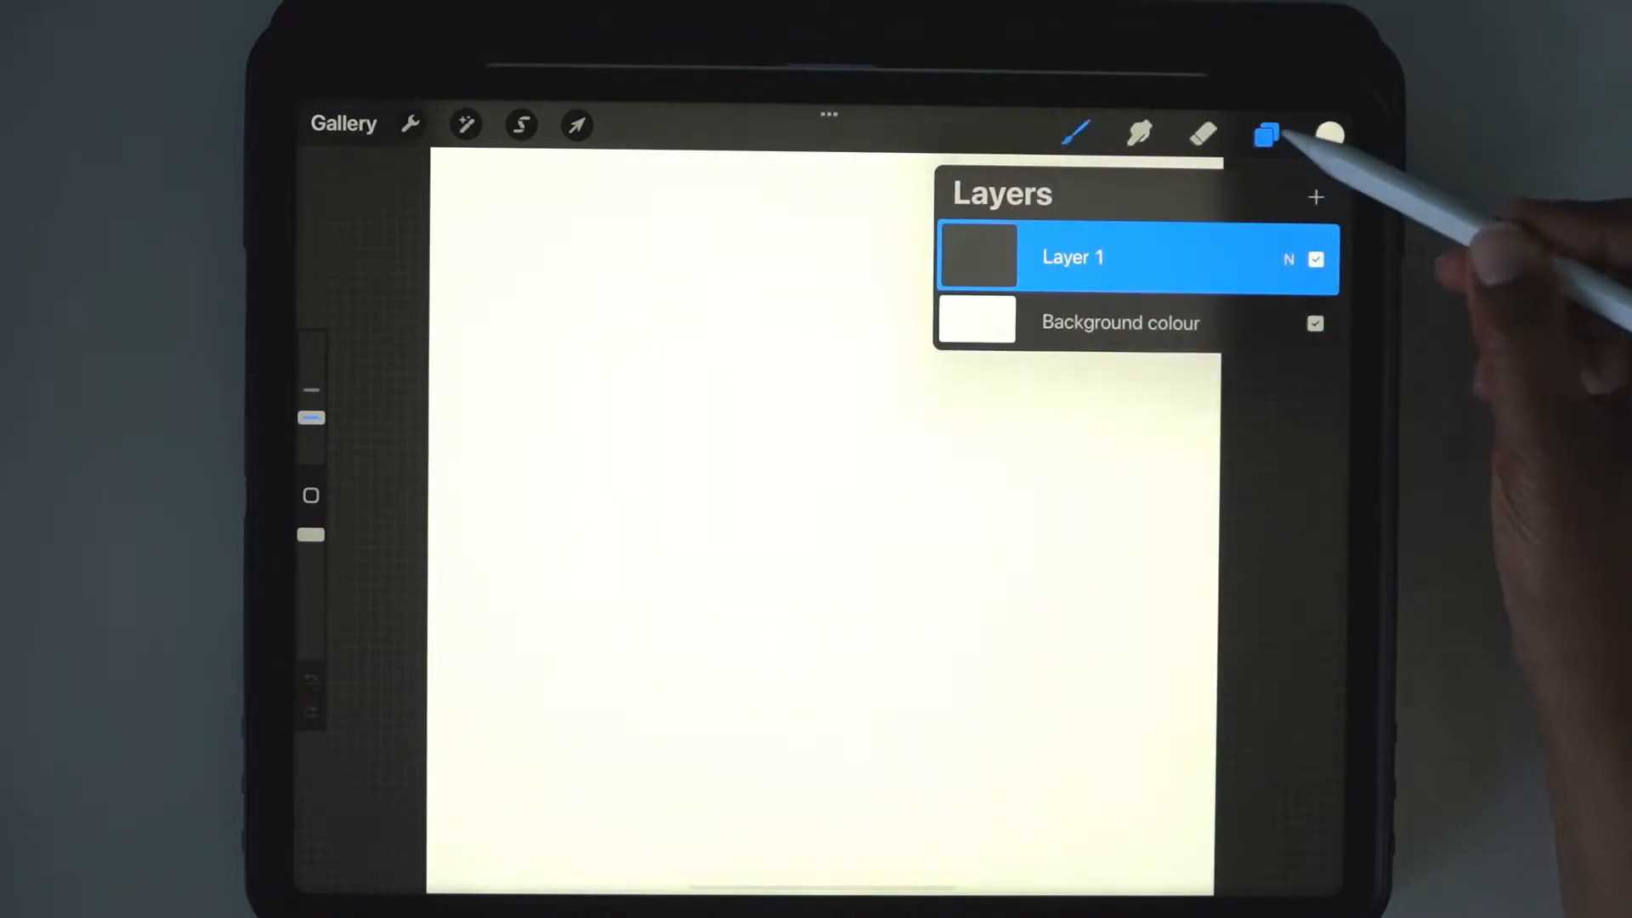
left_click(1329, 135)
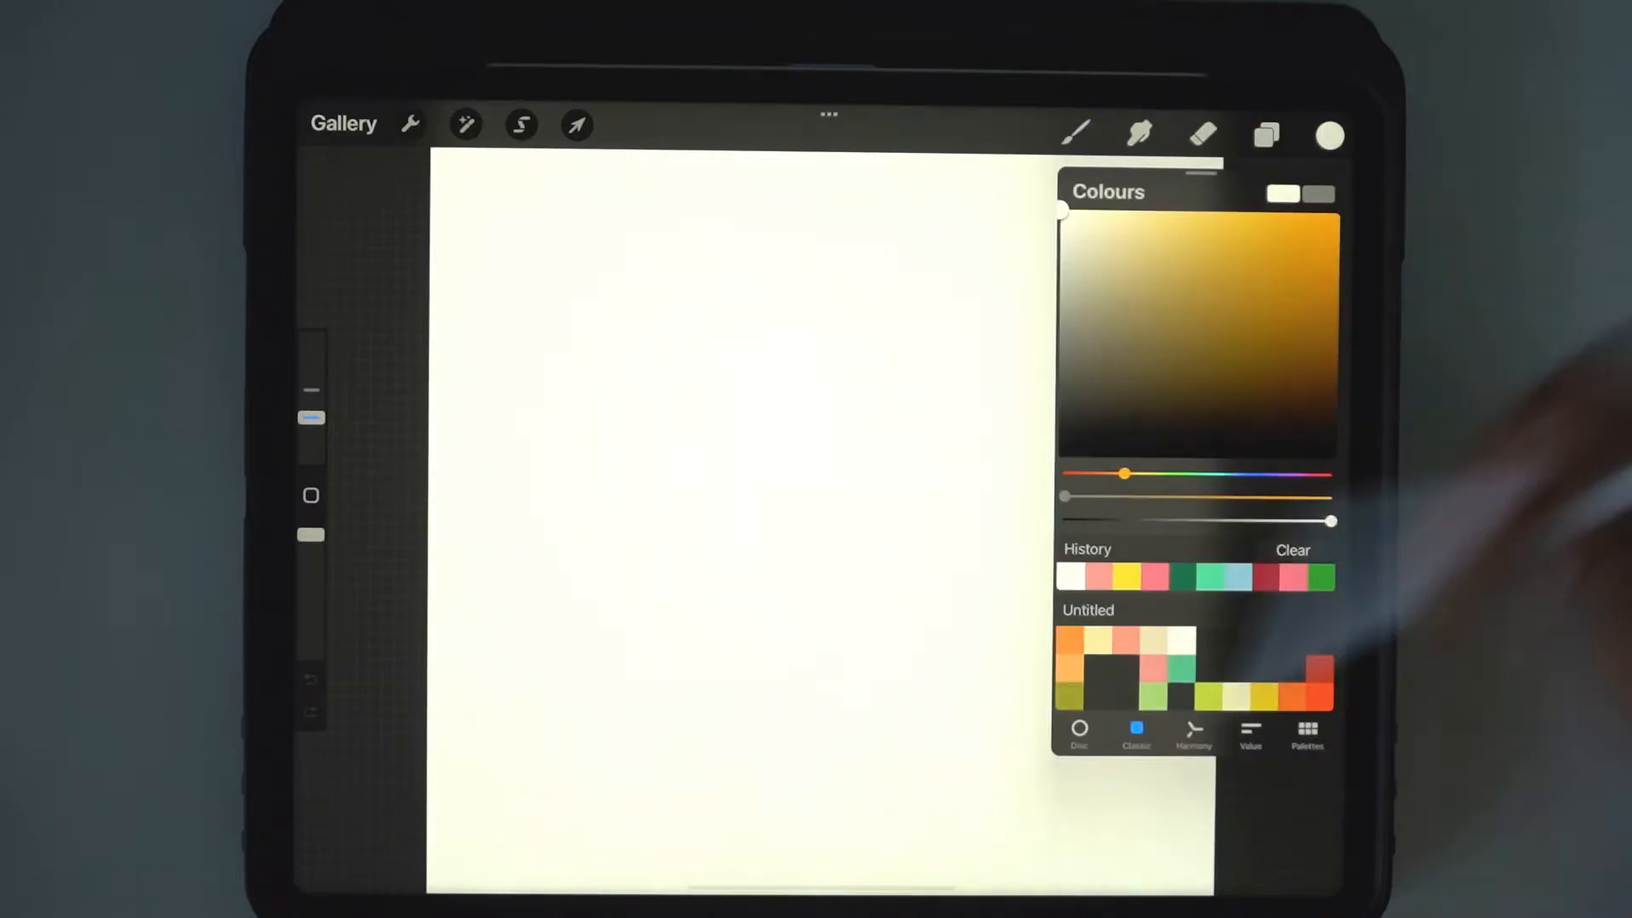
left_click_drag(1124, 474, 1144, 496)
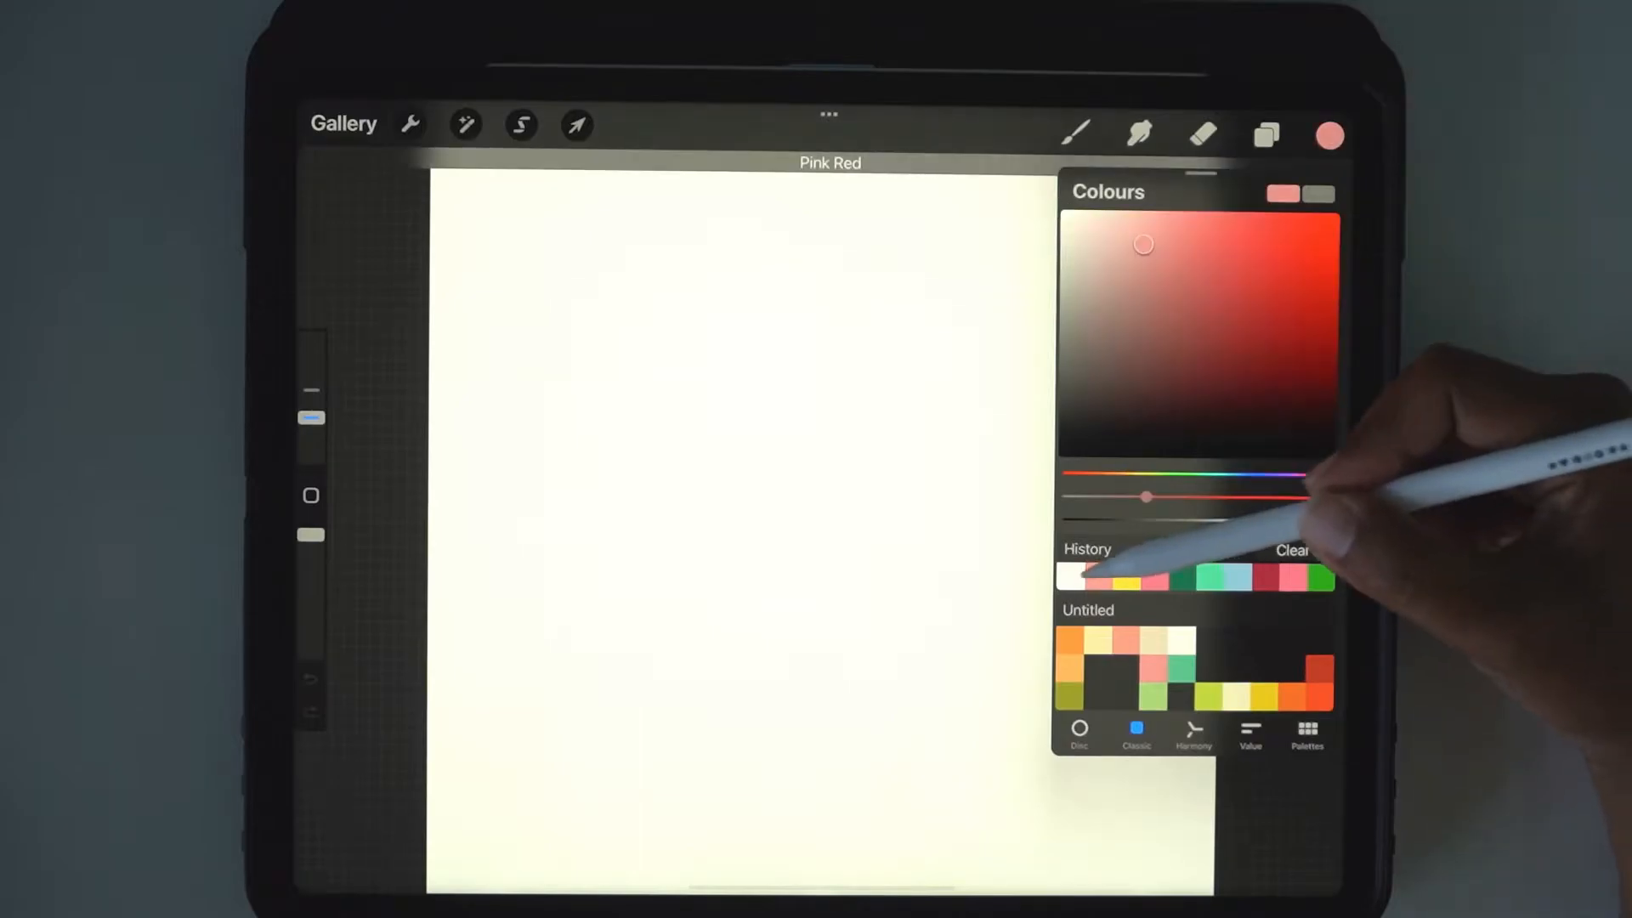
left_click_drag(1144, 522, 1296, 522)
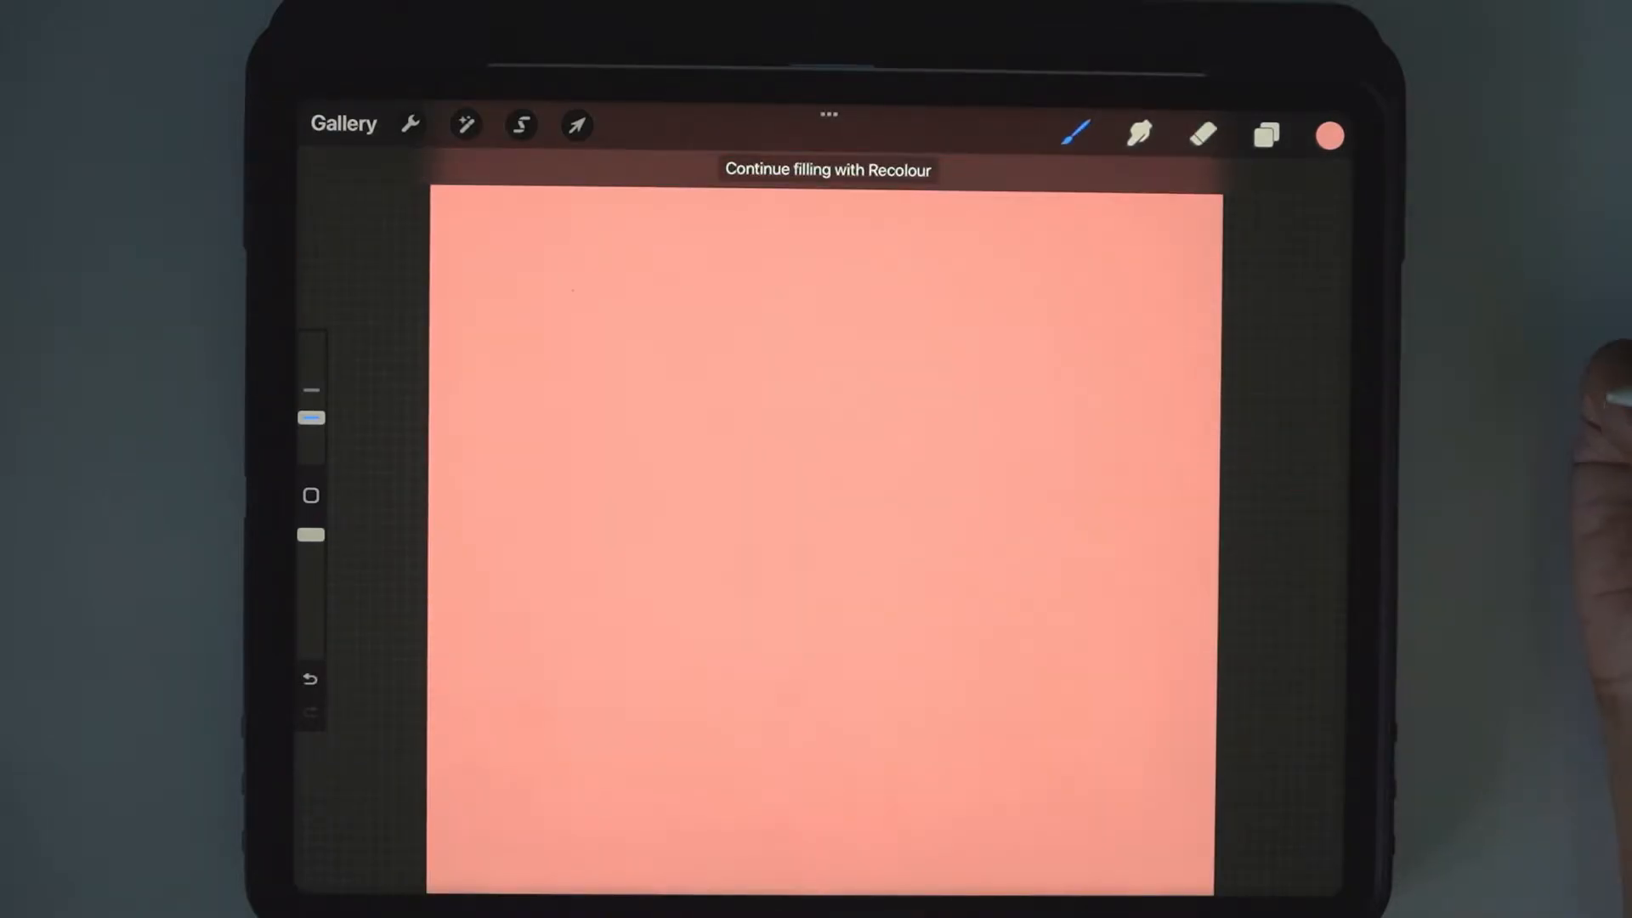
Add a cream-filled layer above the pink one and duplicate it.
left_click(1265, 136)
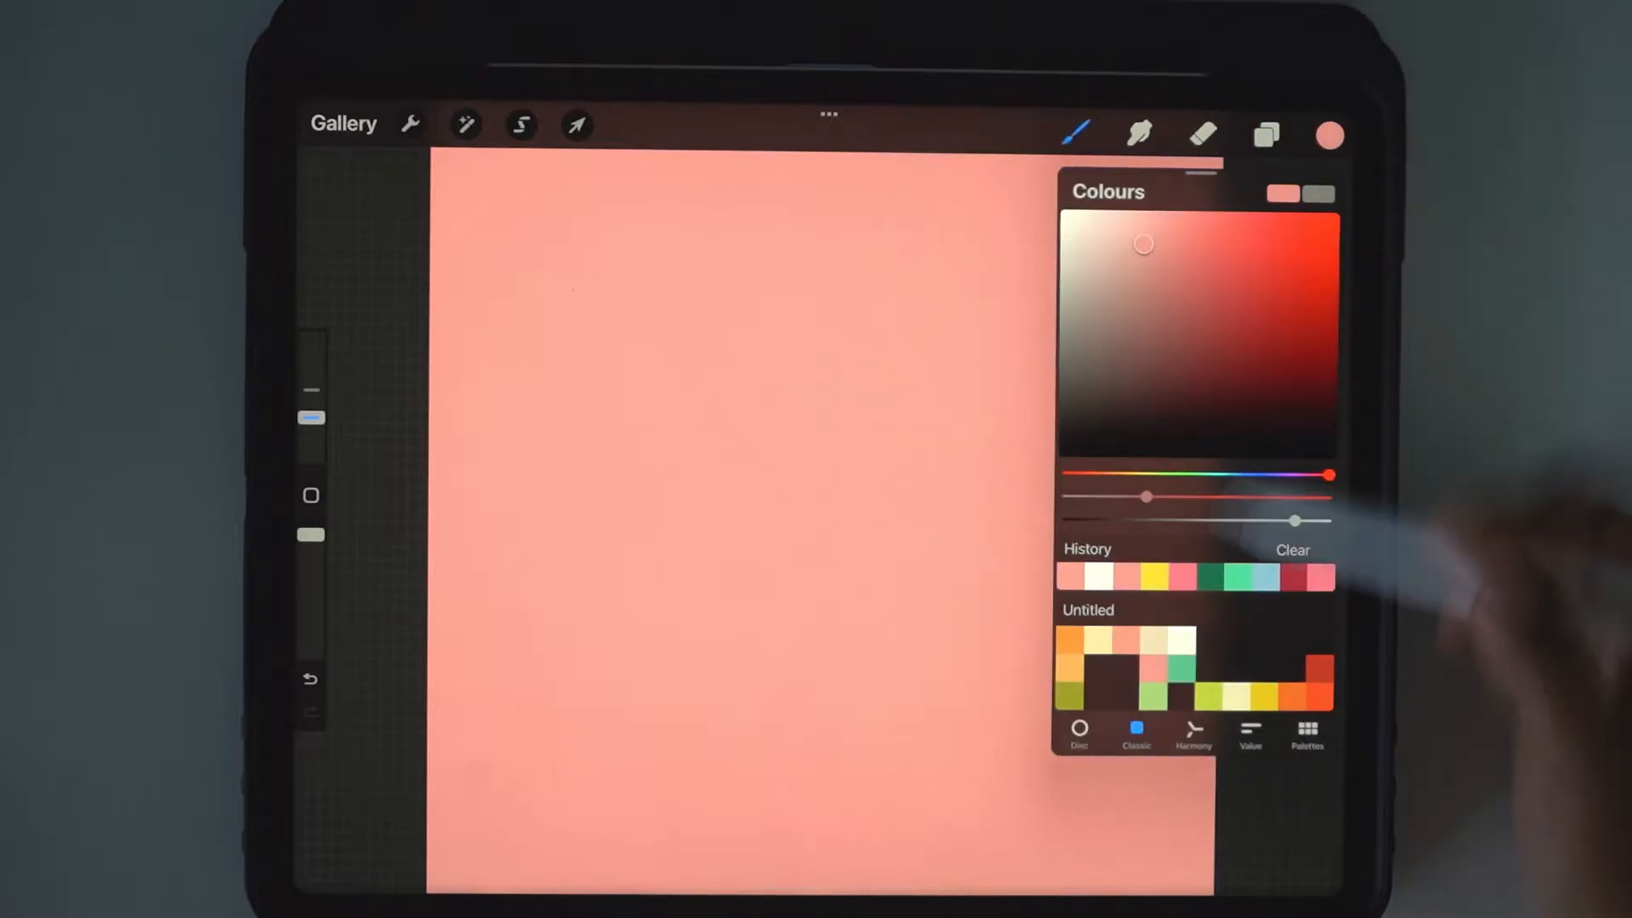
left_click_drag(1323, 497, 1123, 474)
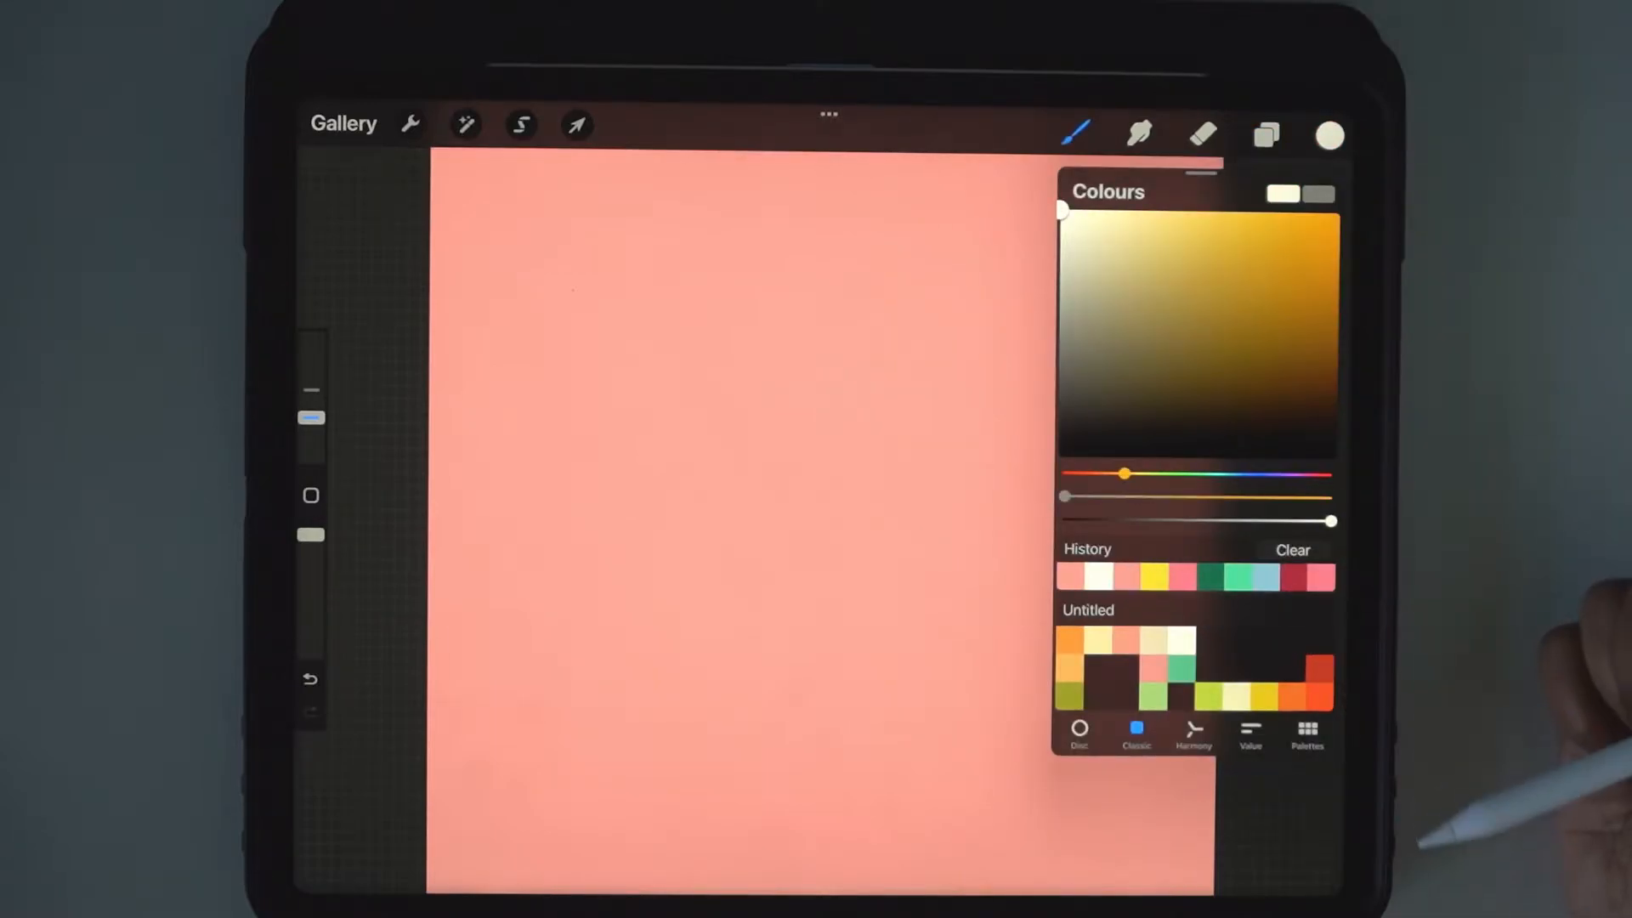
left_click(1329, 136)
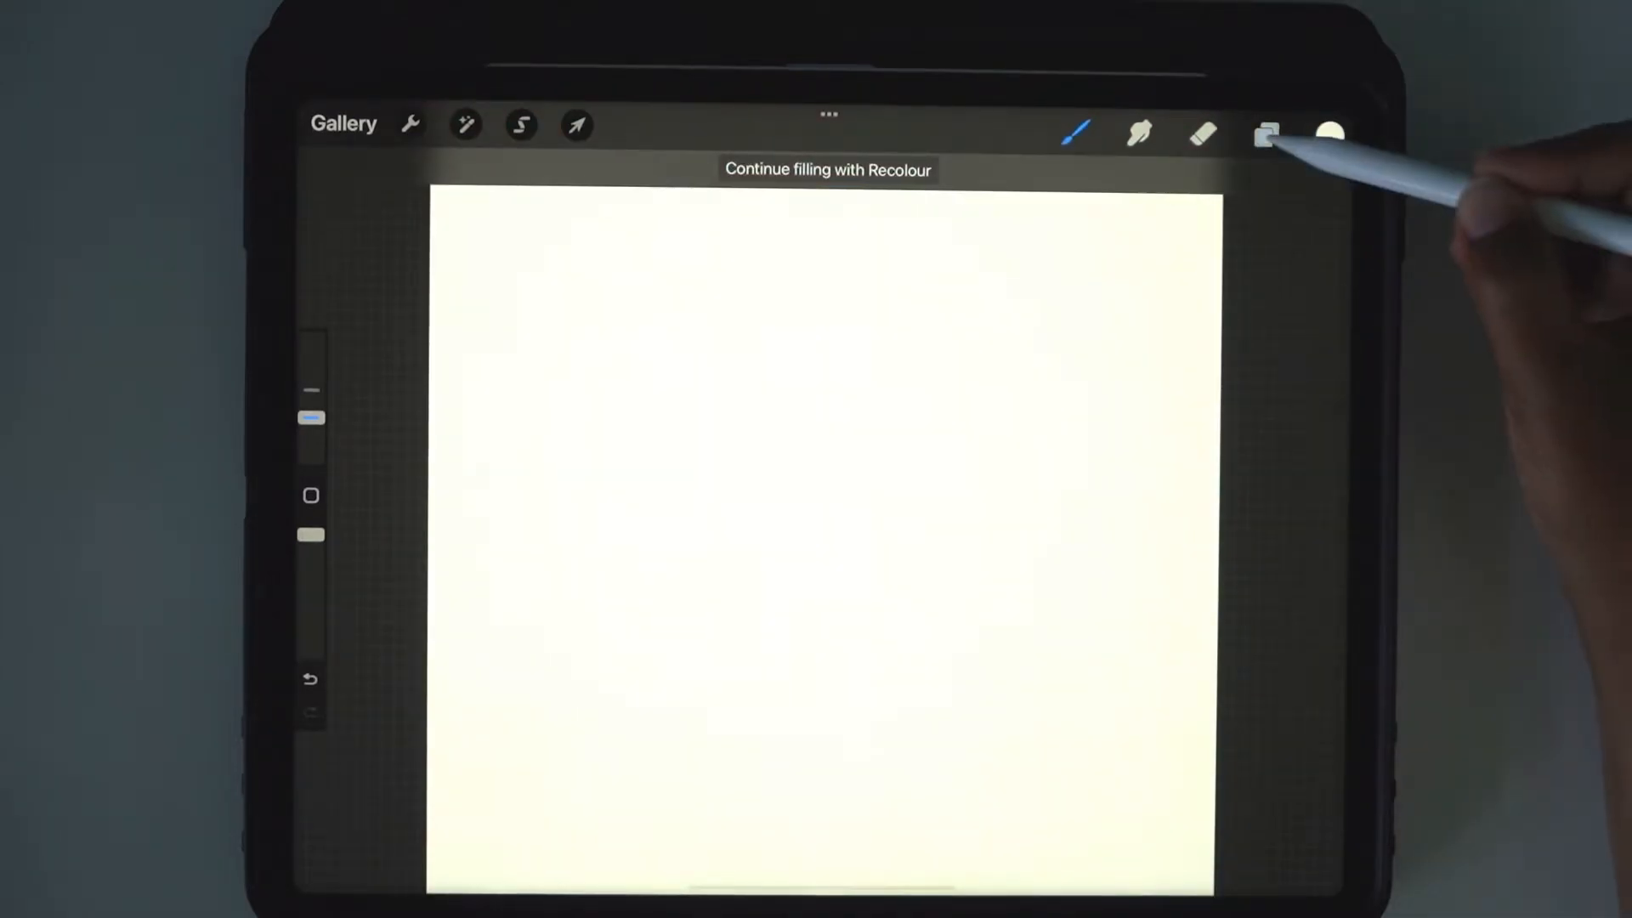
left_click(1265, 134)
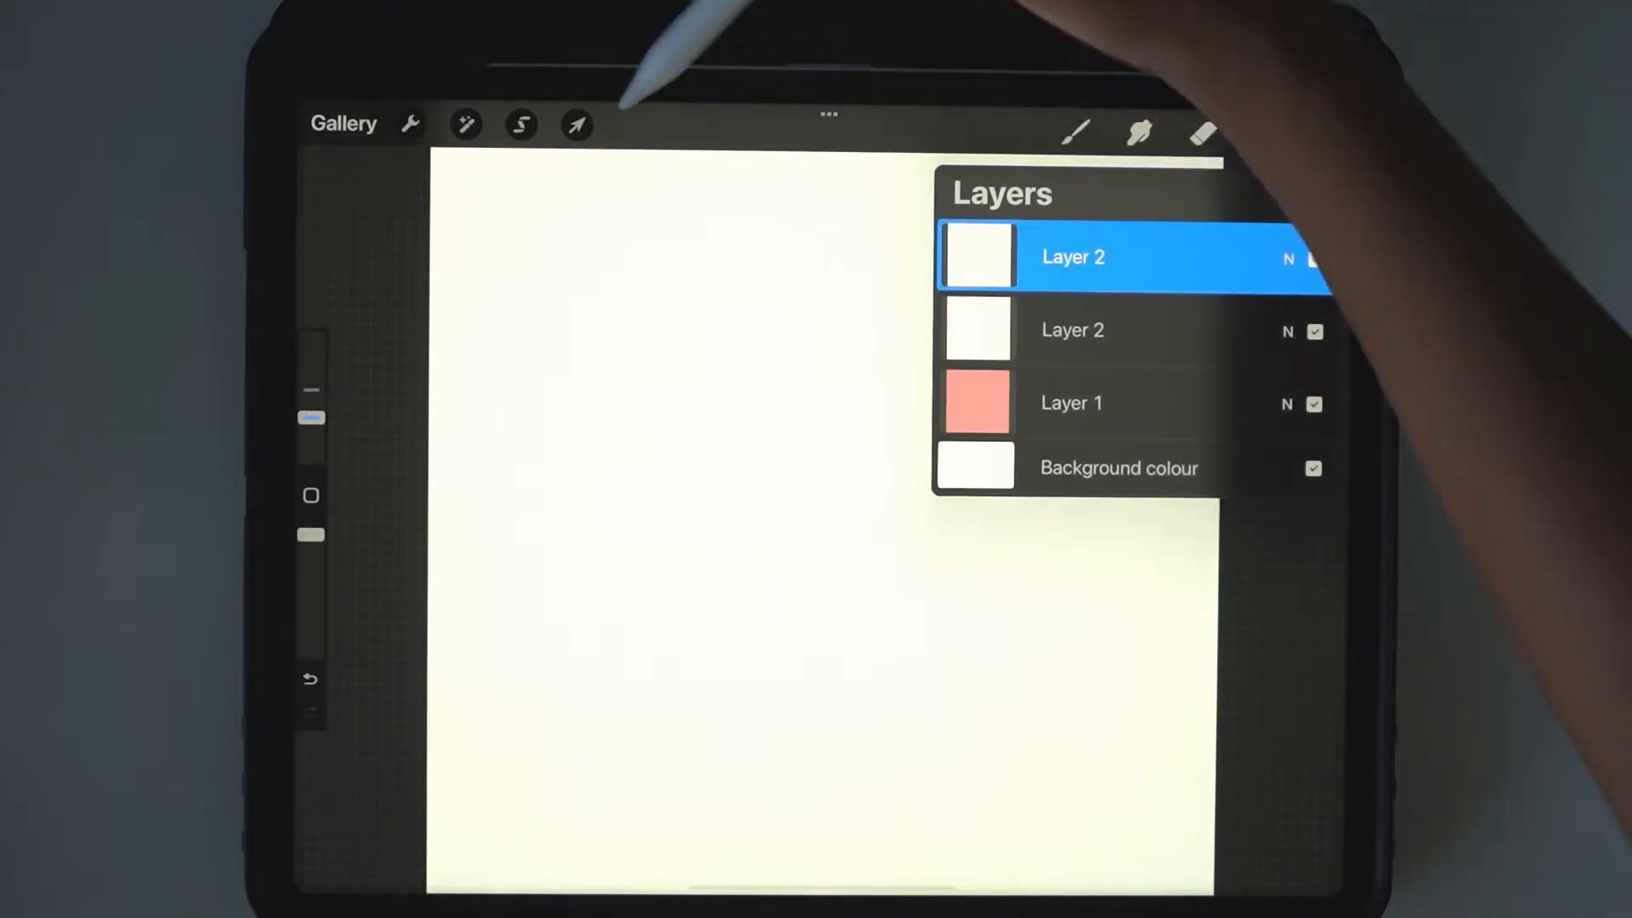
left_click(576, 124)
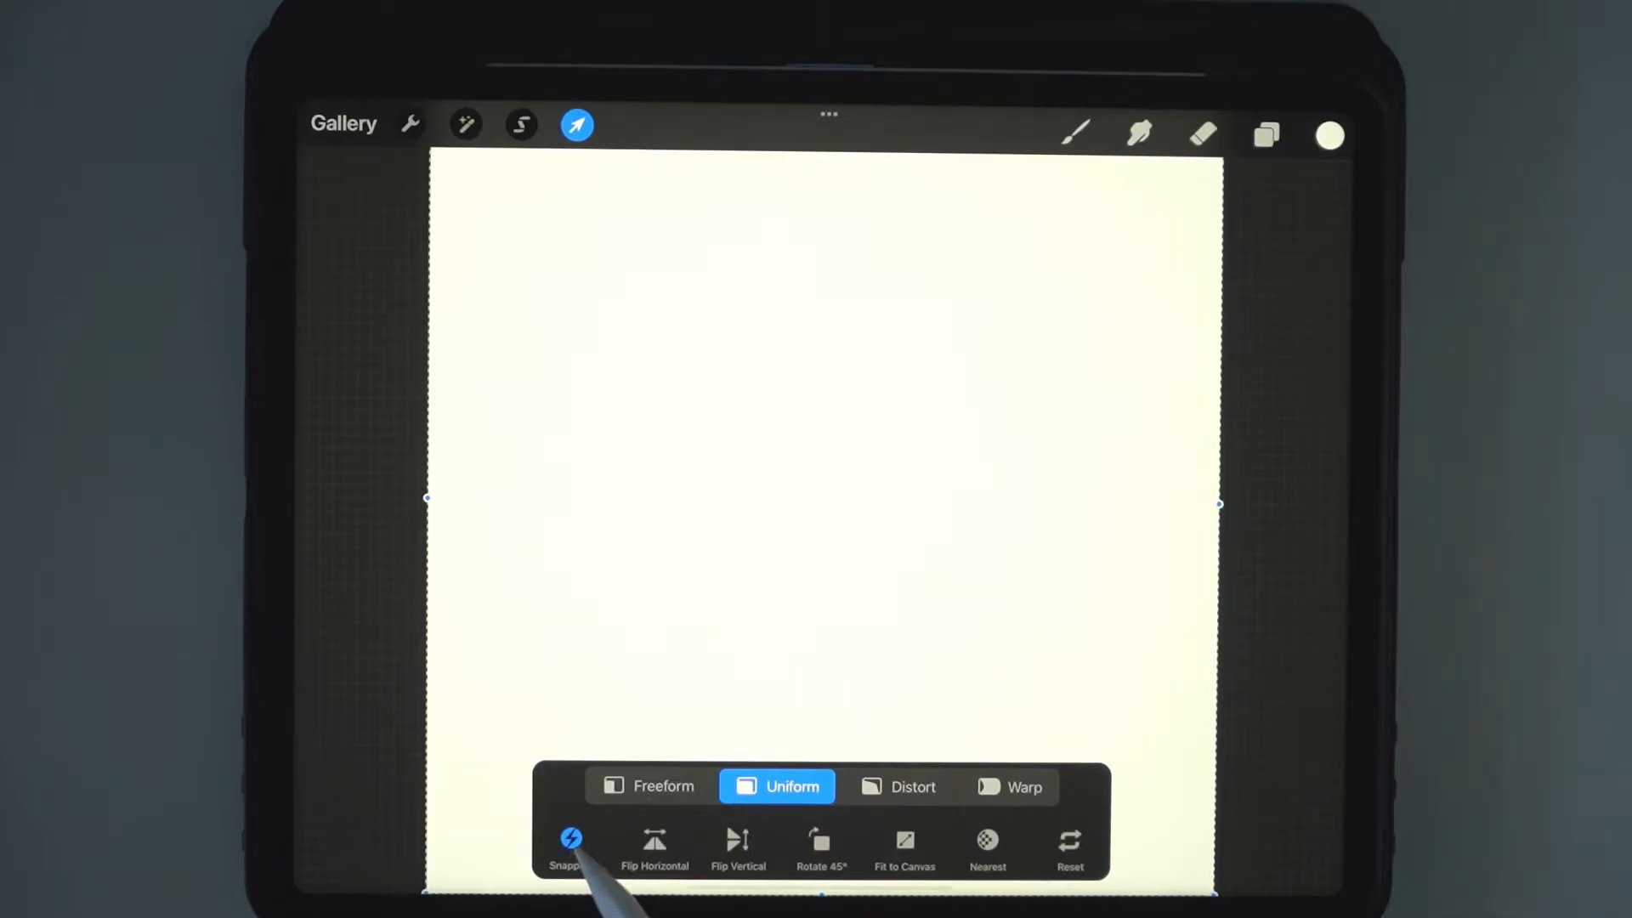
With Snapping on, scale the top cream layer into the bottom-left quarter.
left_click(572, 843)
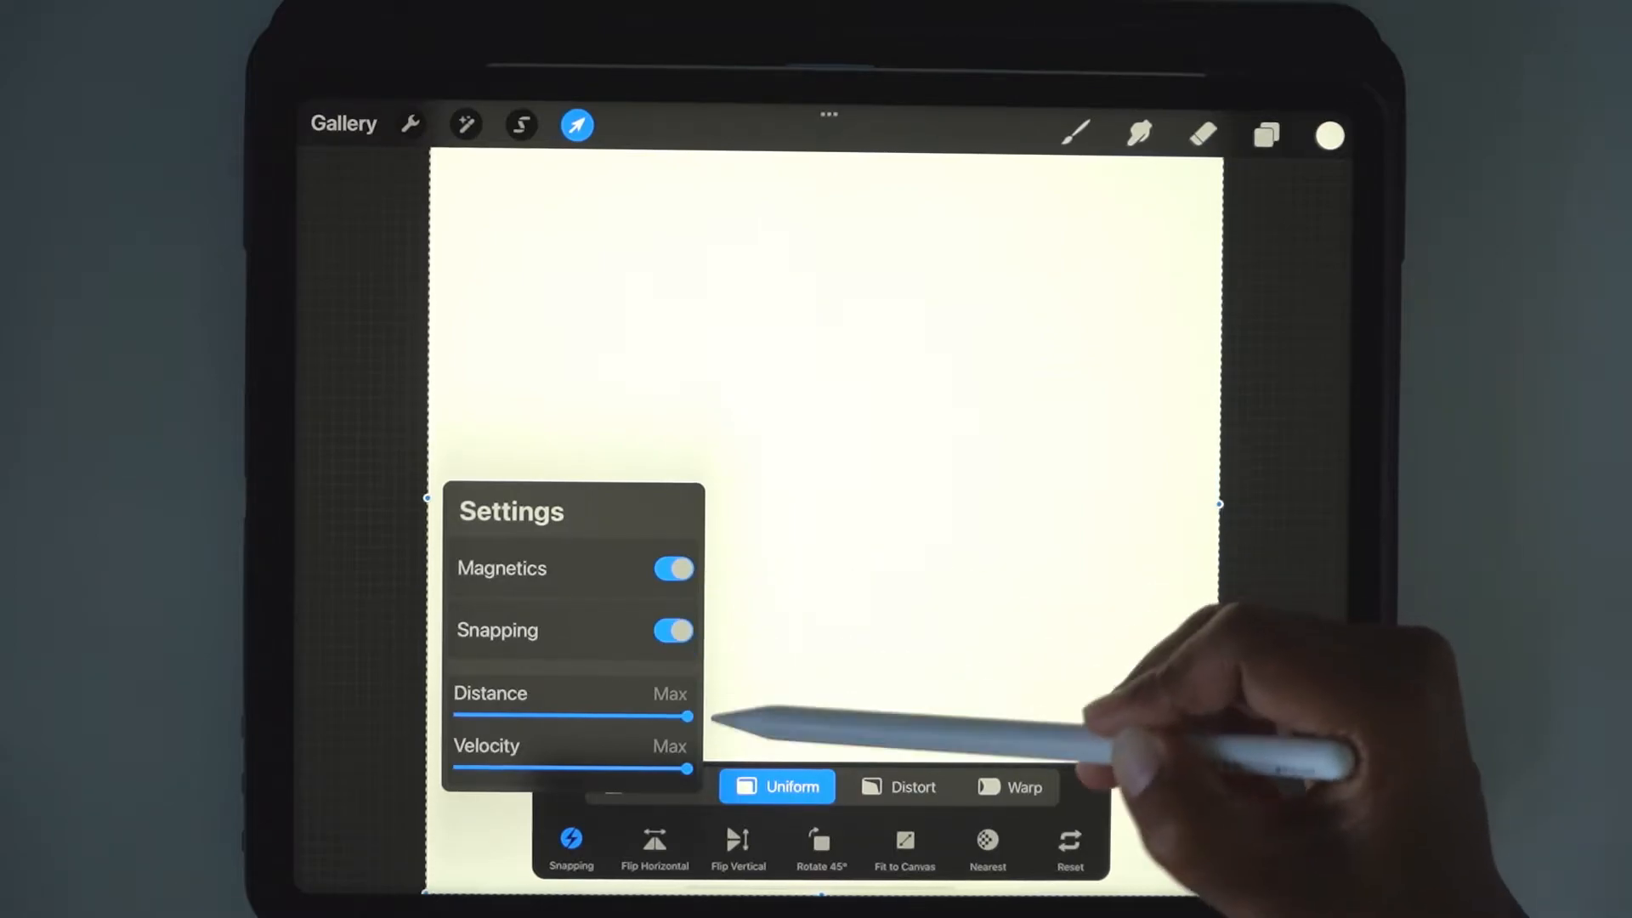
mouse_move(729, 833)
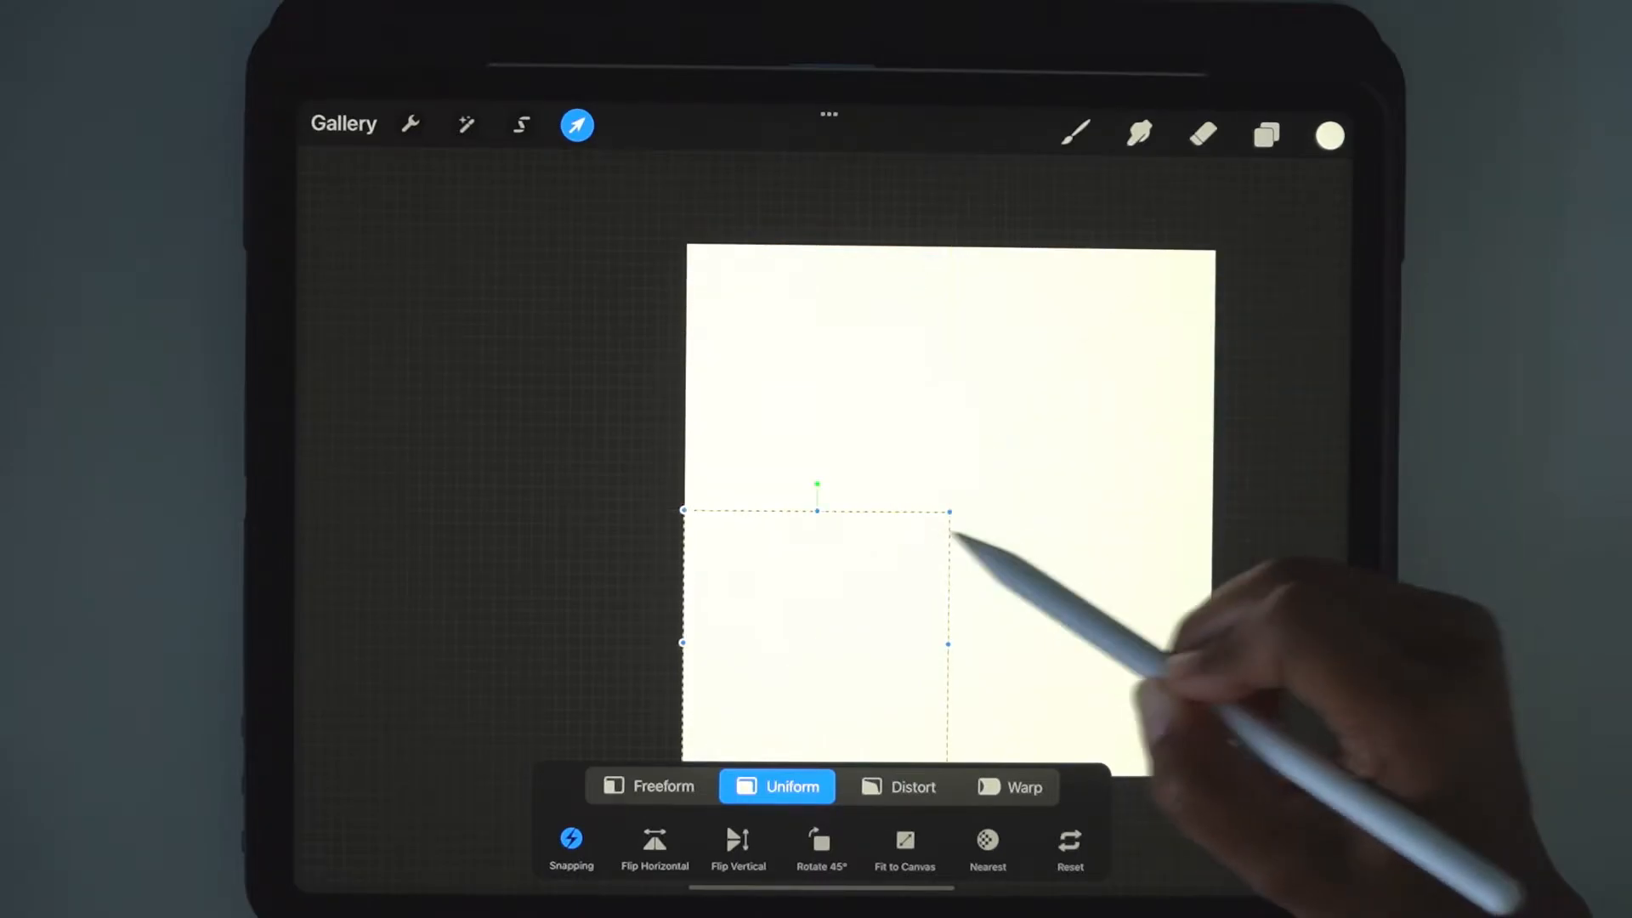
left_click(1265, 136)
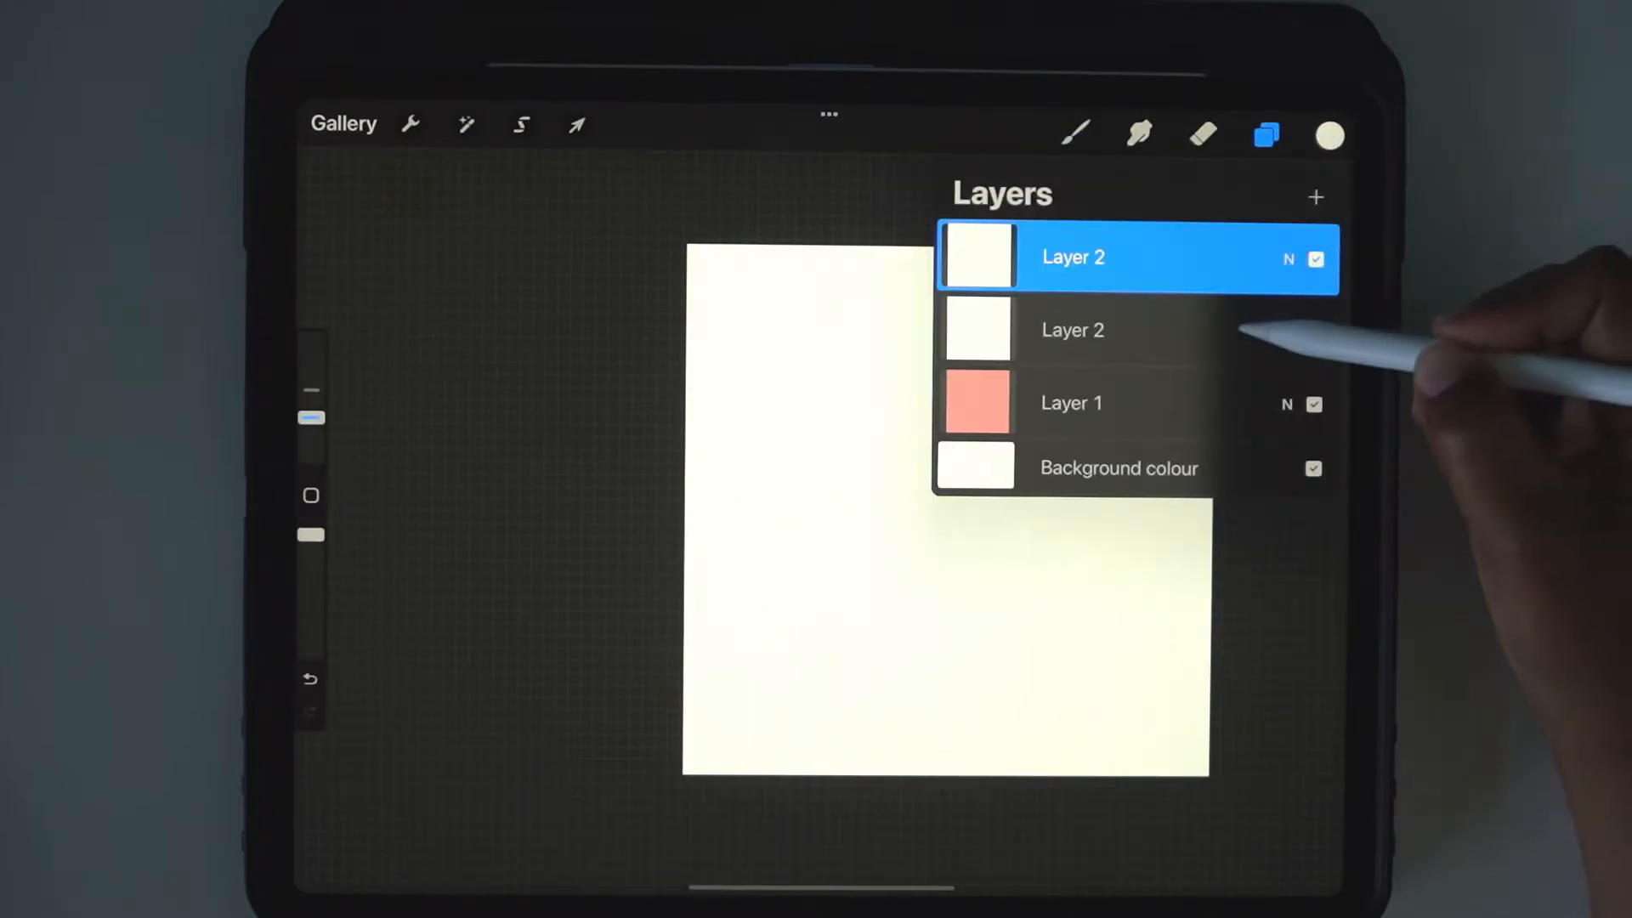
Scale the second cream layer into the top-right quarter, forming a 2×2 pink and cream checkerboard.
left_click(1072, 330)
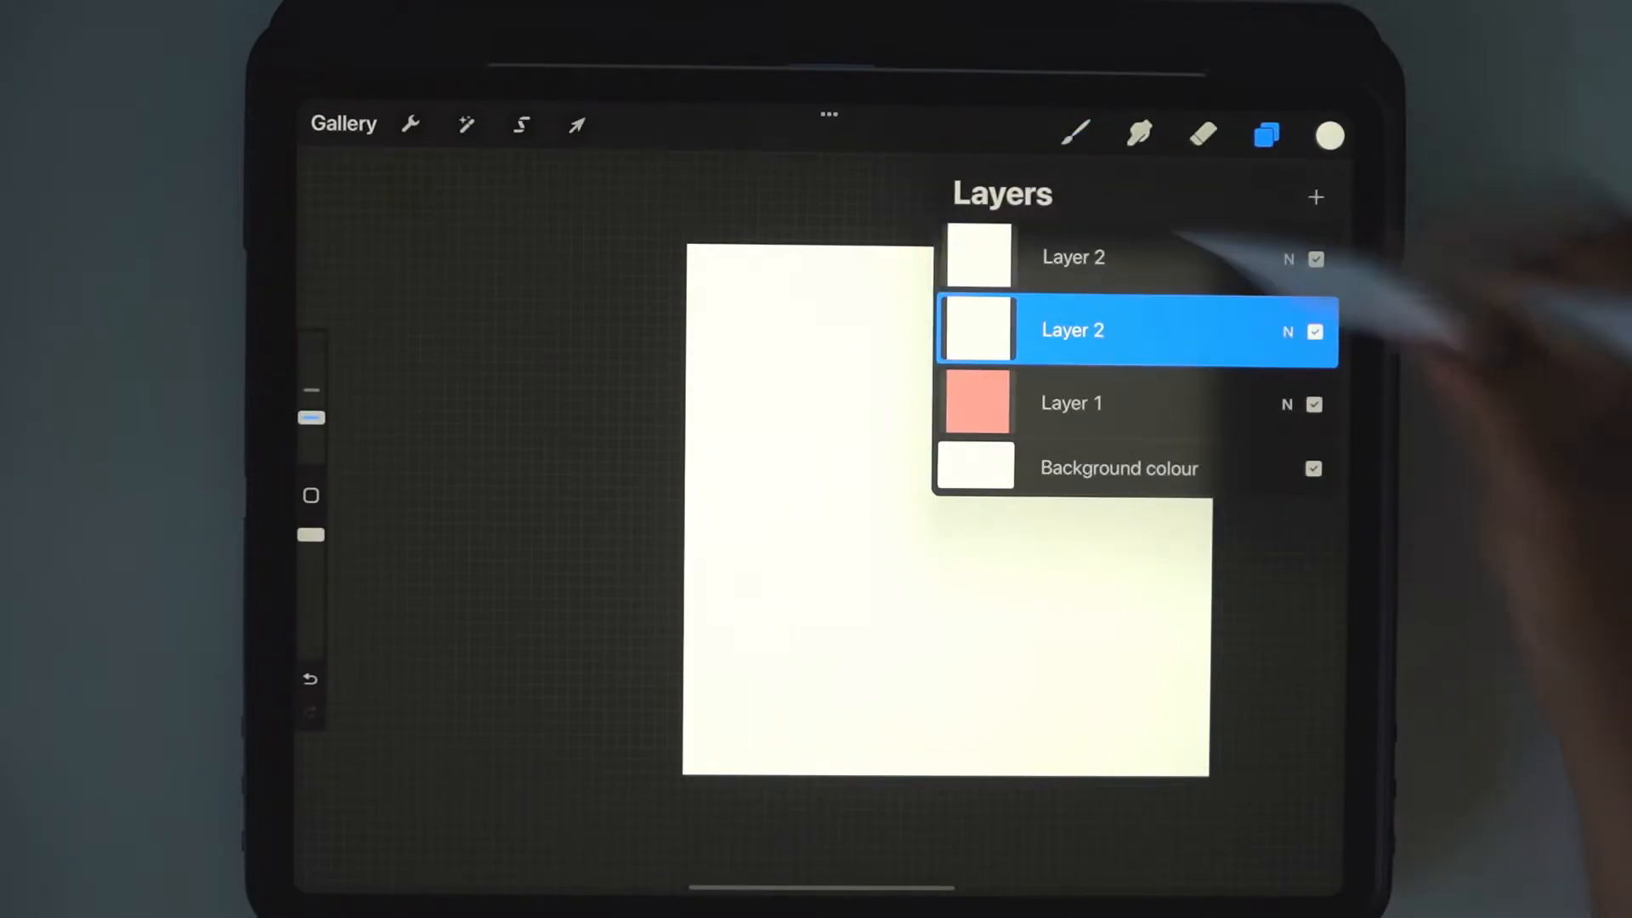
left_click(576, 125)
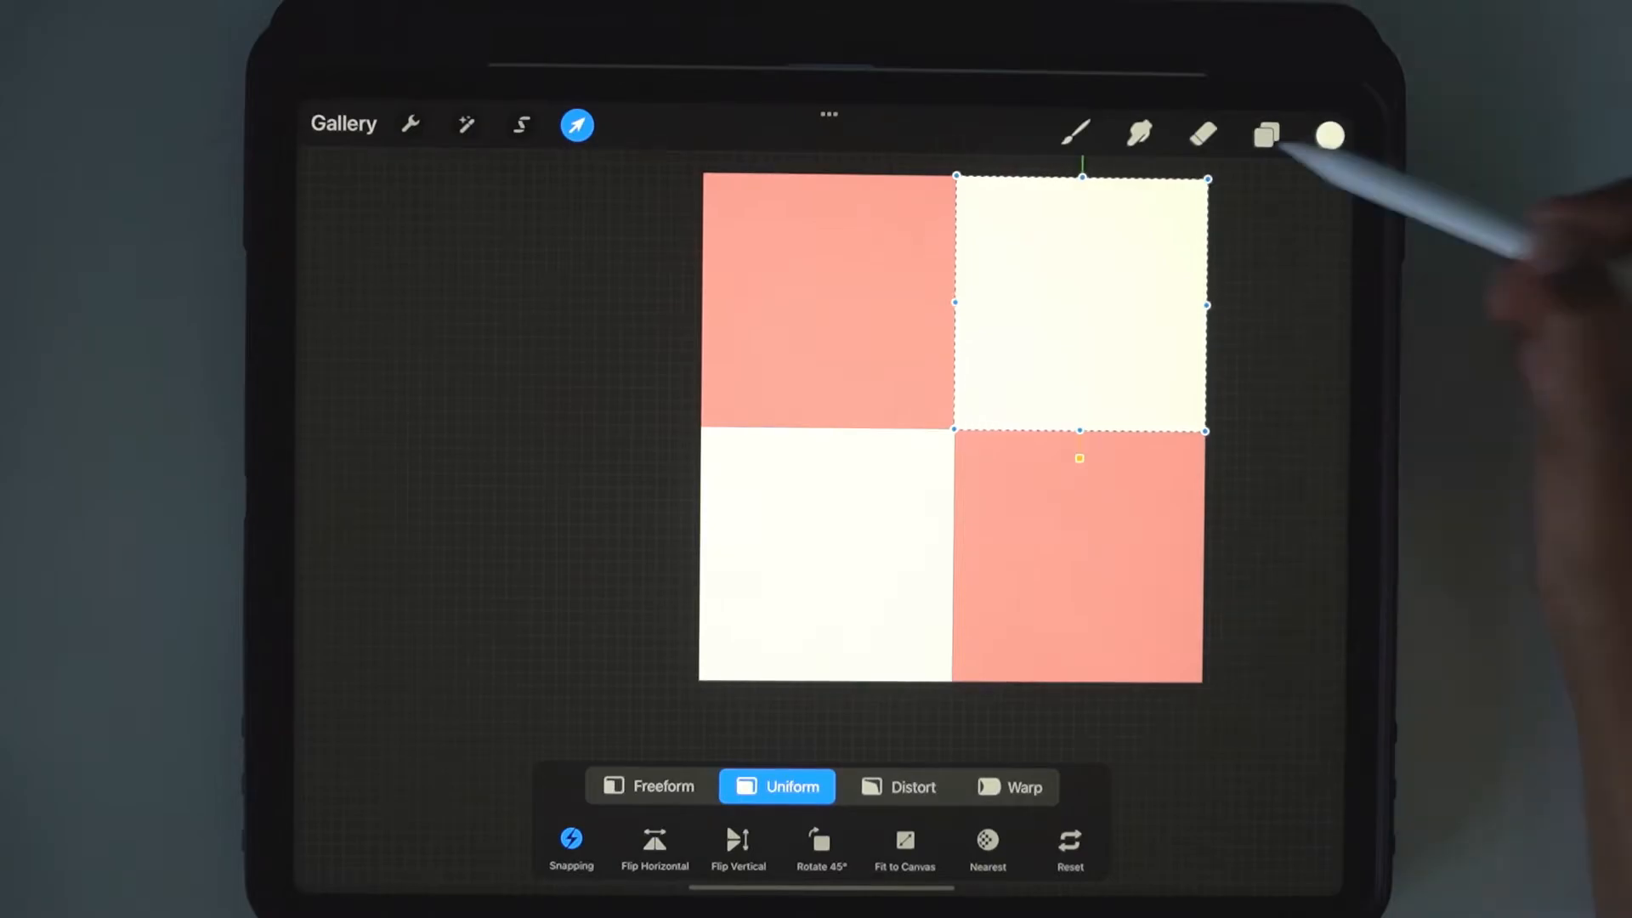
left_click(1265, 136)
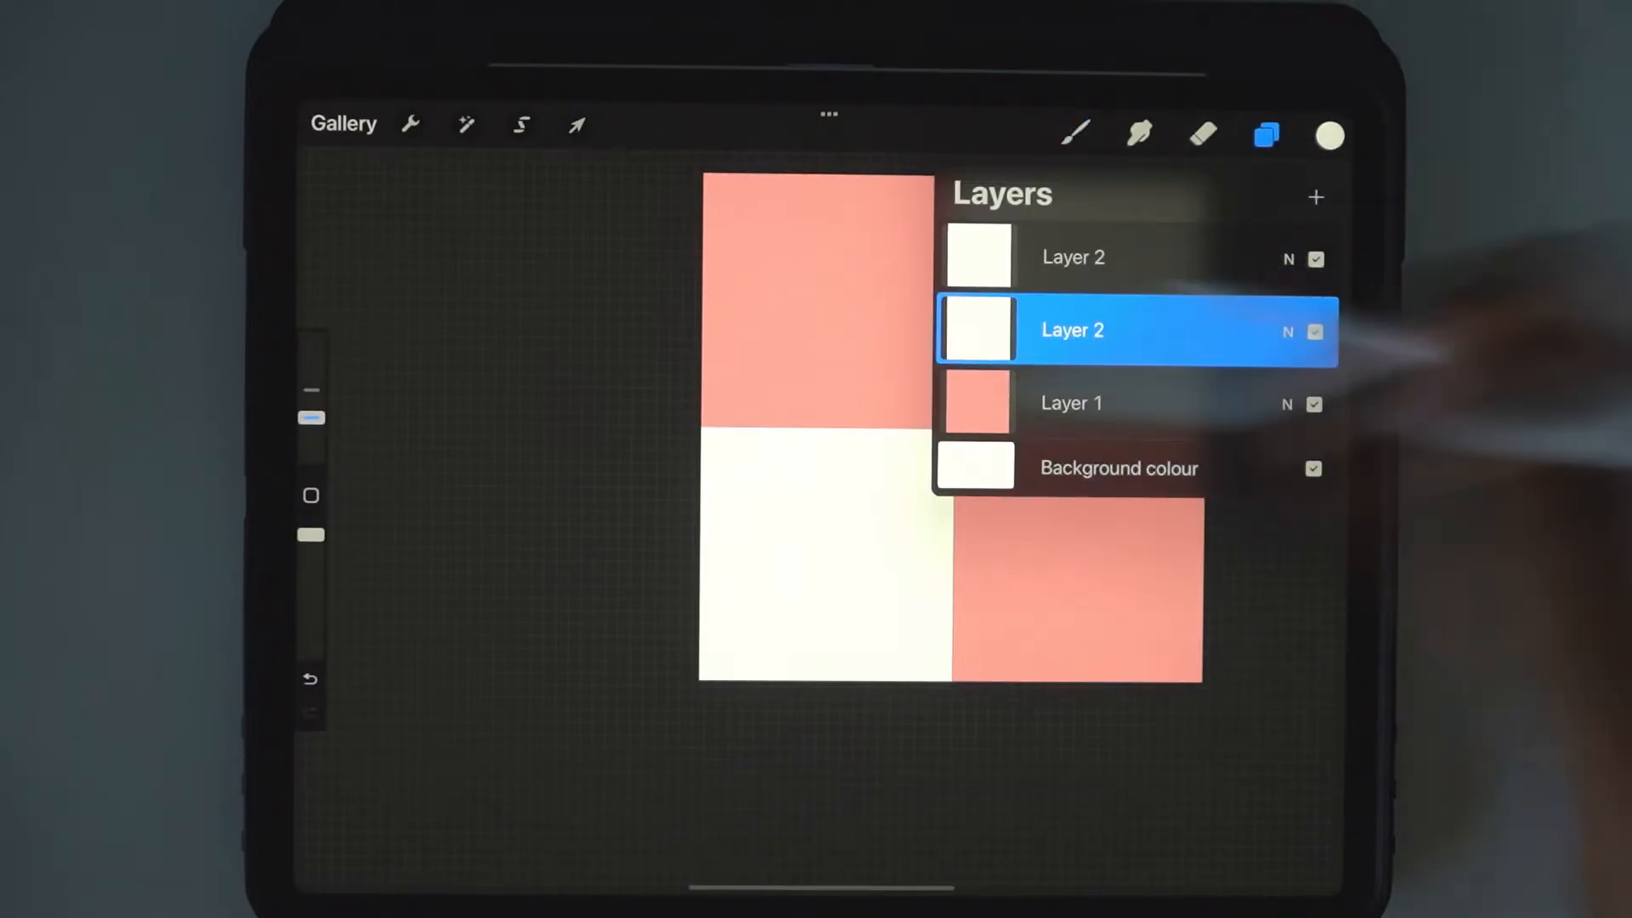
left_click(1265, 136)
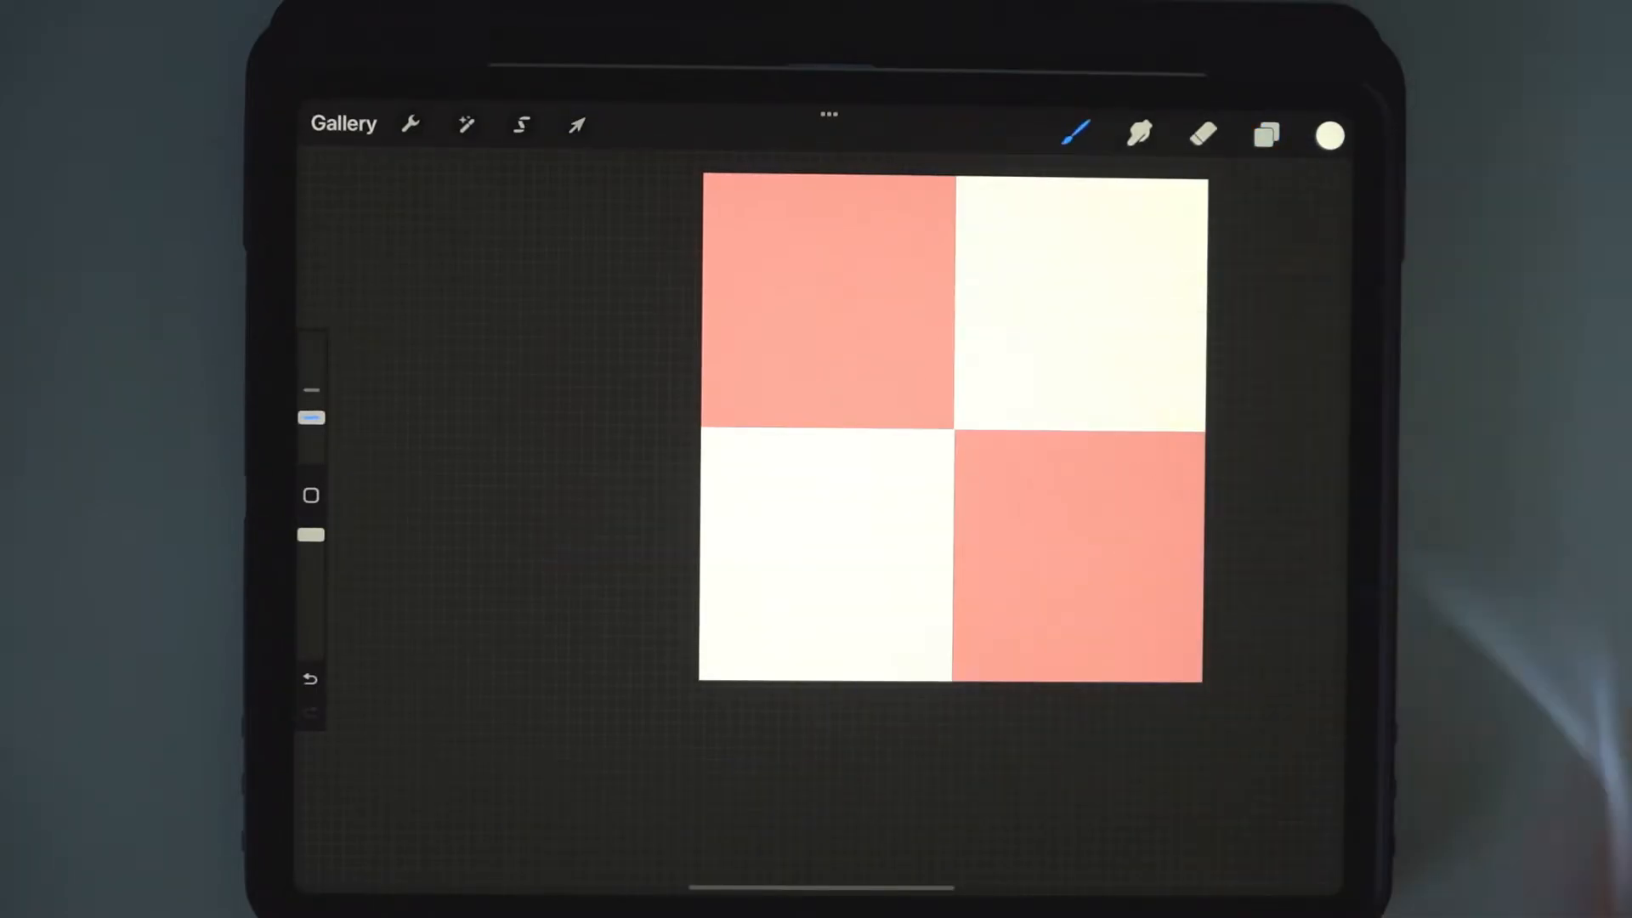
left_click(1265, 136)
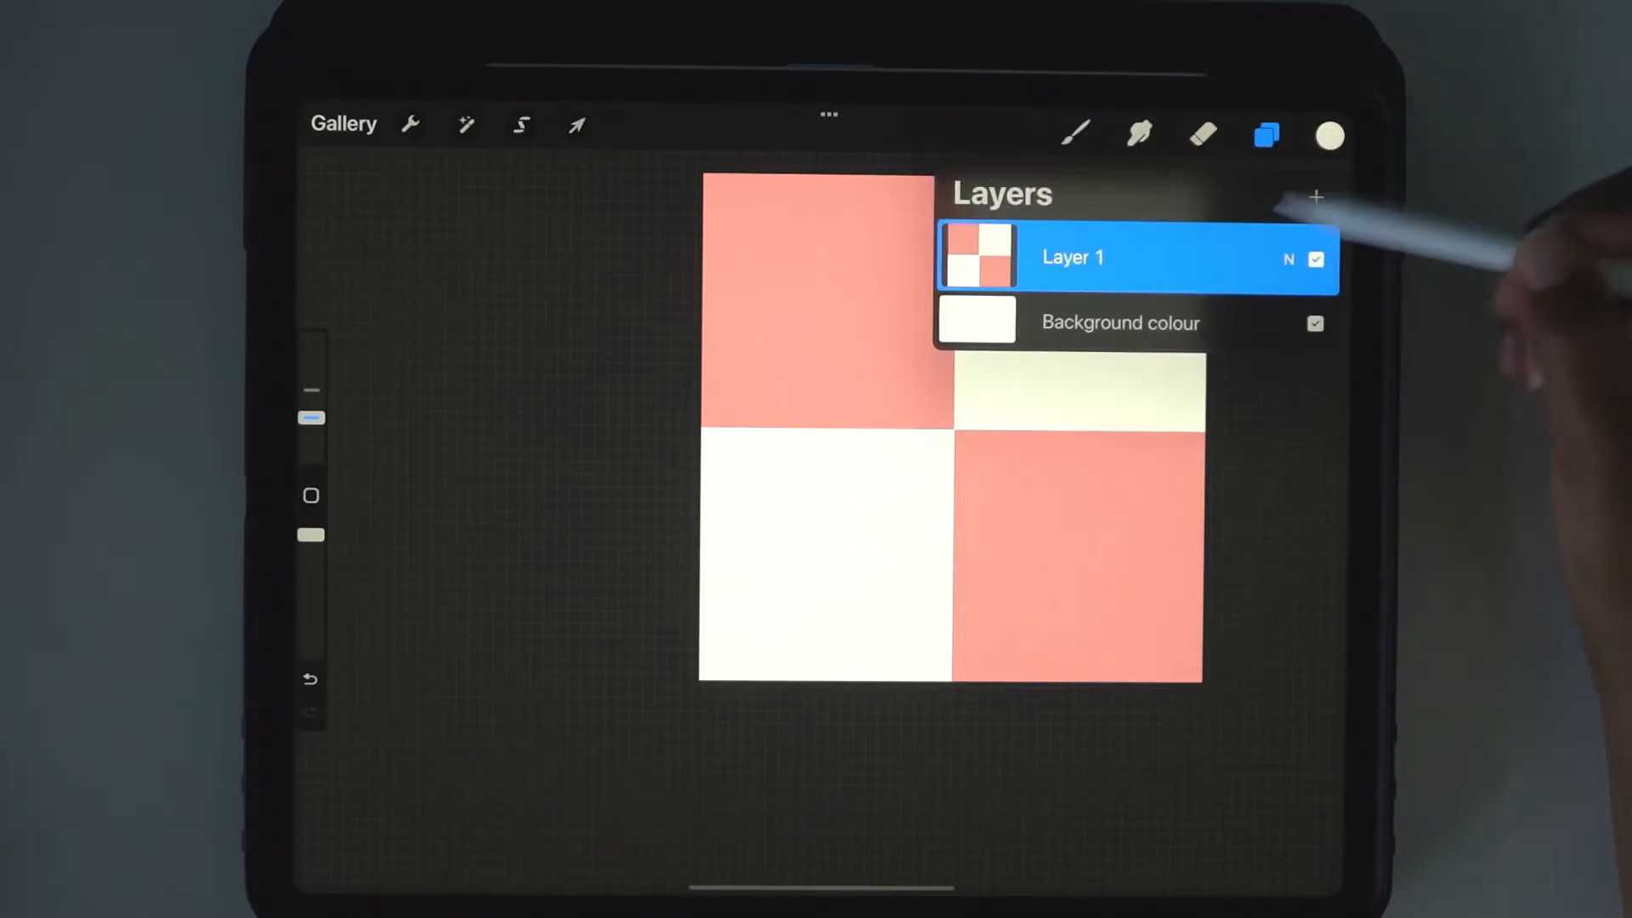
Undo the merge and group the pink layer with both cream layers.
left_click(1265, 136)
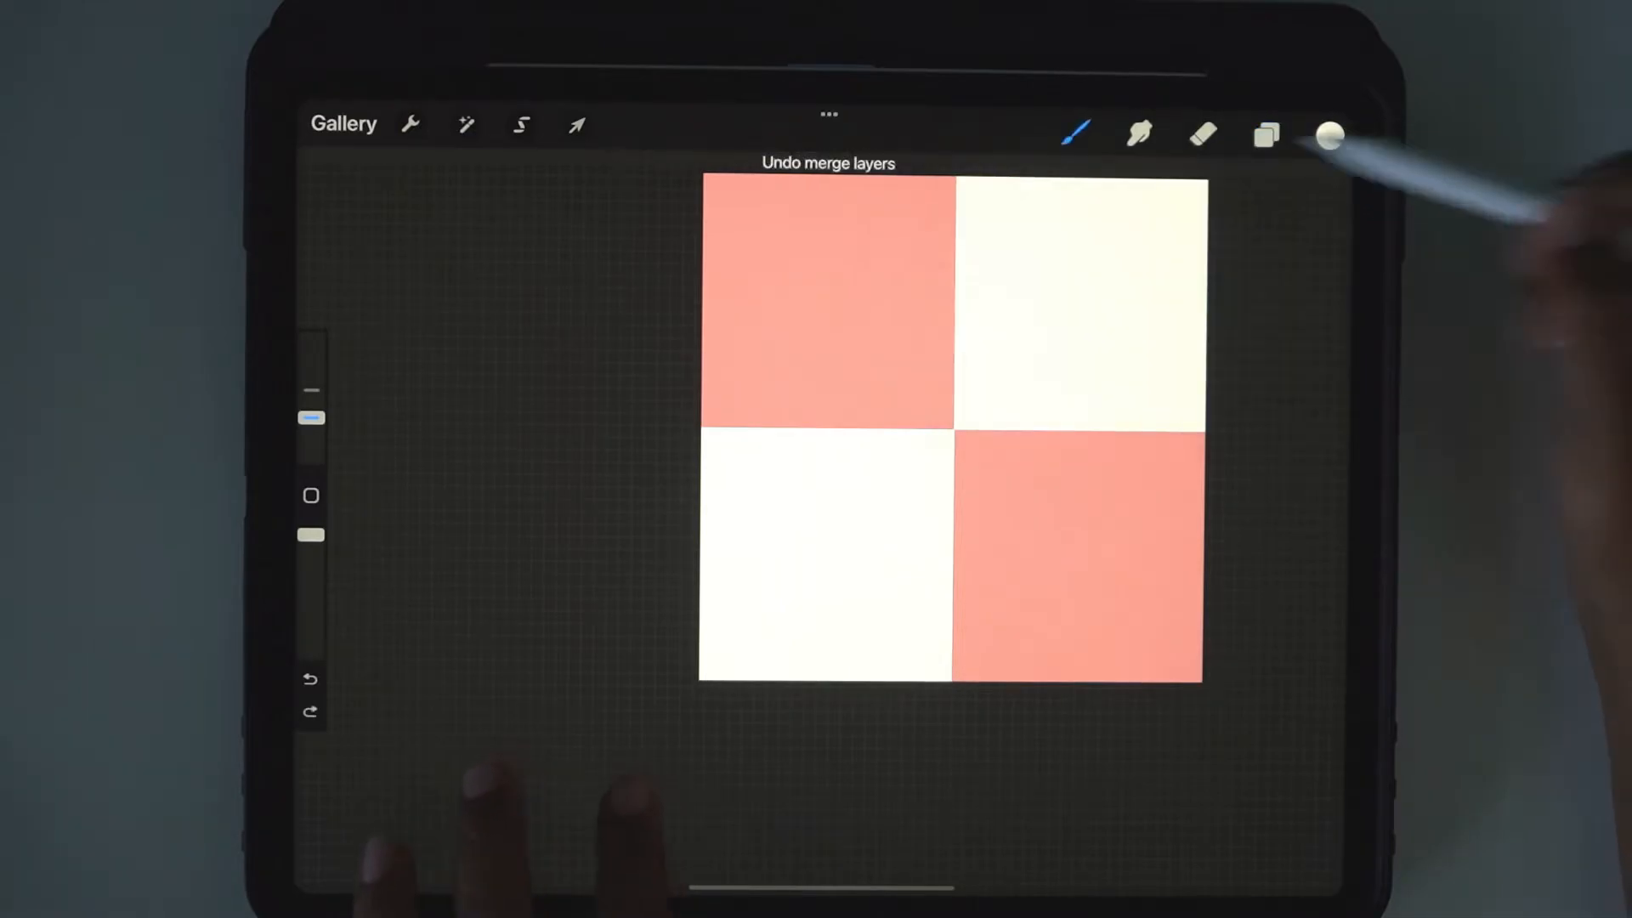
left_click(1265, 136)
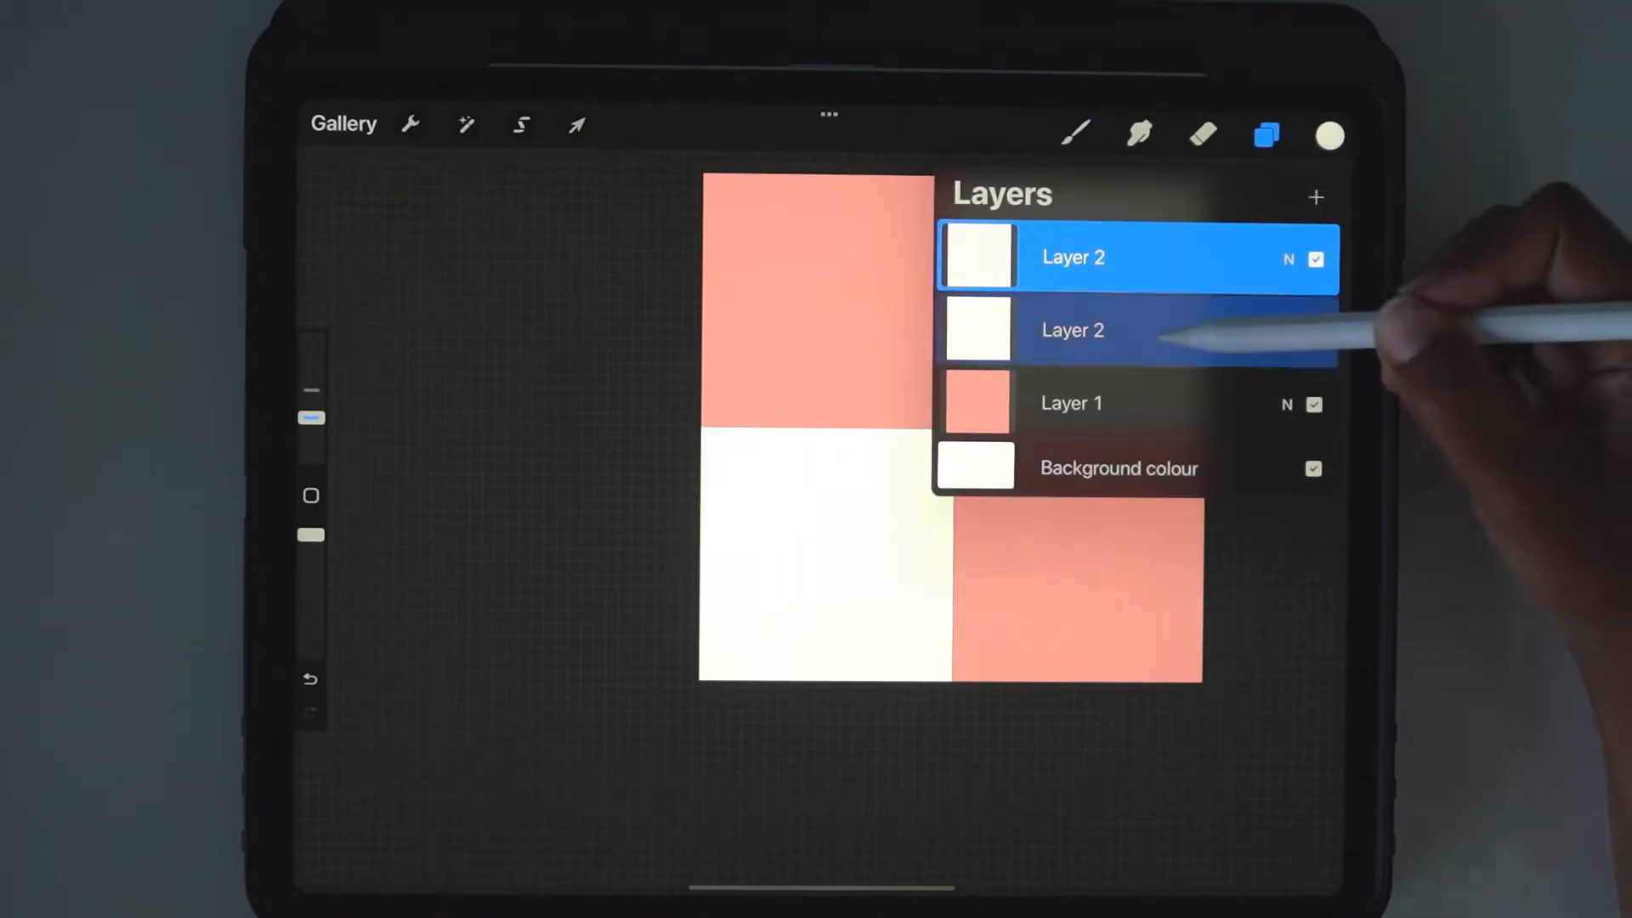
left_click(1073, 403)
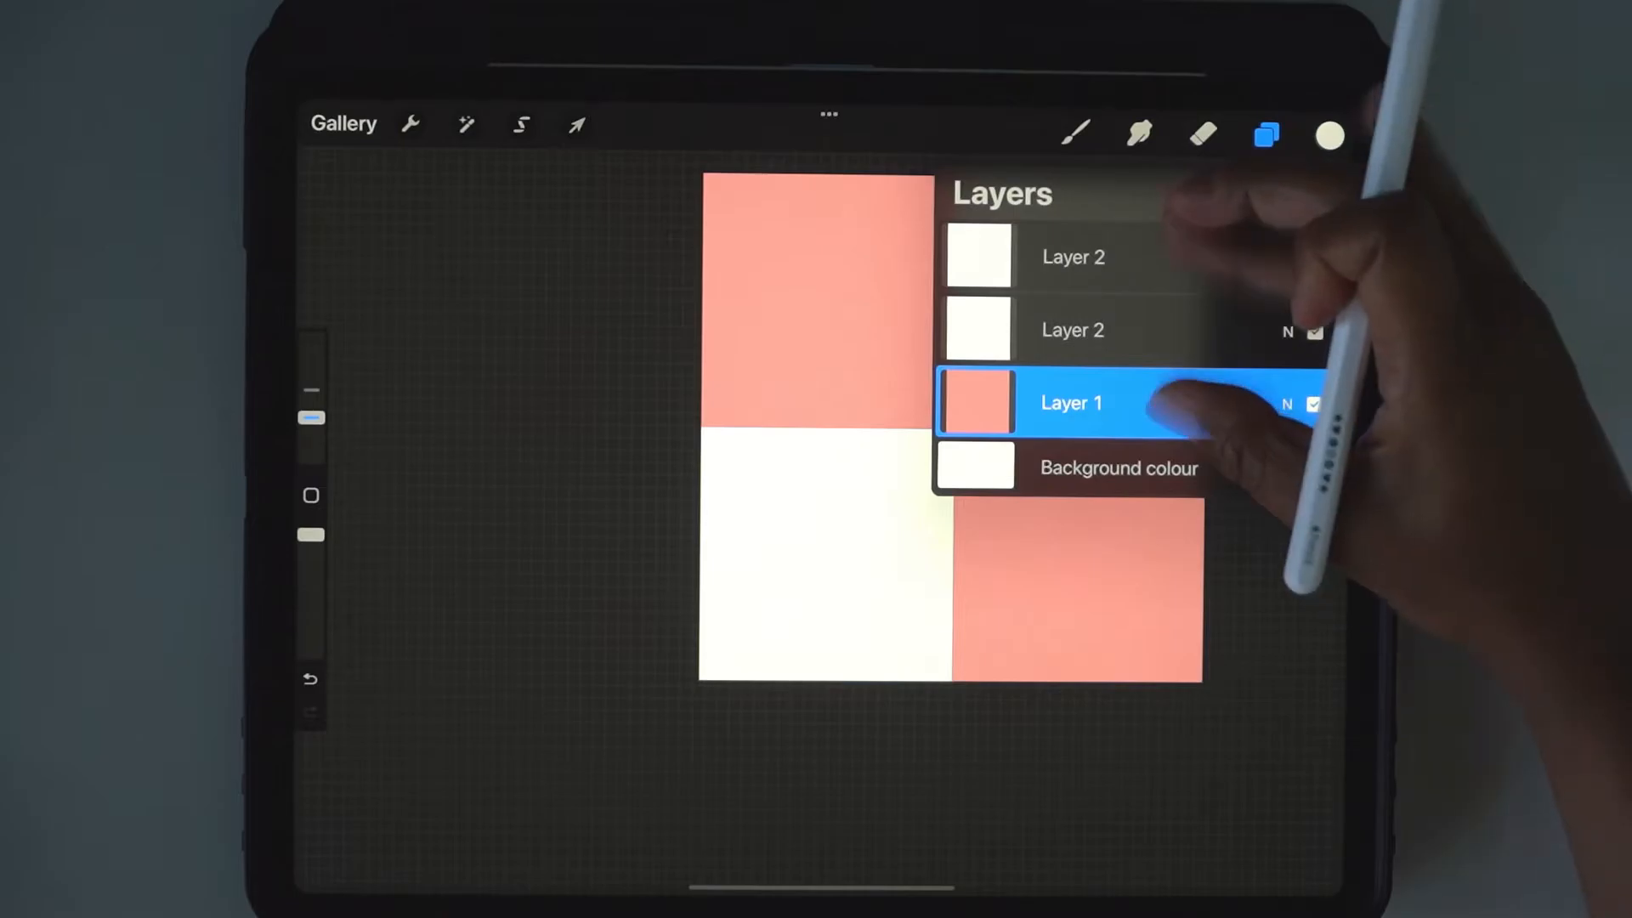
left_click(1073, 257)
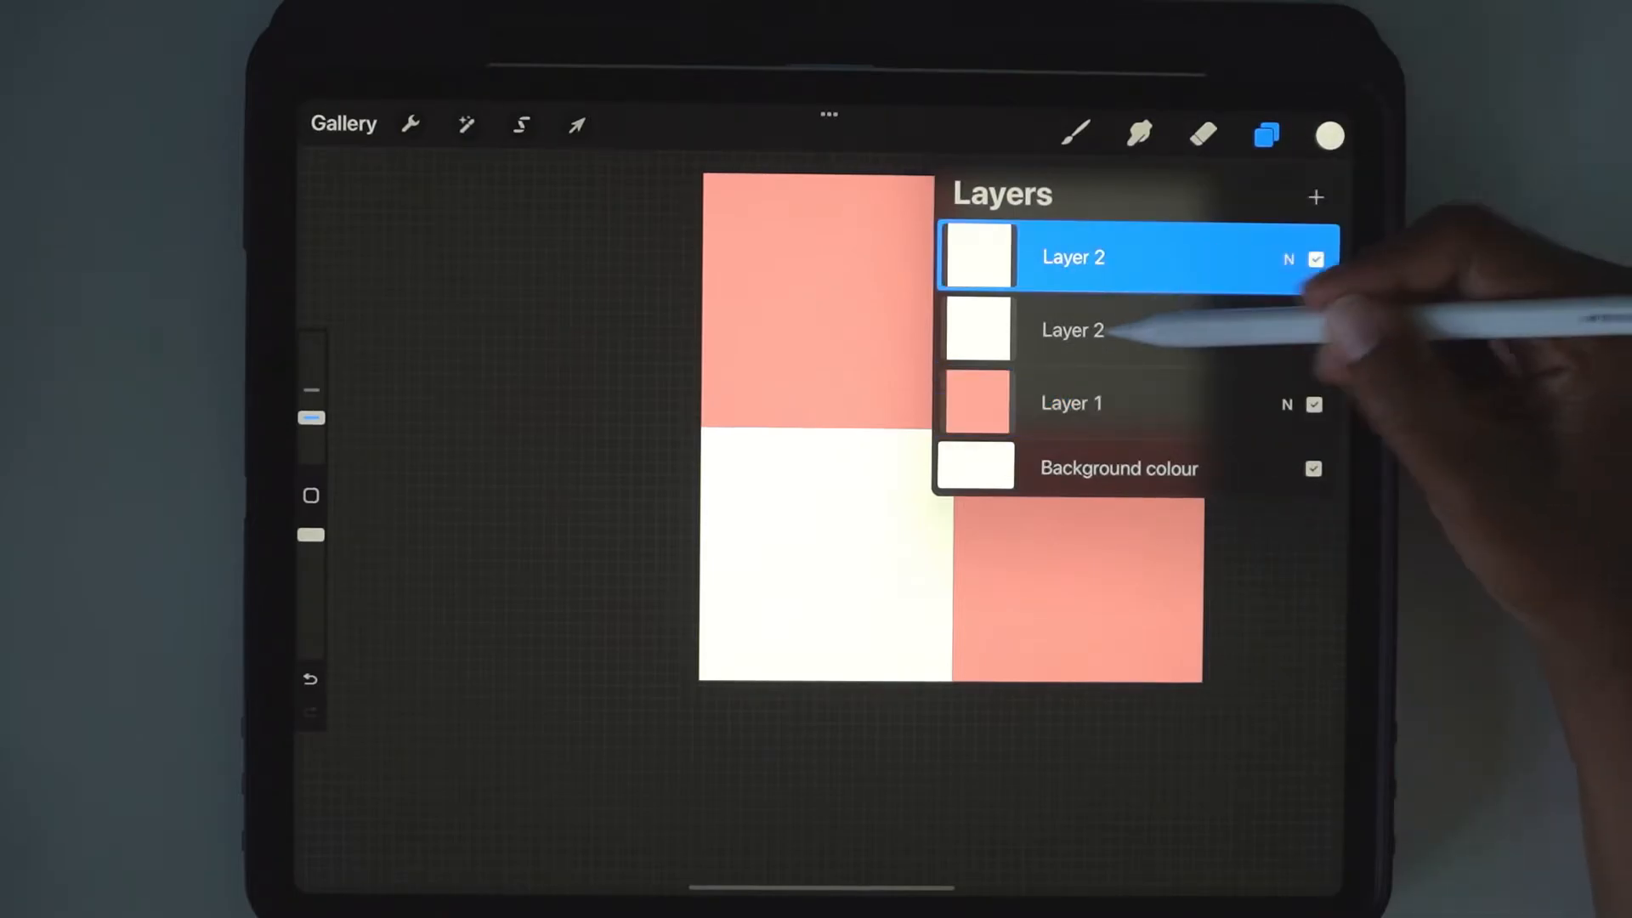
left_click(1071, 330)
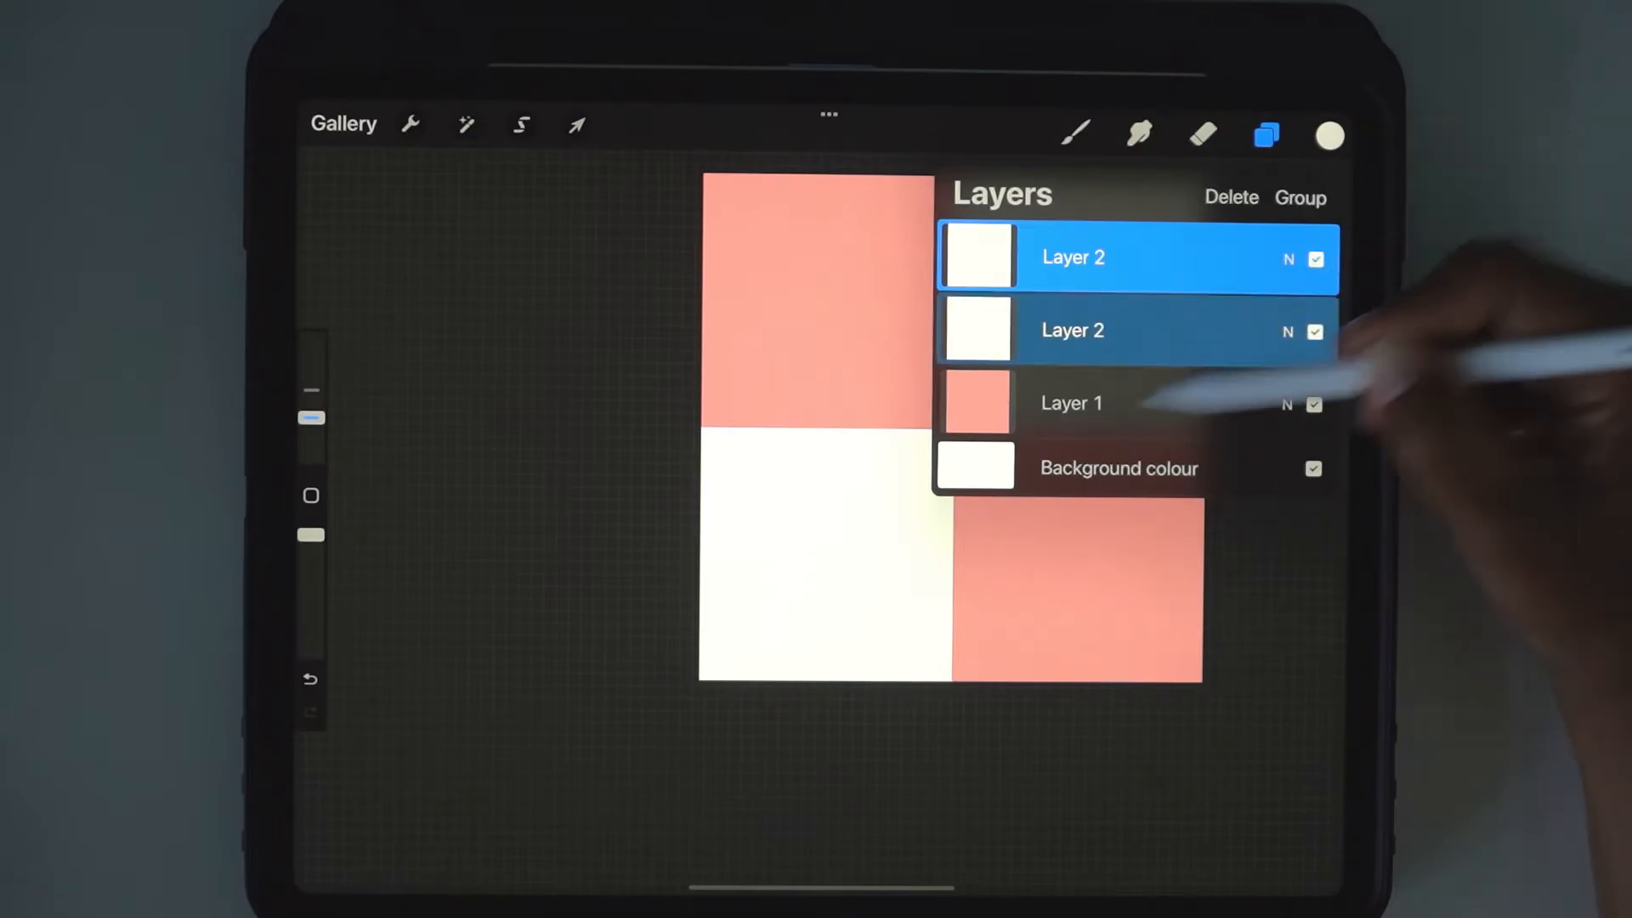
left_click(1301, 197)
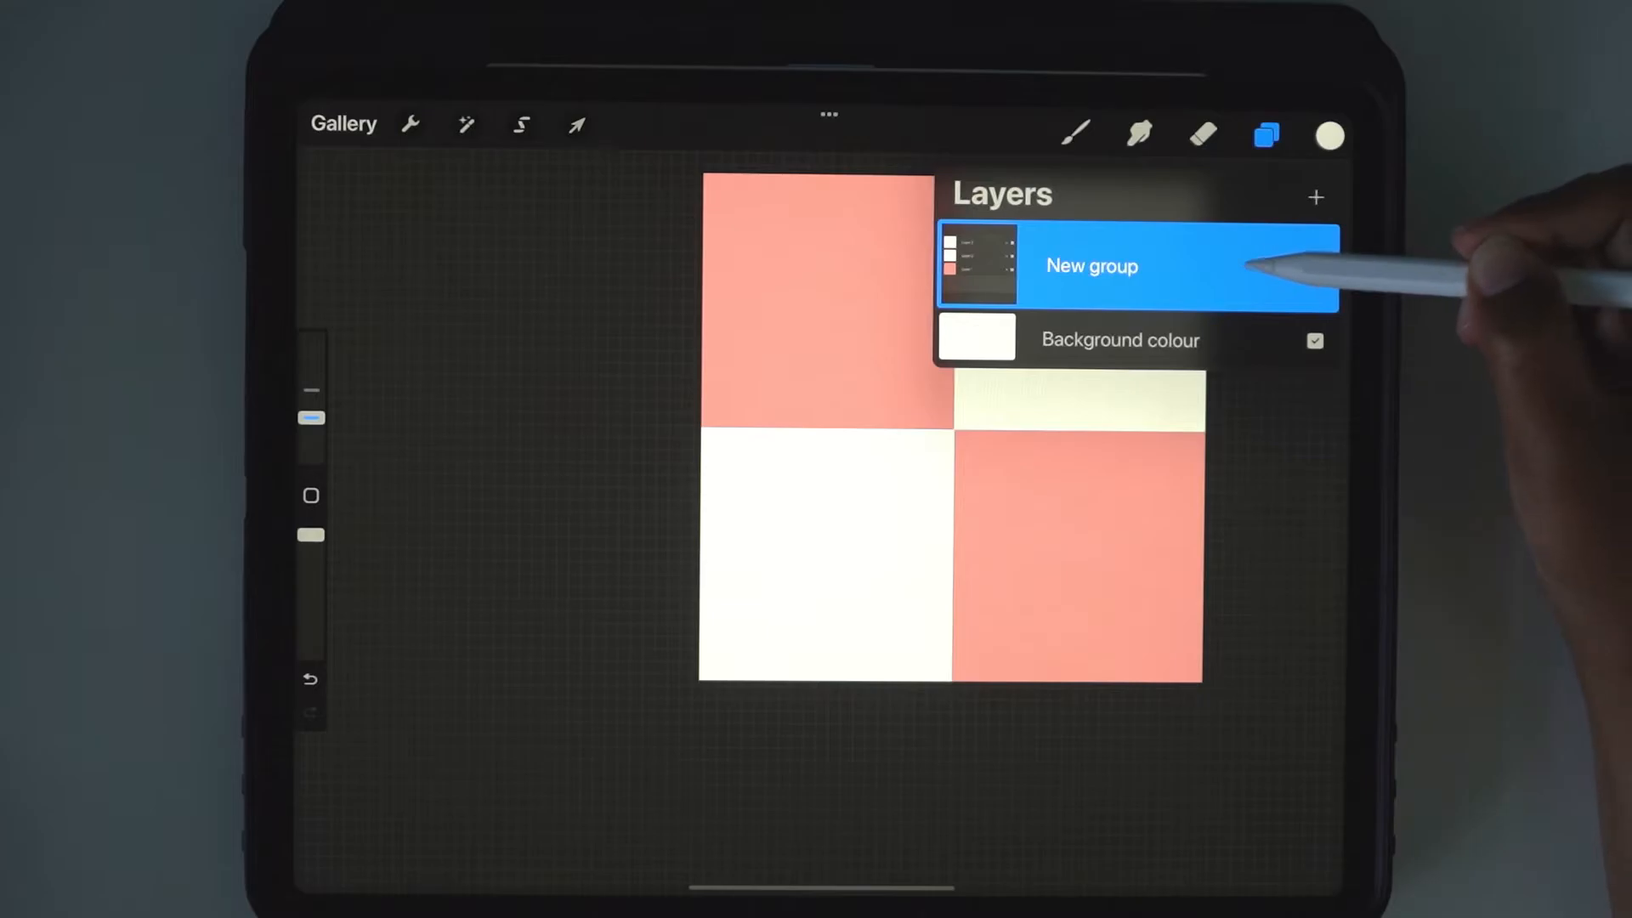
Duplicate the checkerboard group, hide the lower copy, and flatten the top group into one layer.
left_click(1139, 265)
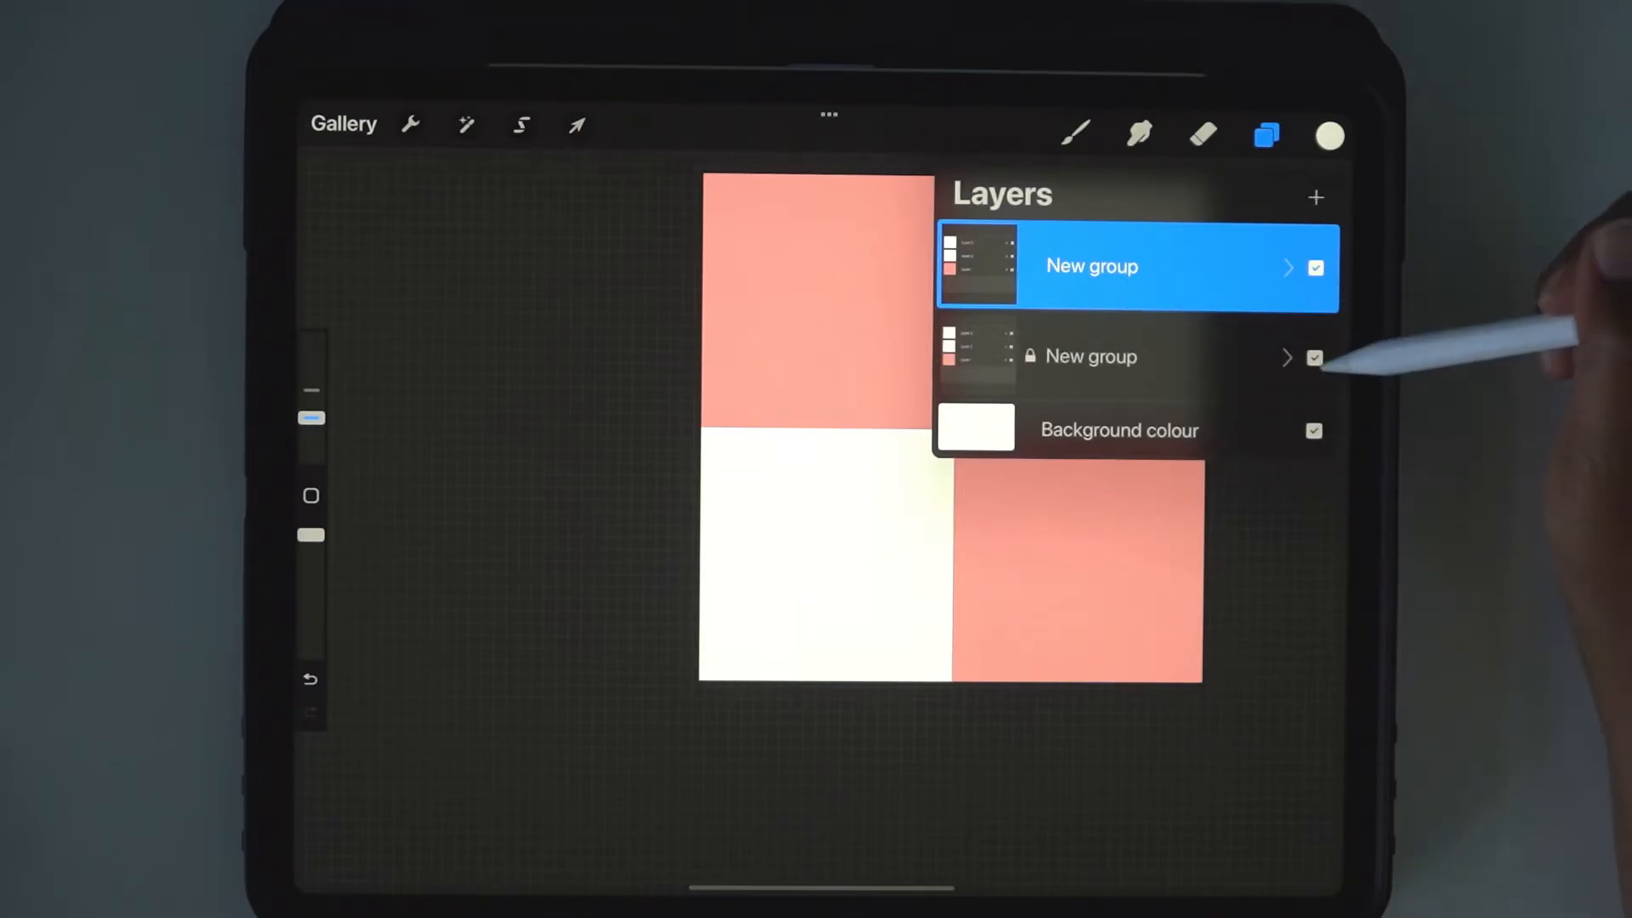
left_click(1315, 357)
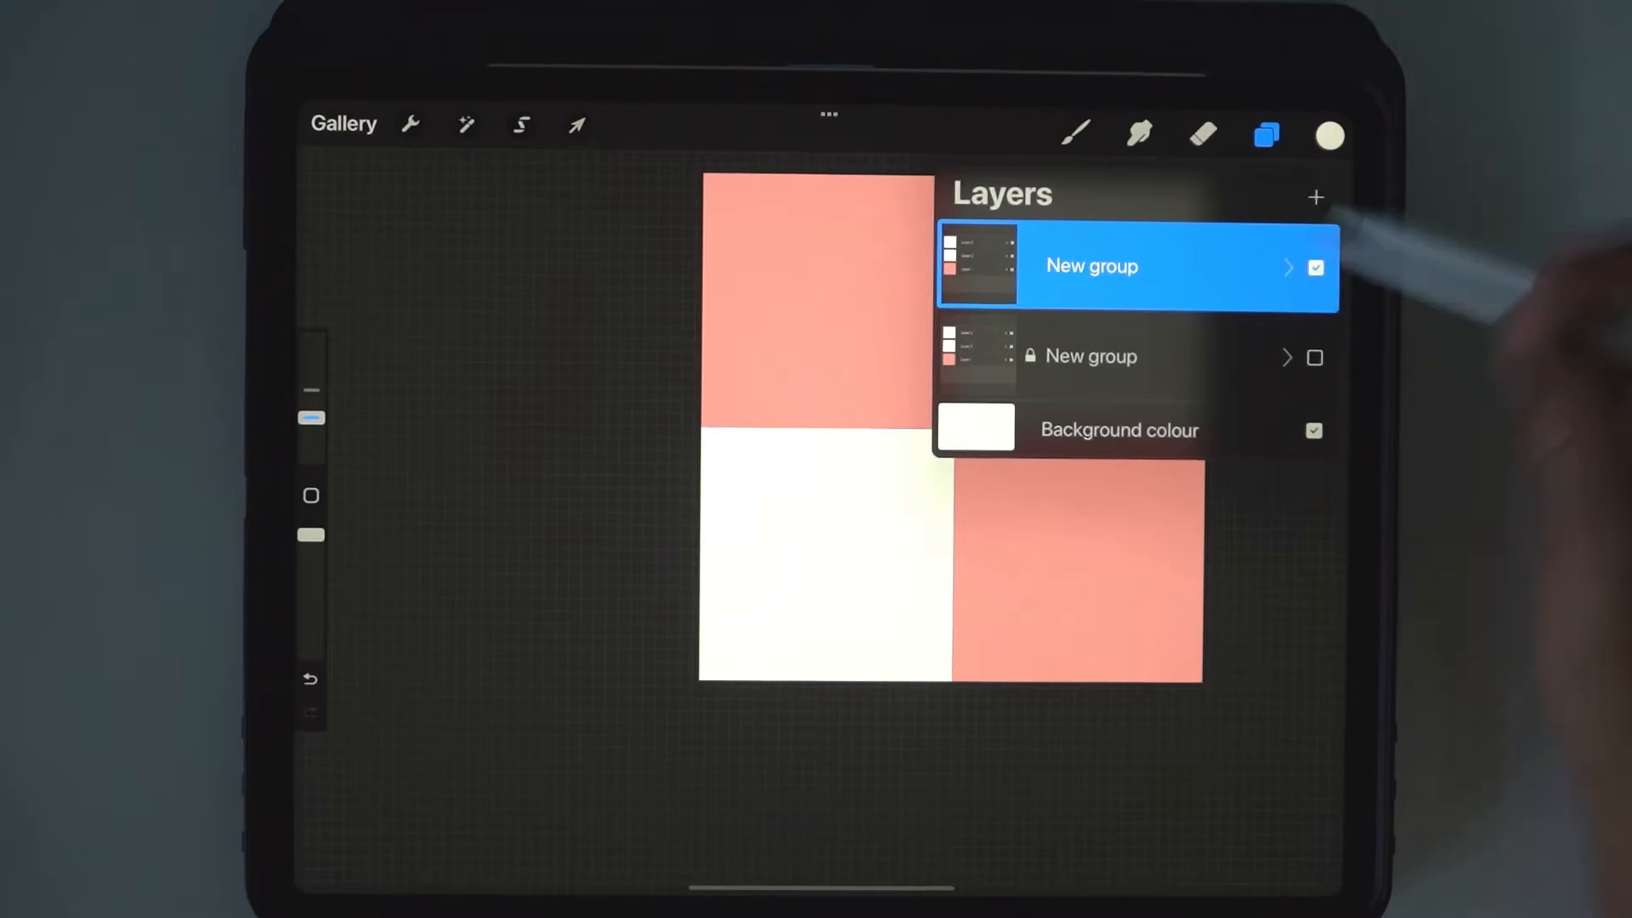
left_click(1090, 265)
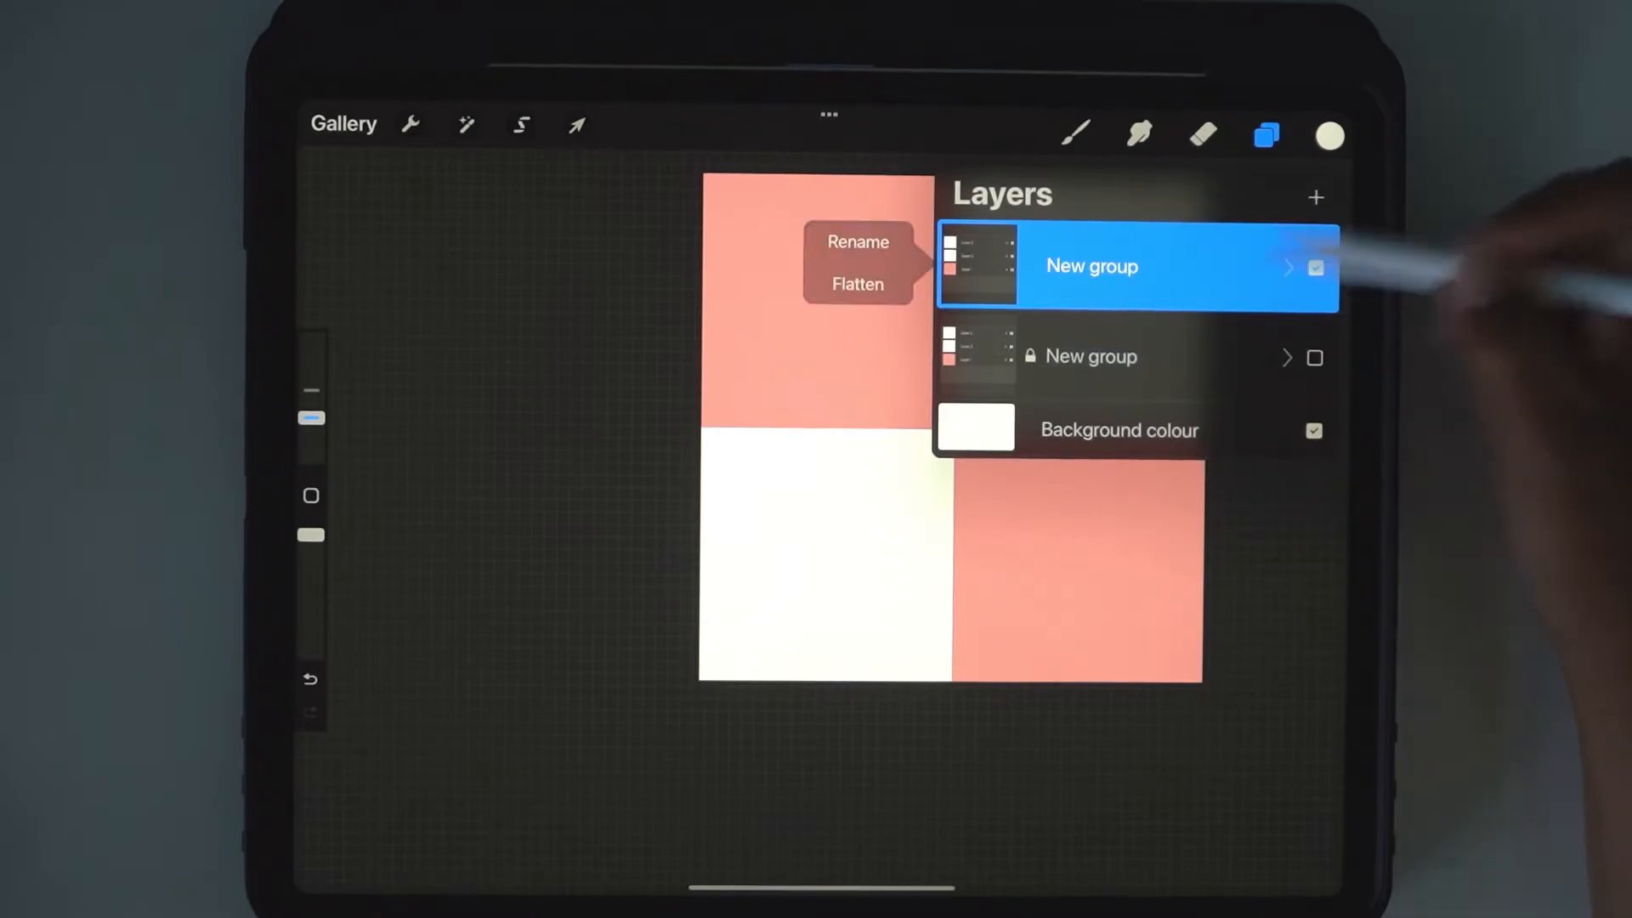
left_click(857, 283)
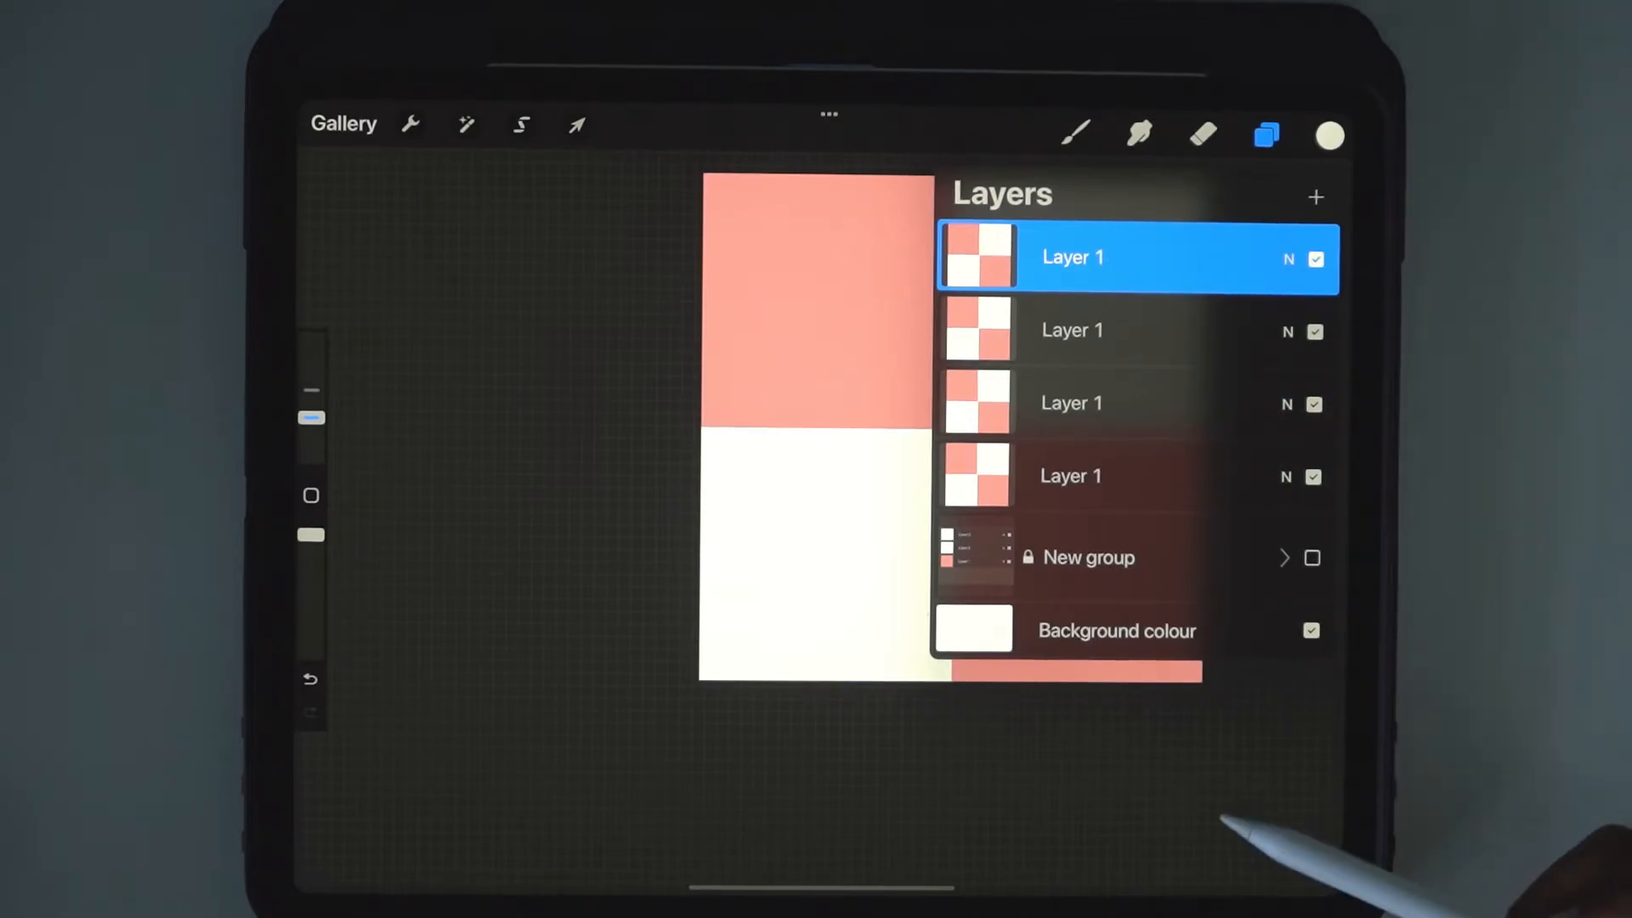
Shrink one flattened checkerboard copy into the bottom-left quarter of the canvas.
left_click(1265, 136)
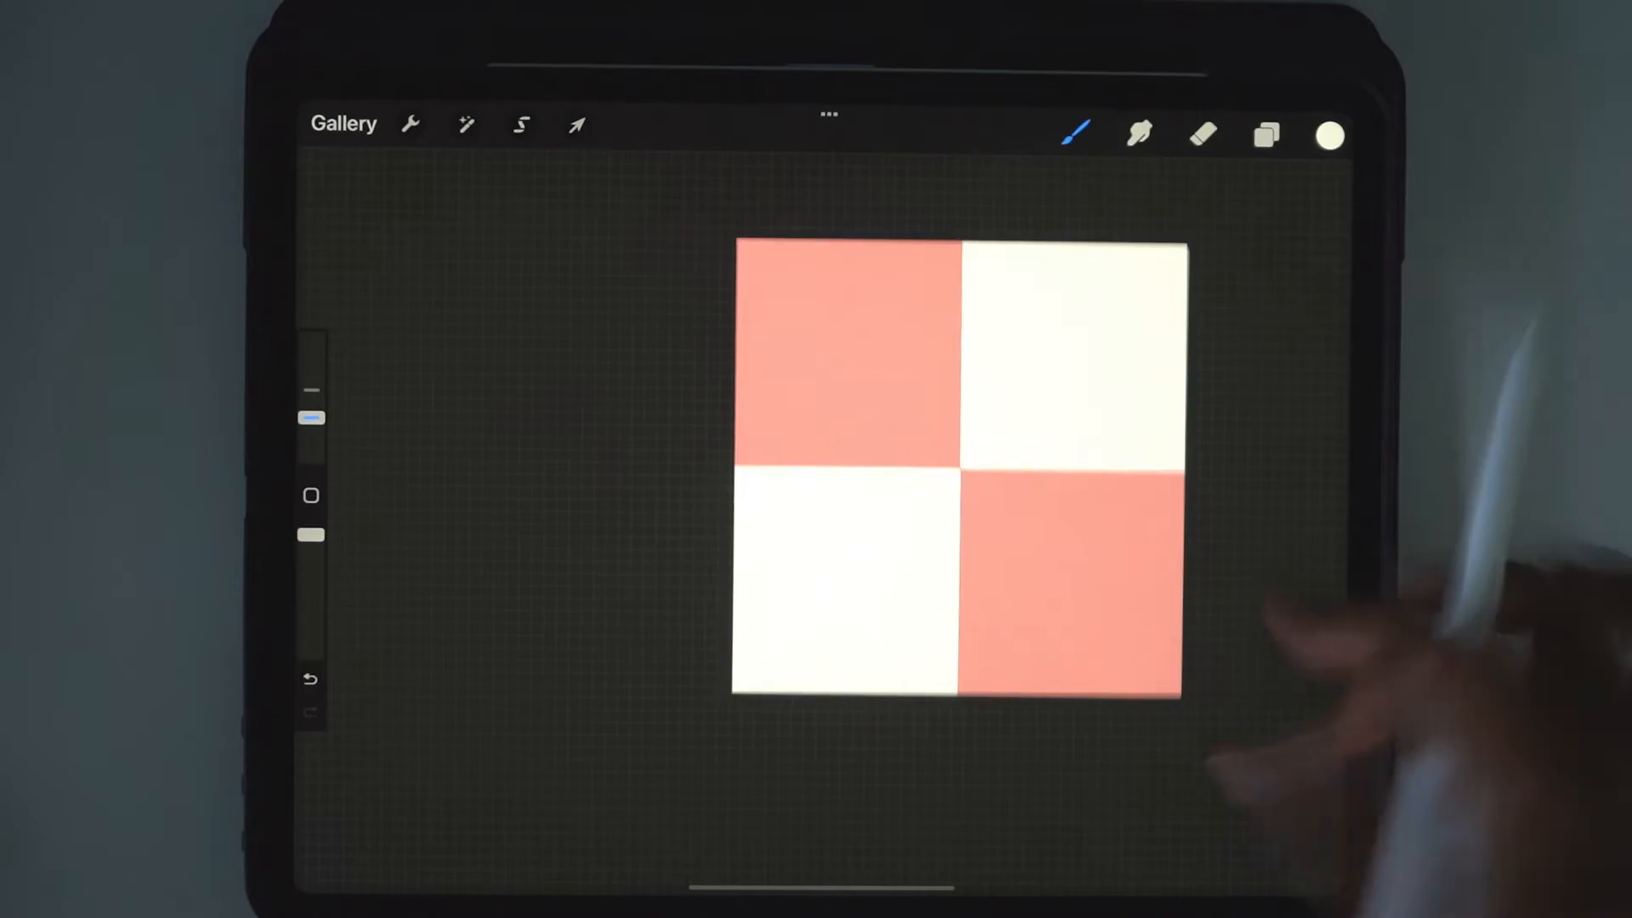
left_click(576, 124)
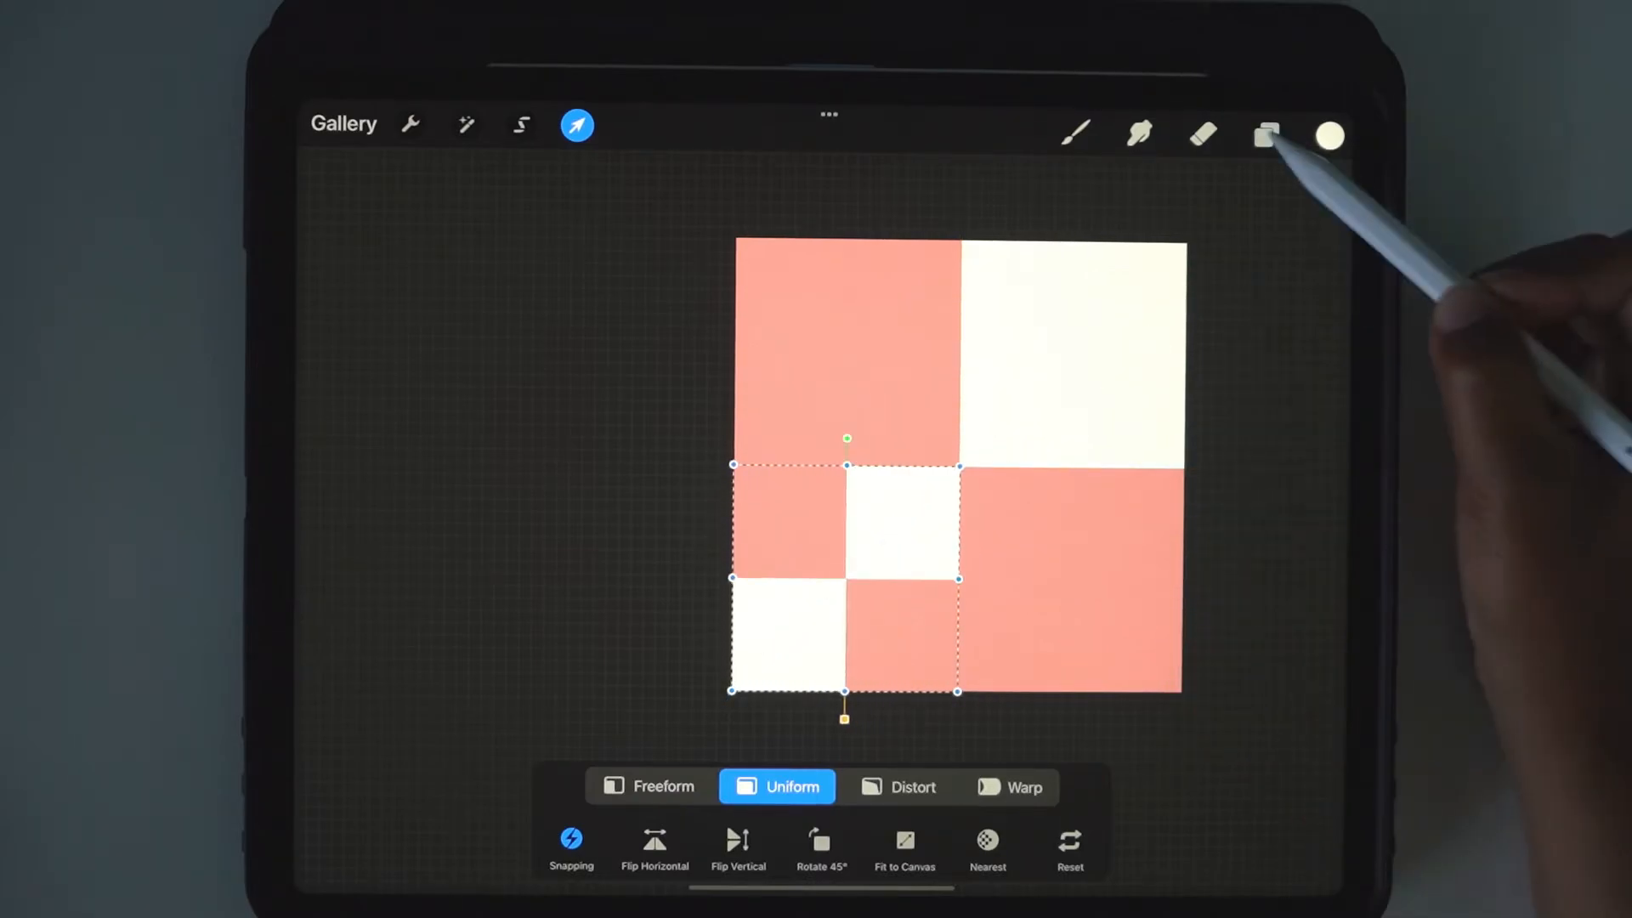
Snap the remaining copies into the top-left, top-right and bottom-right quarters and merge into a 4×4 checkerboard.
left_click(1265, 137)
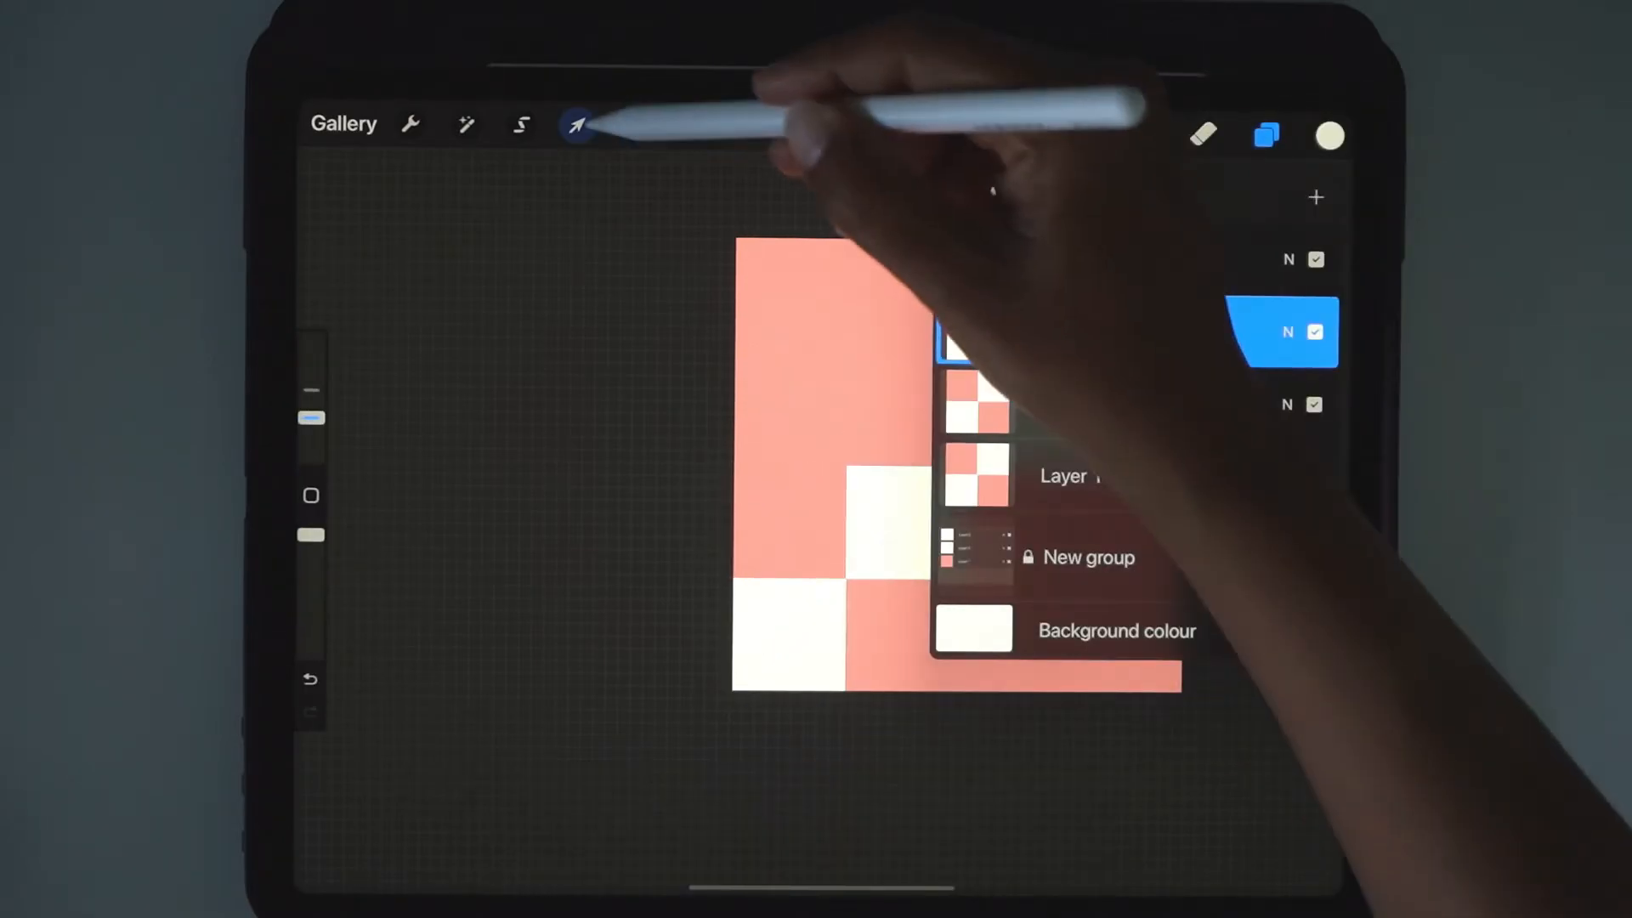
left_click(577, 124)
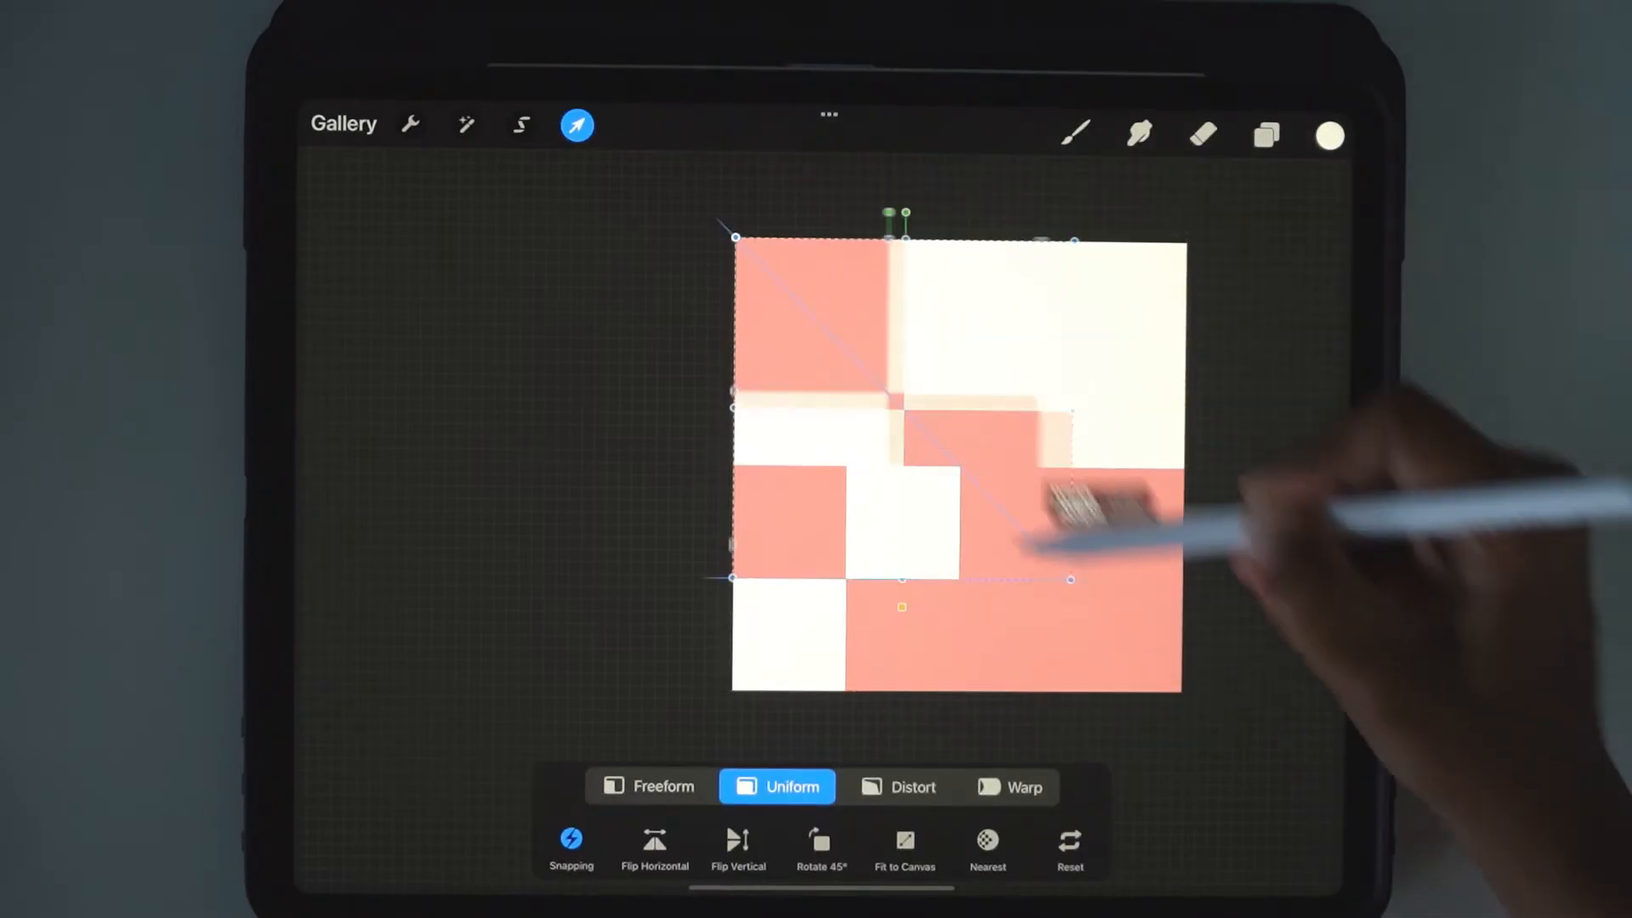
left_click(1265, 136)
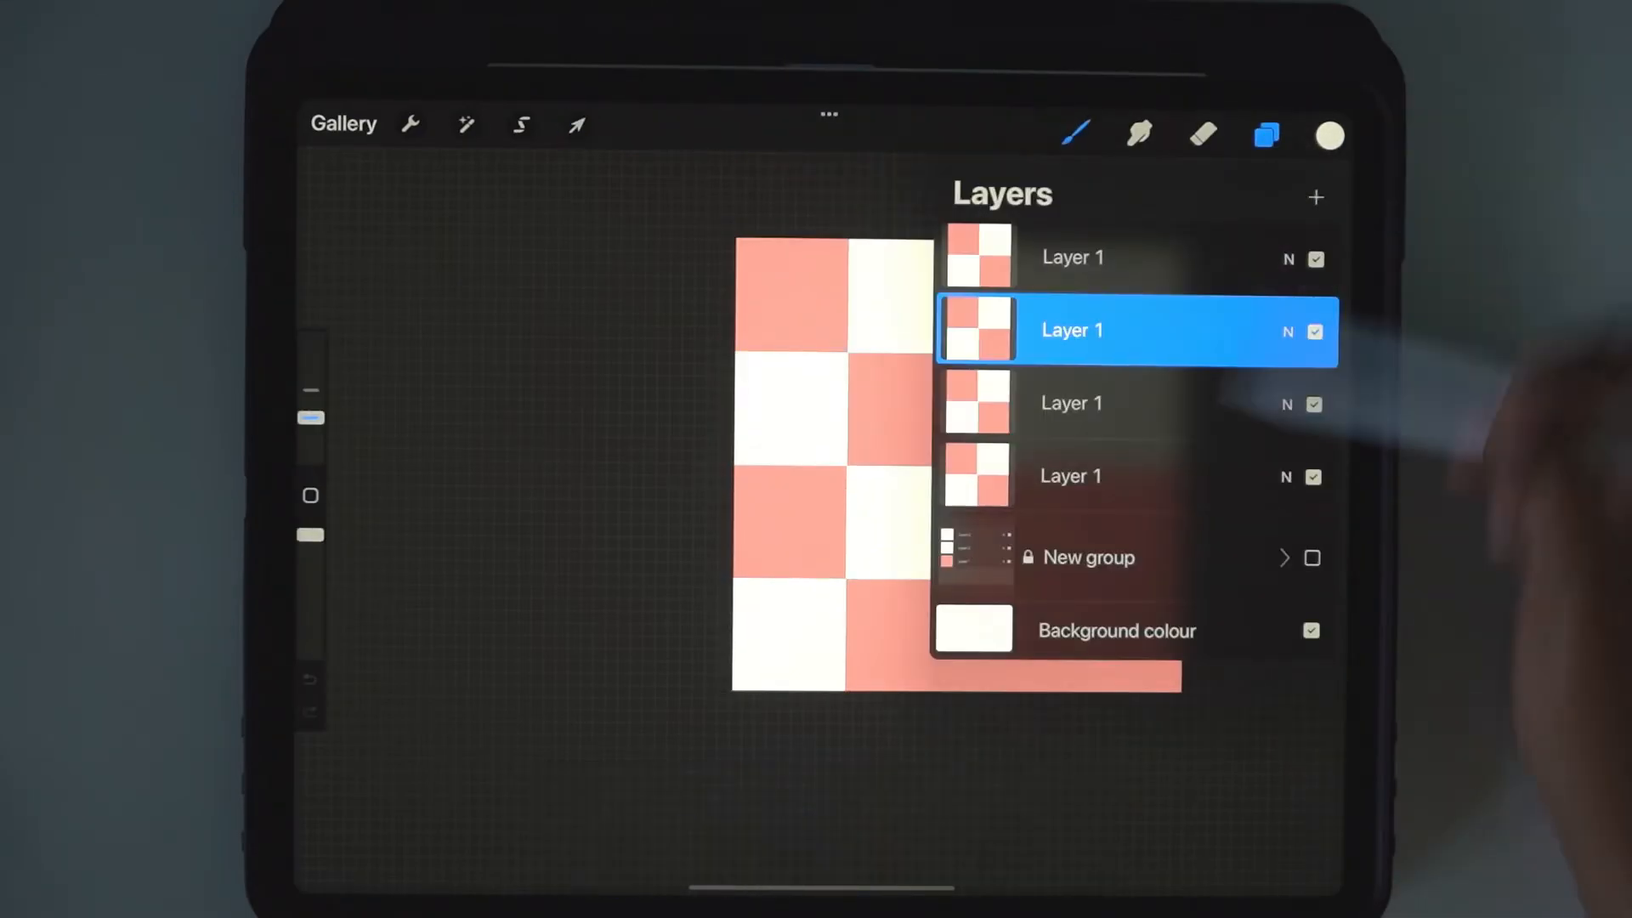
left_click(577, 124)
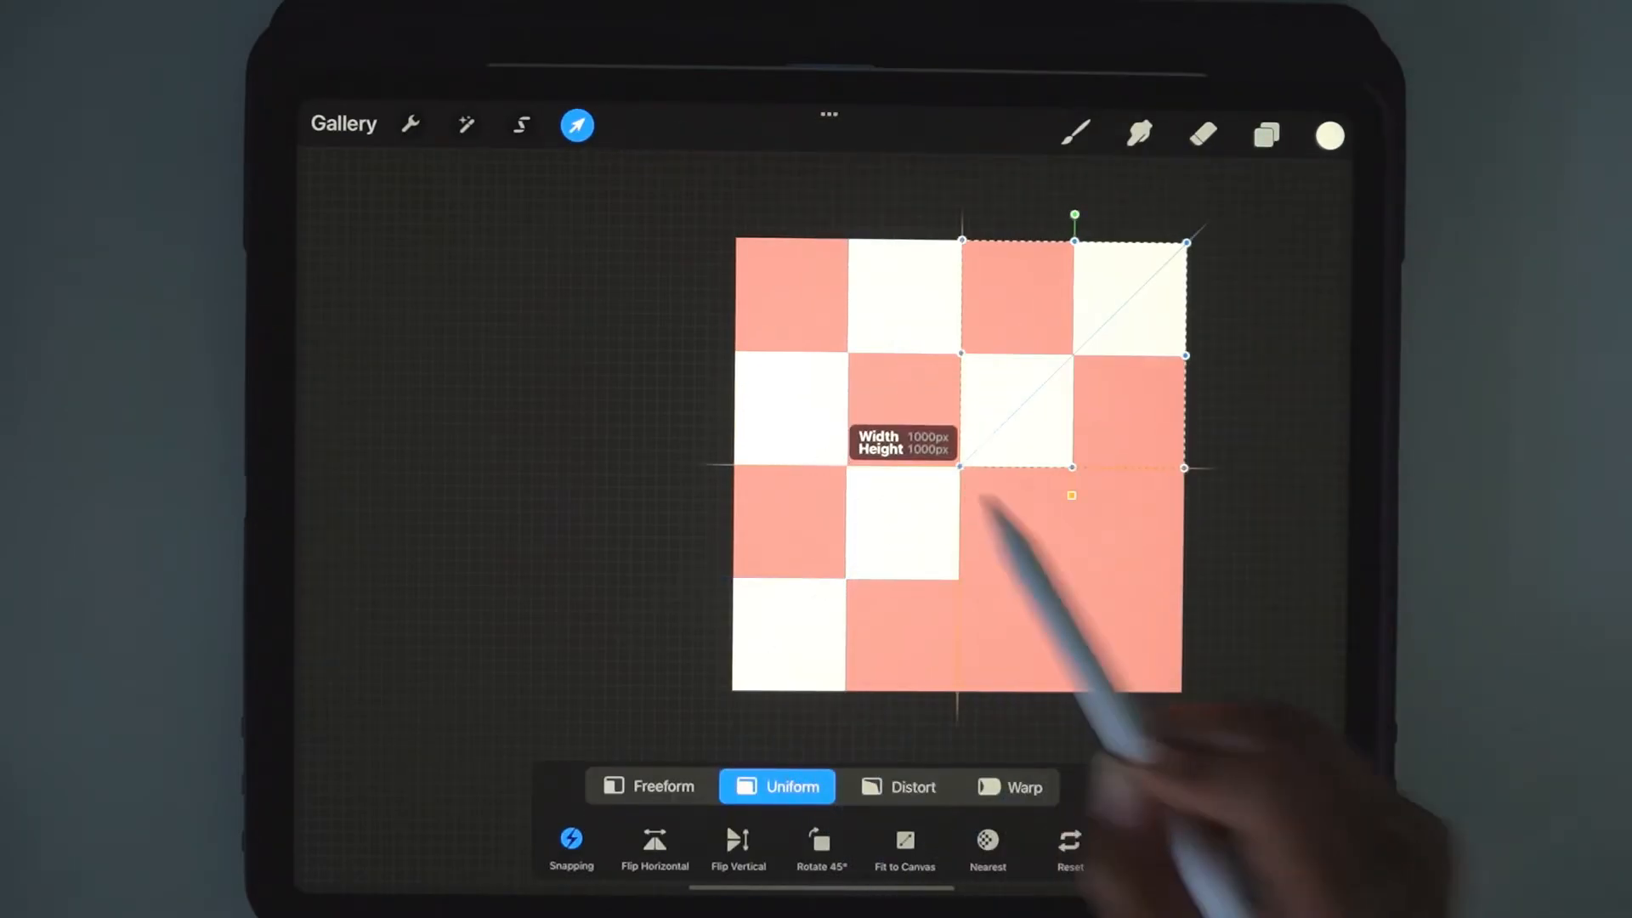
left_click(1265, 134)
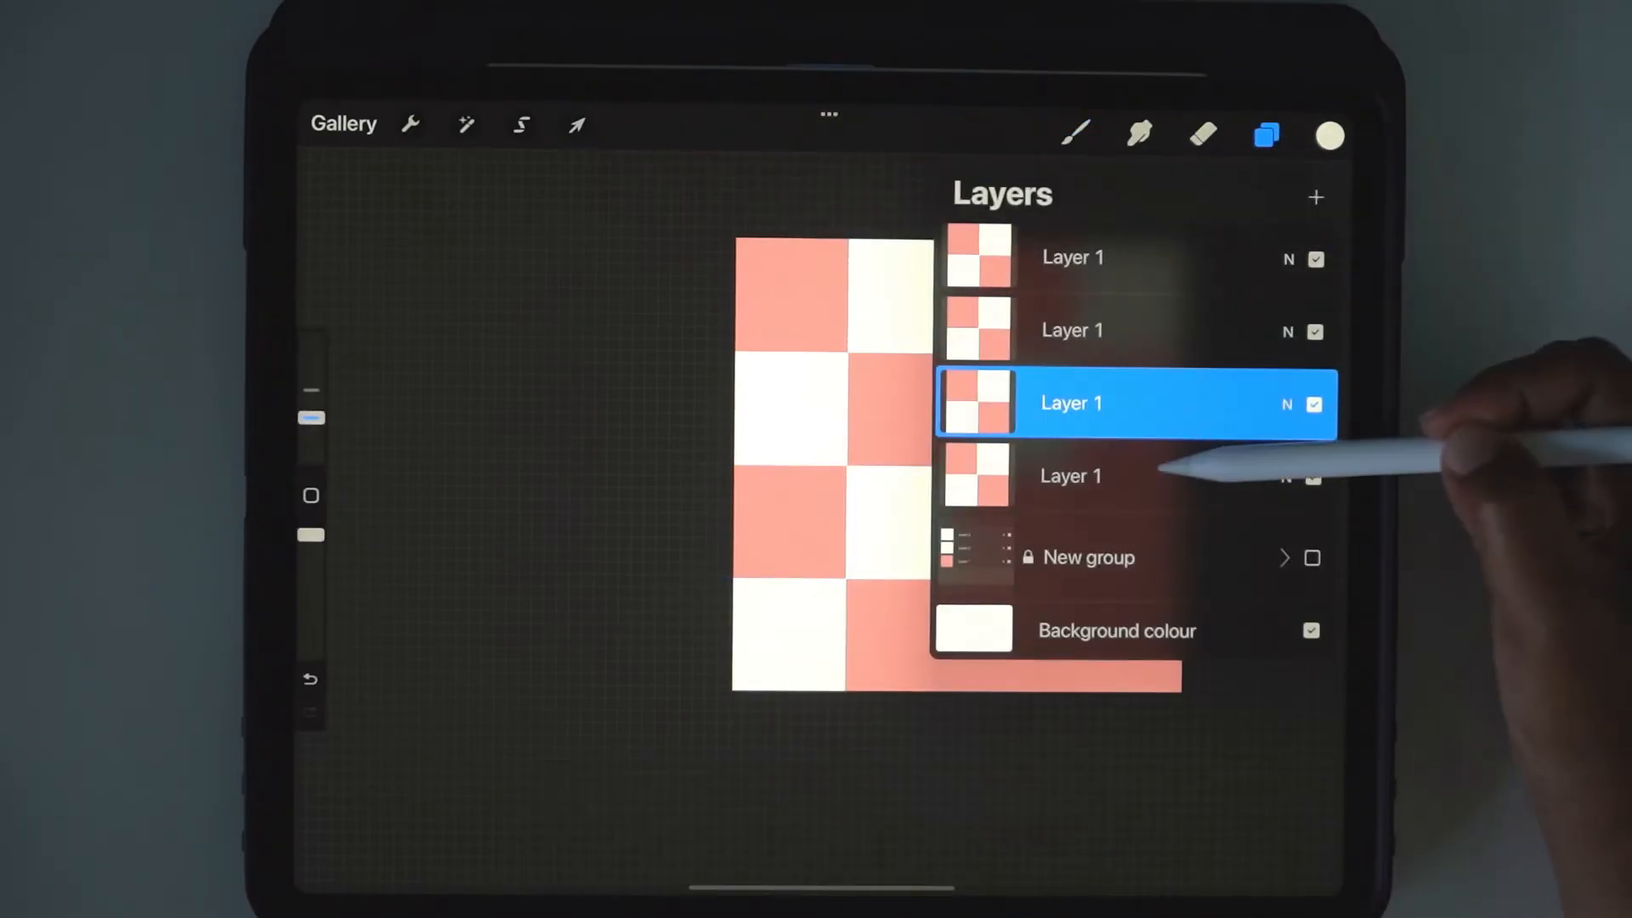
left_click(576, 124)
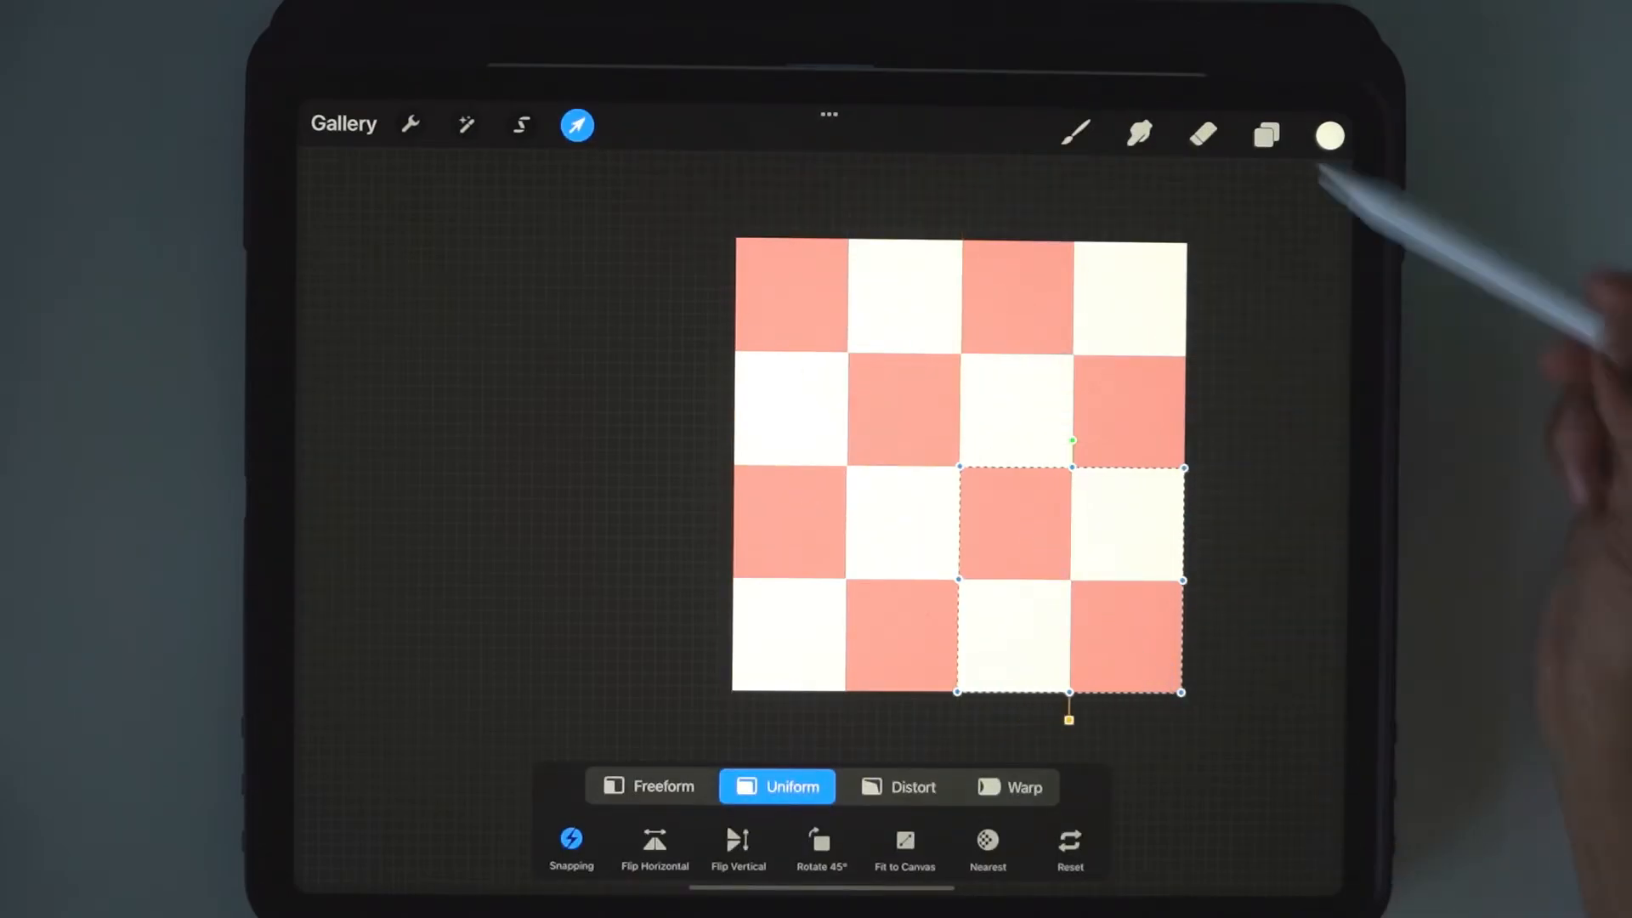
left_click(1265, 136)
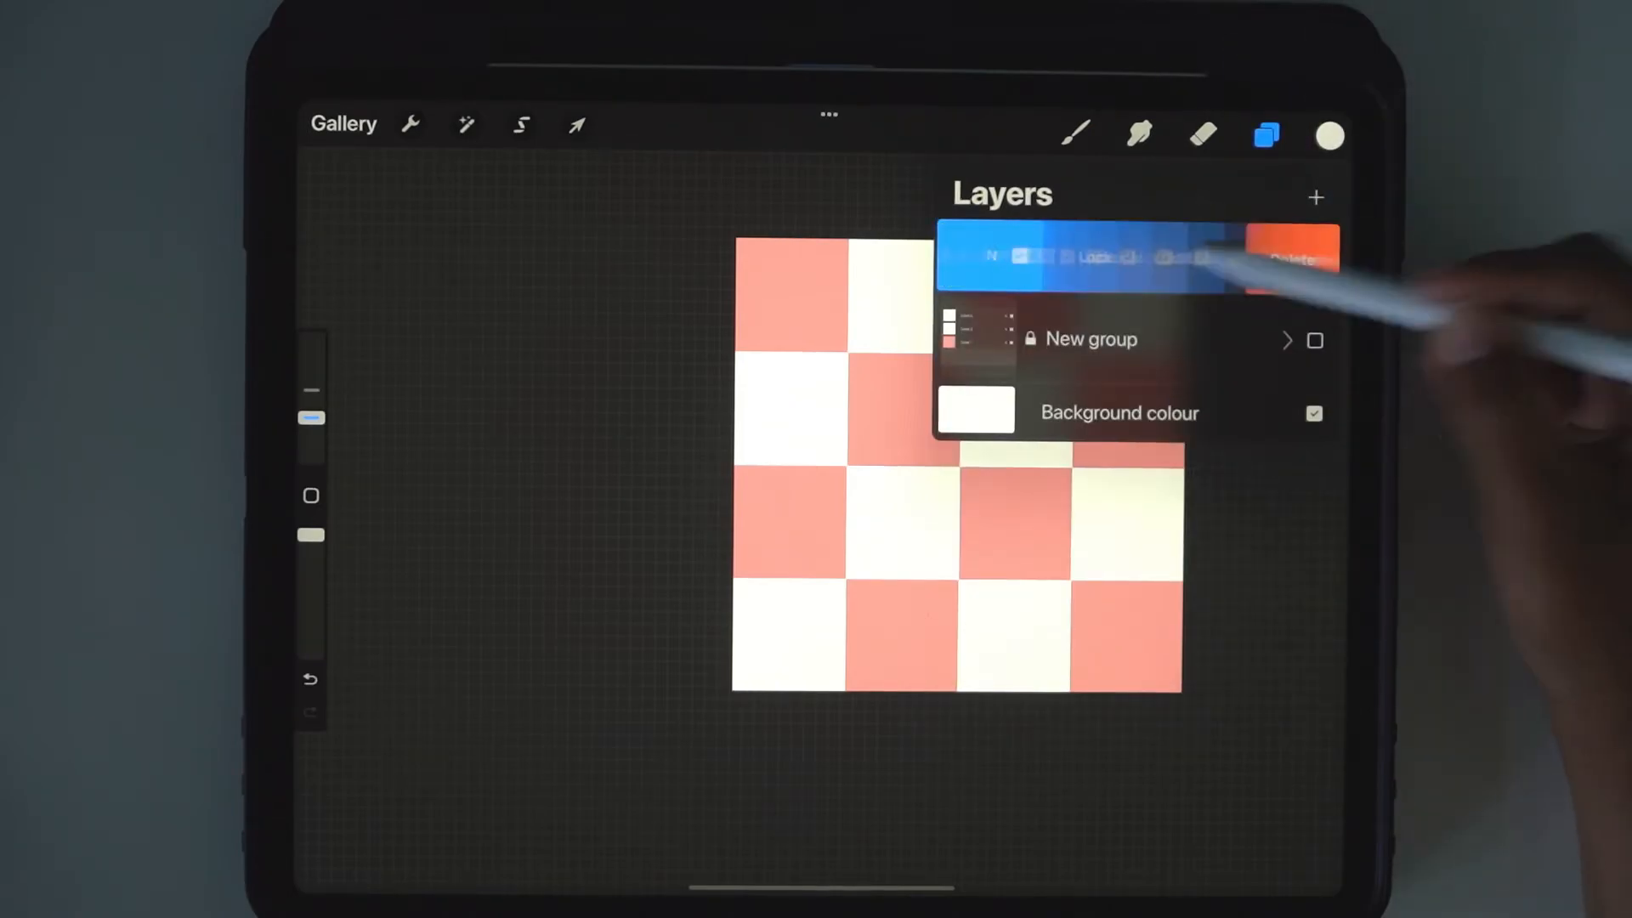
Scale four 1000 px copies into the quadrants and merge them into an 8×8 checkerboard layer.
left_click(1192, 256)
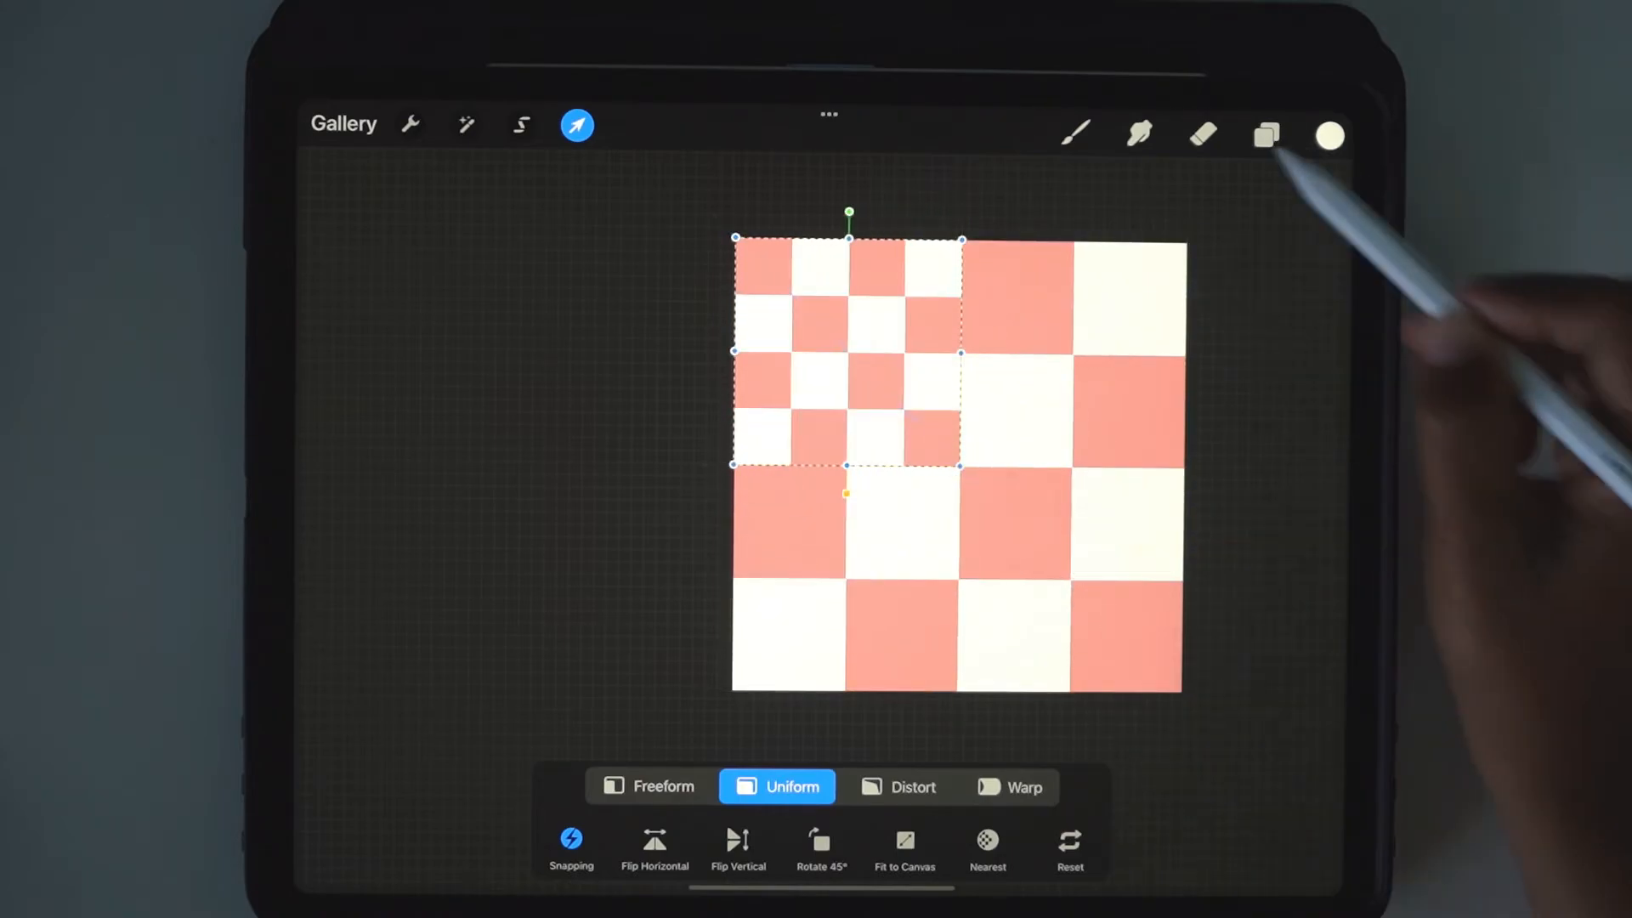
left_click(1265, 136)
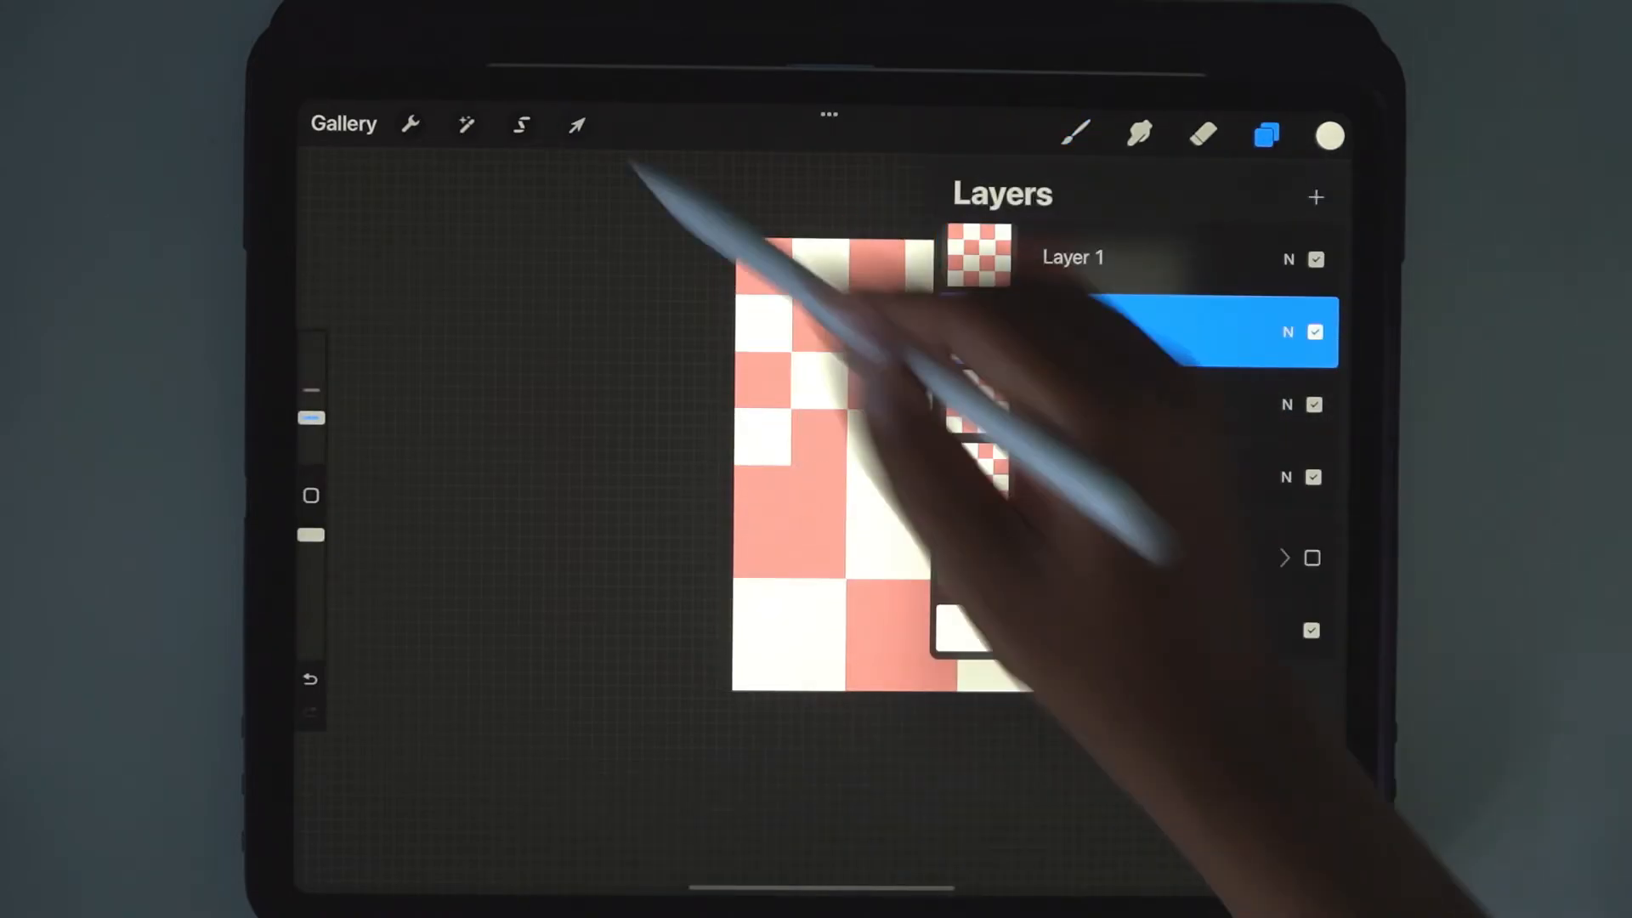
left_click(576, 124)
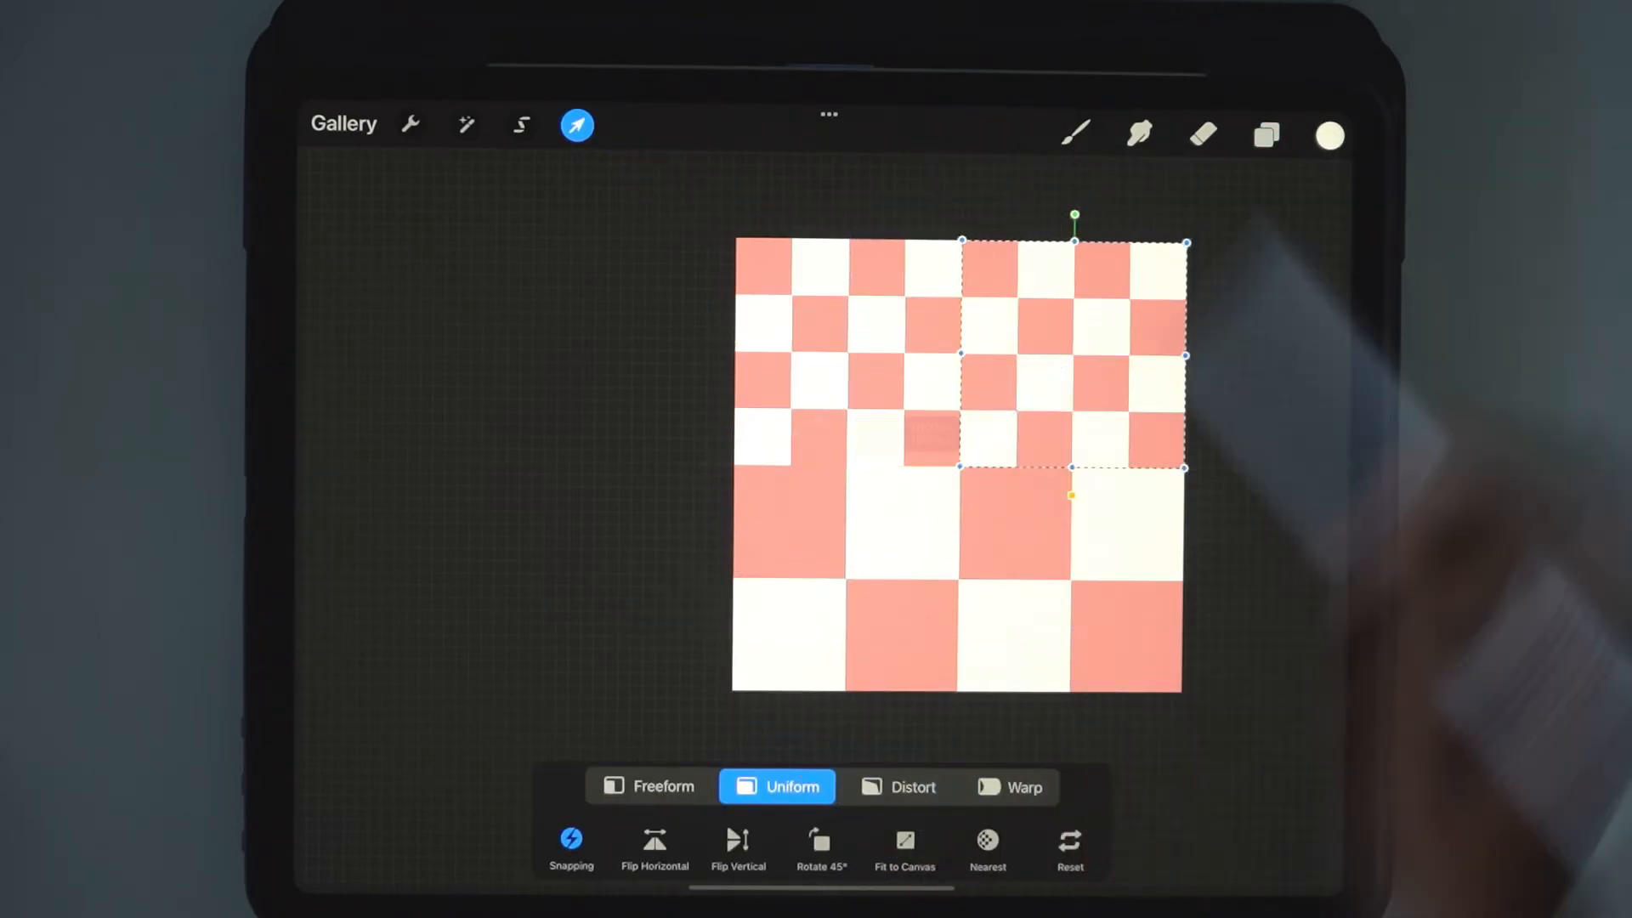
left_click(1265, 136)
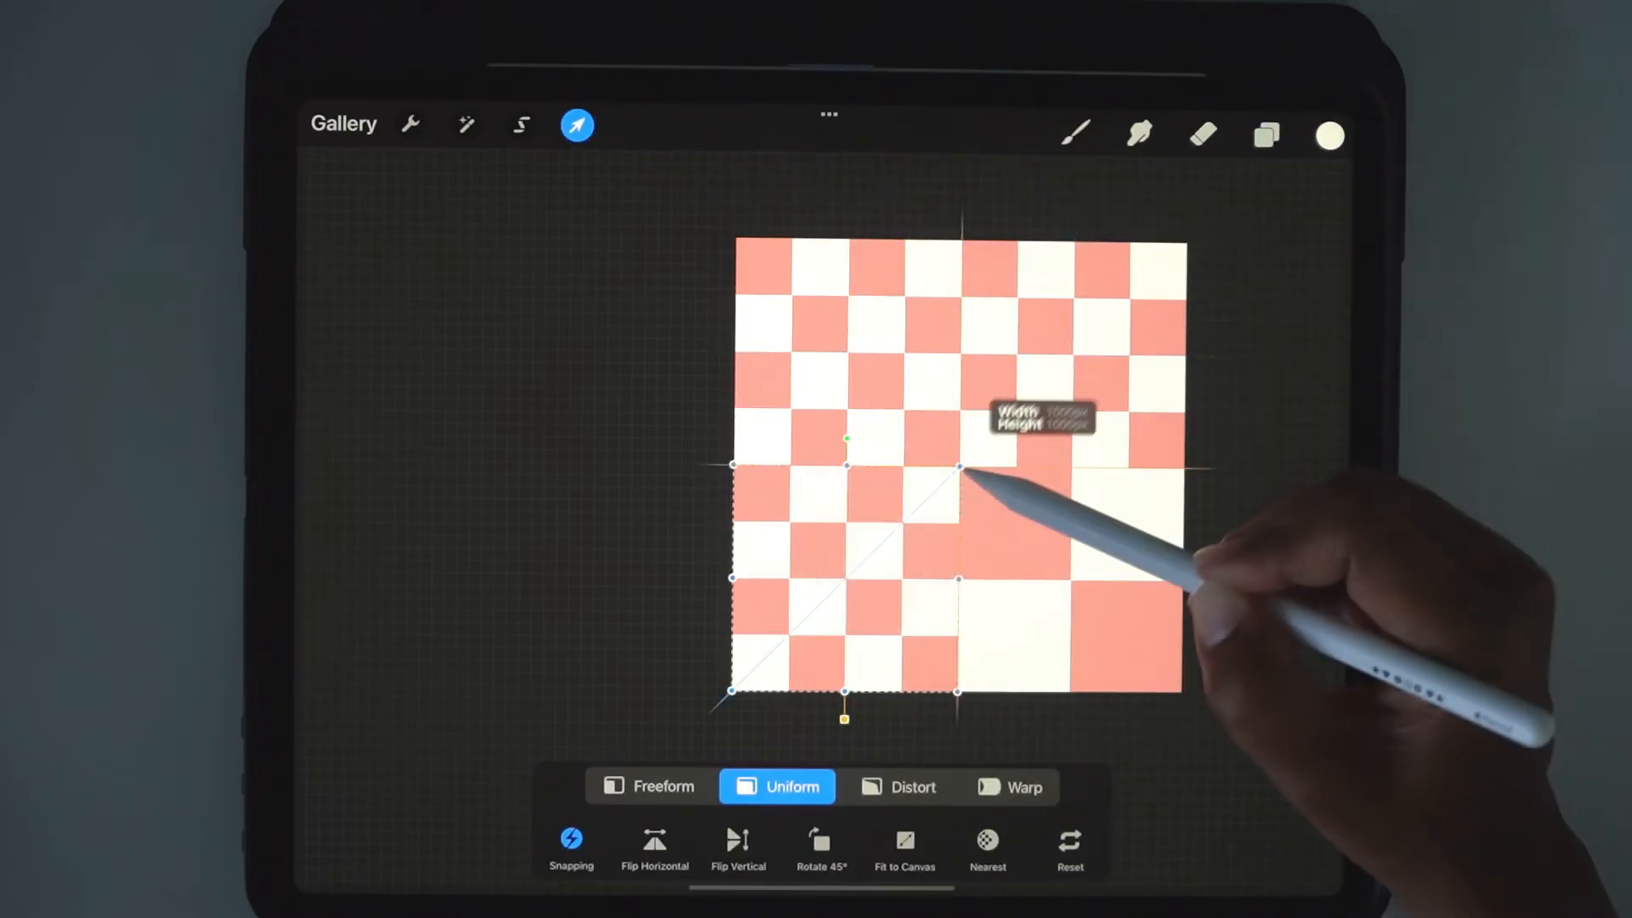
left_click(1265, 136)
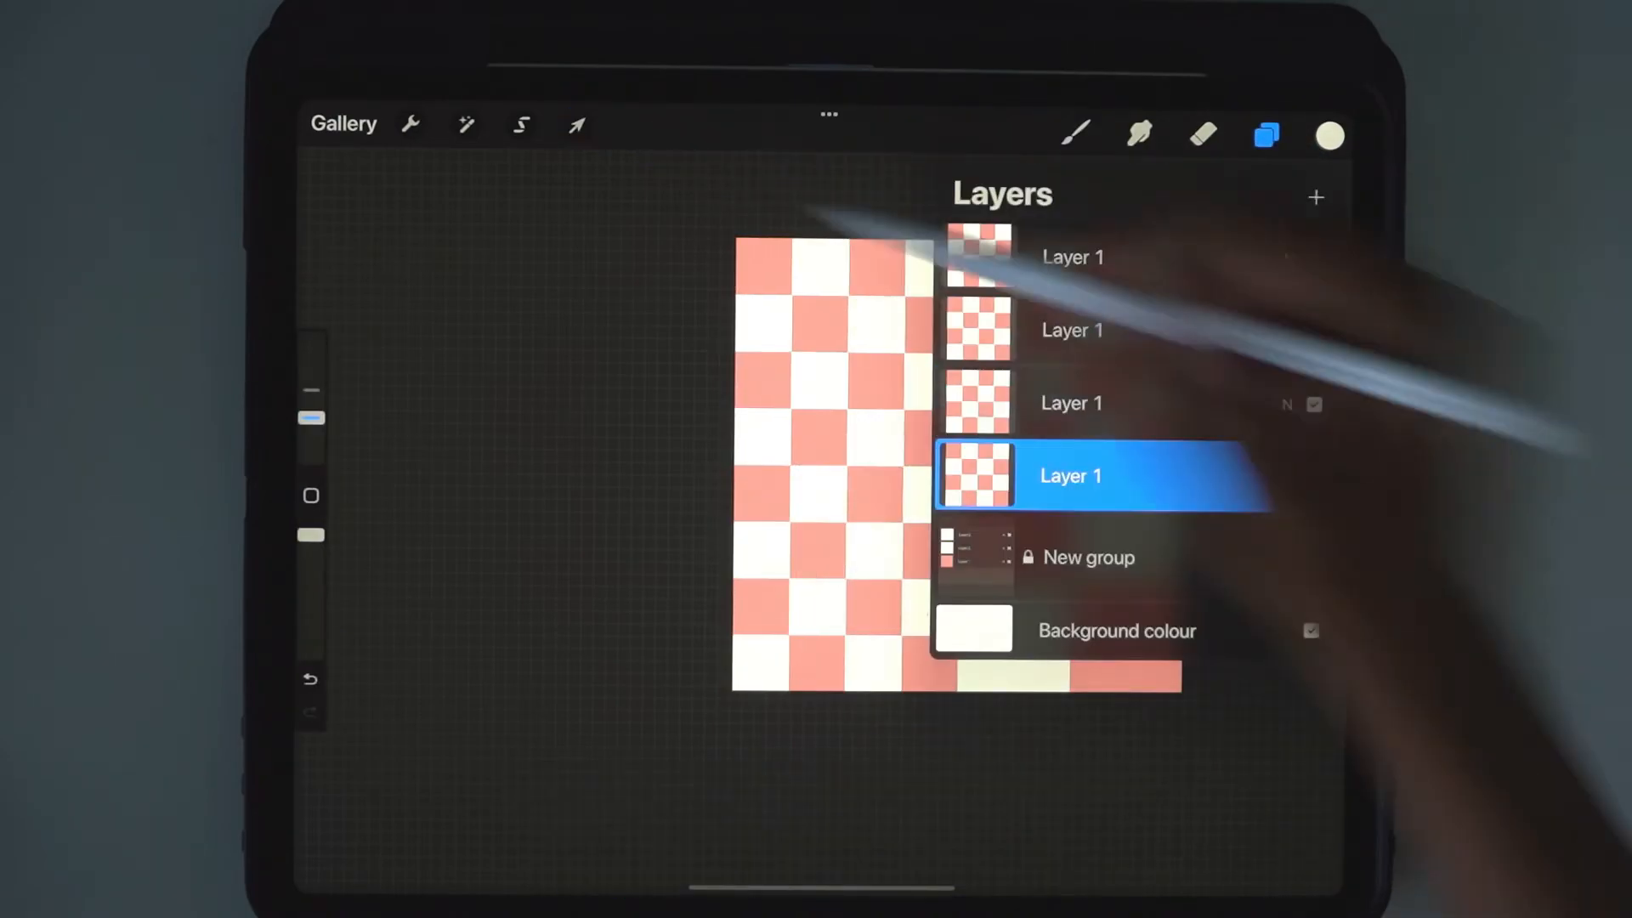
left_click(576, 125)
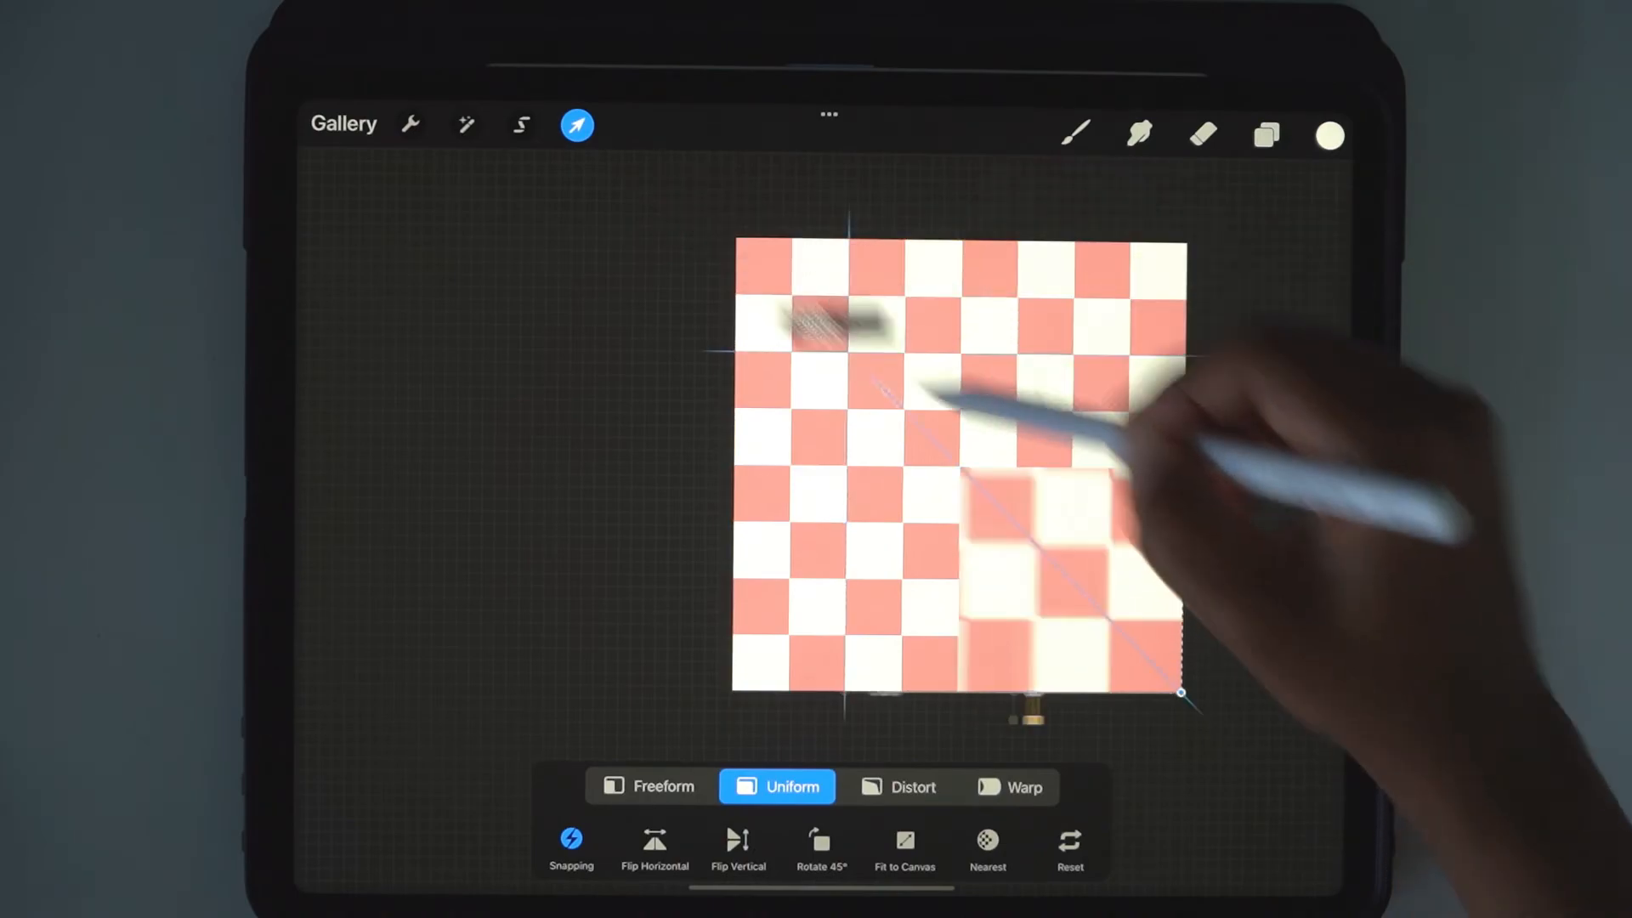
left_click(1265, 136)
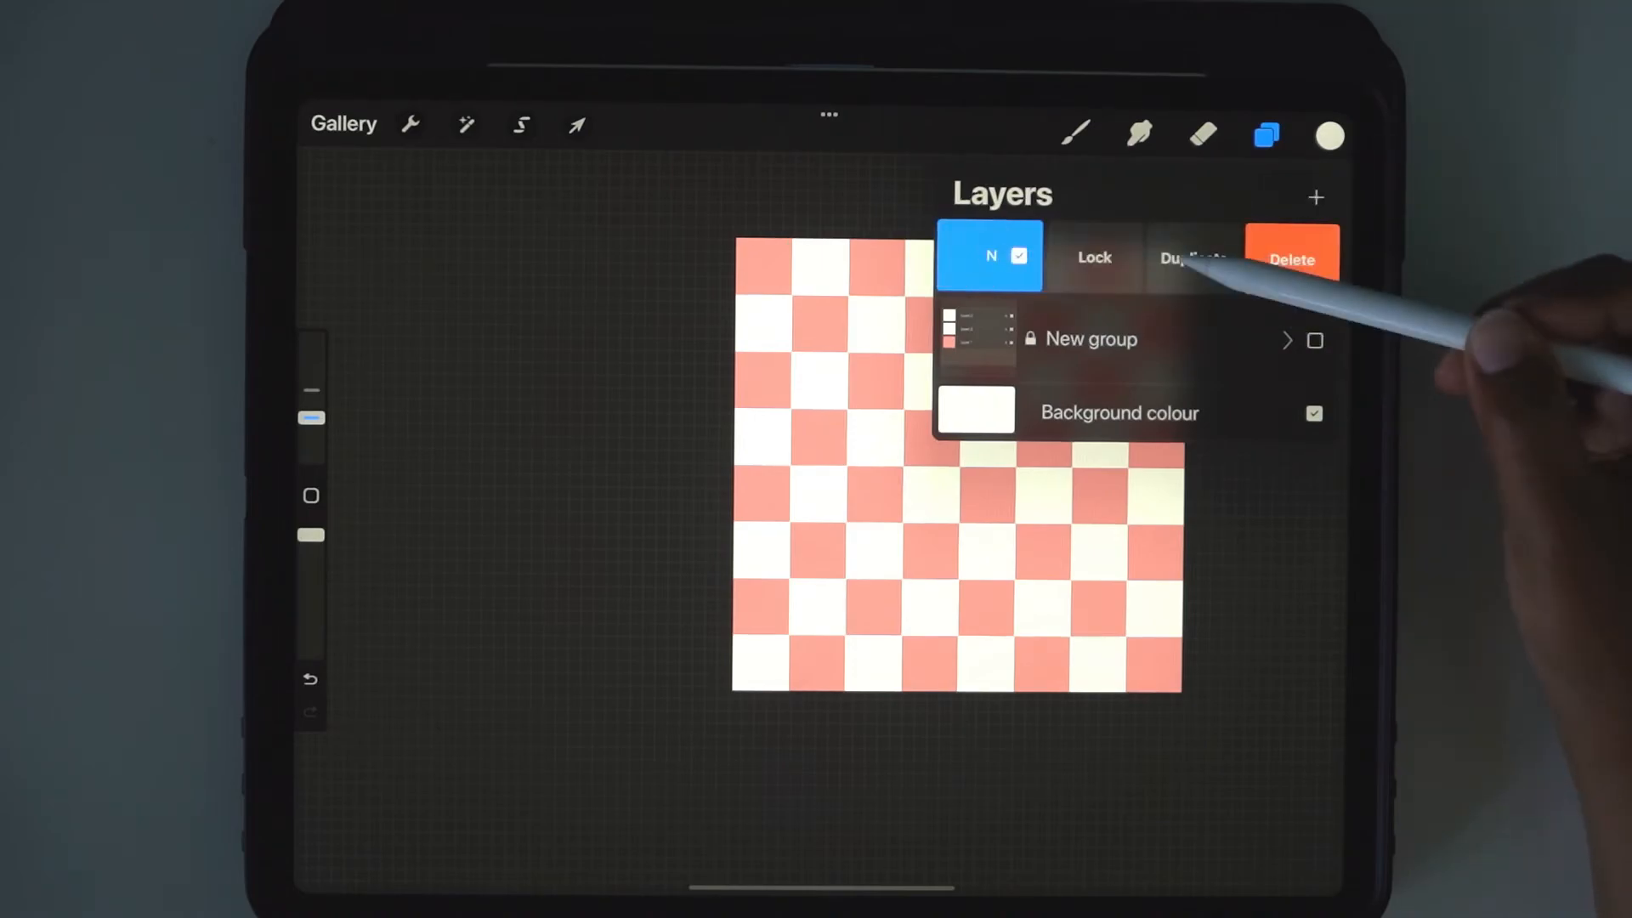
Duplicate the 8×8 layer and snap 1000 × 1000 px copies into each quadrant for a 16×16 checkerboard.
left_click(1194, 258)
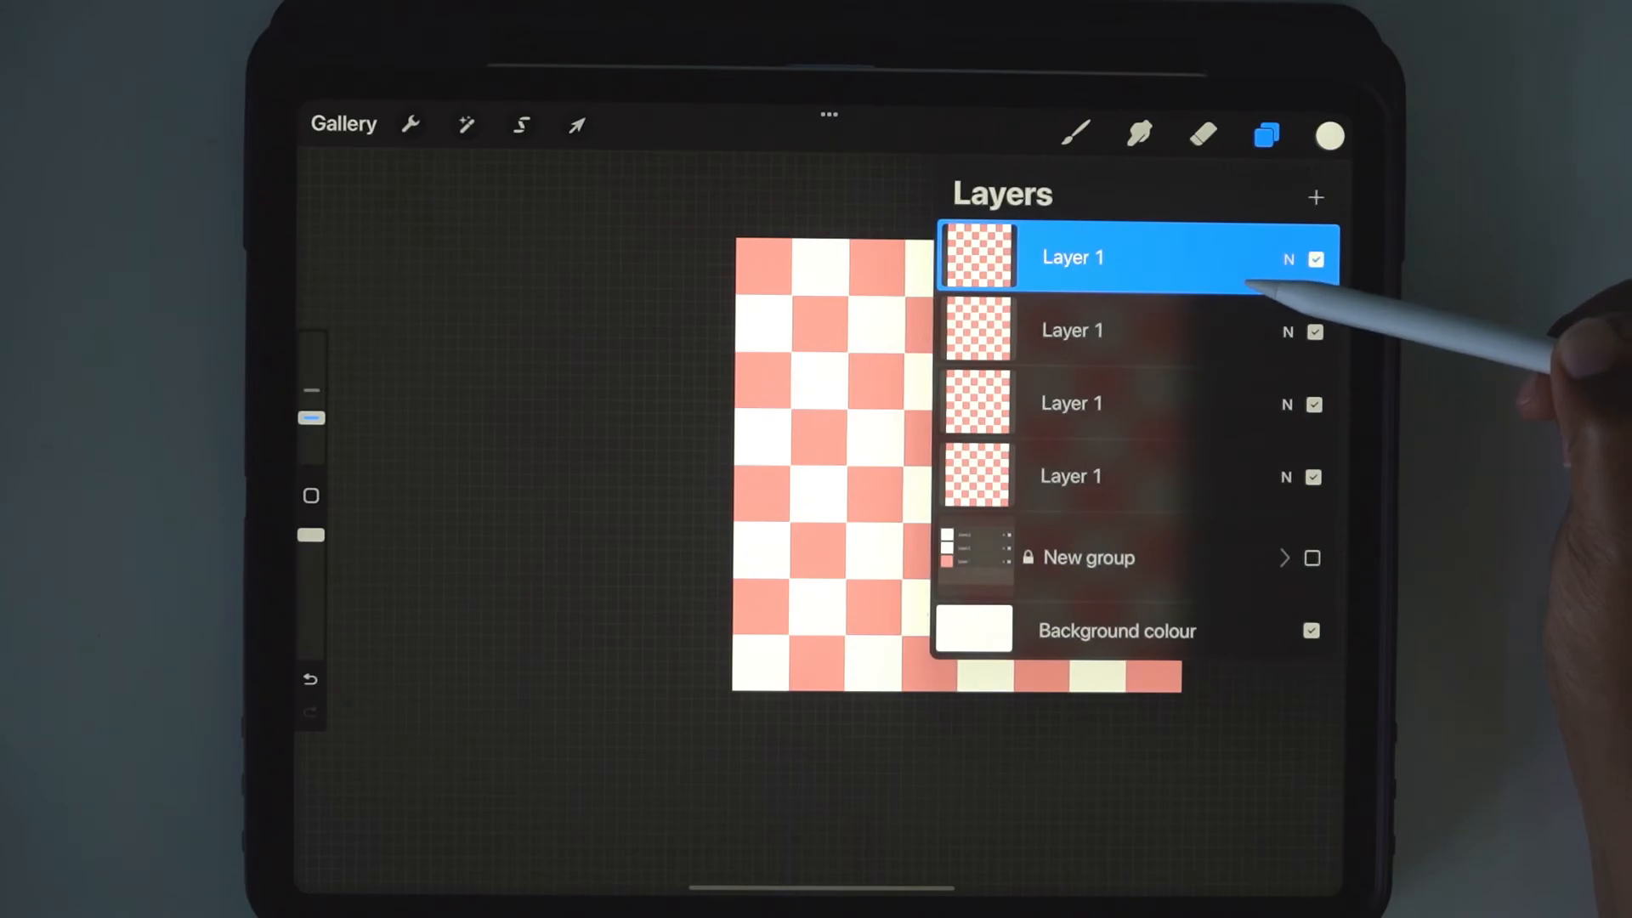
left_click(1265, 136)
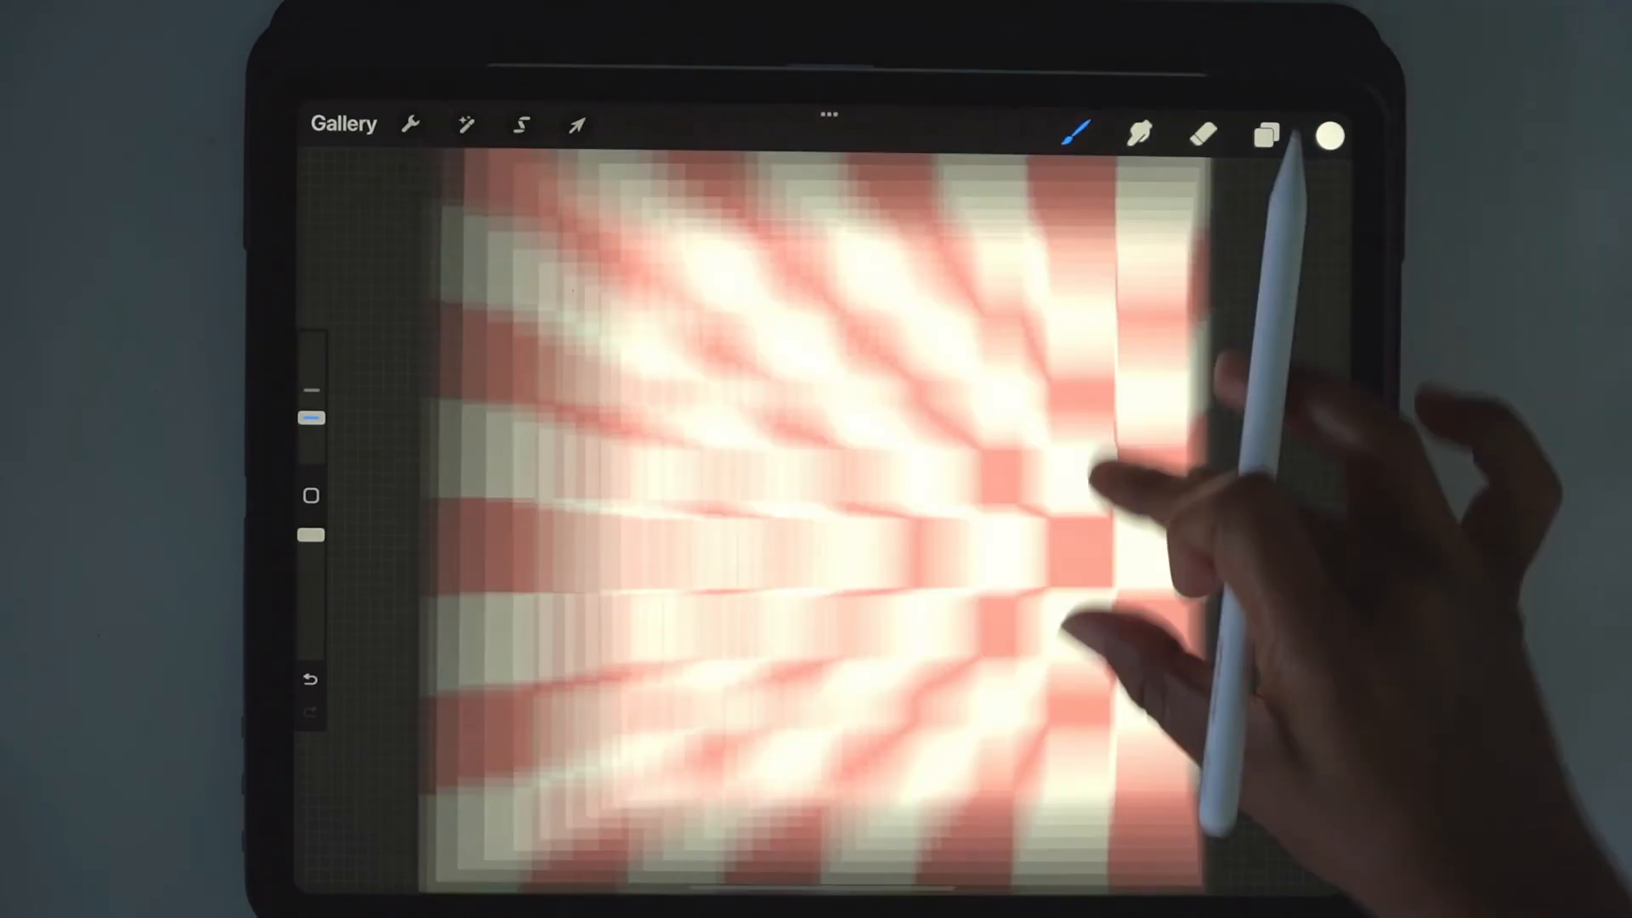
left_click(1265, 136)
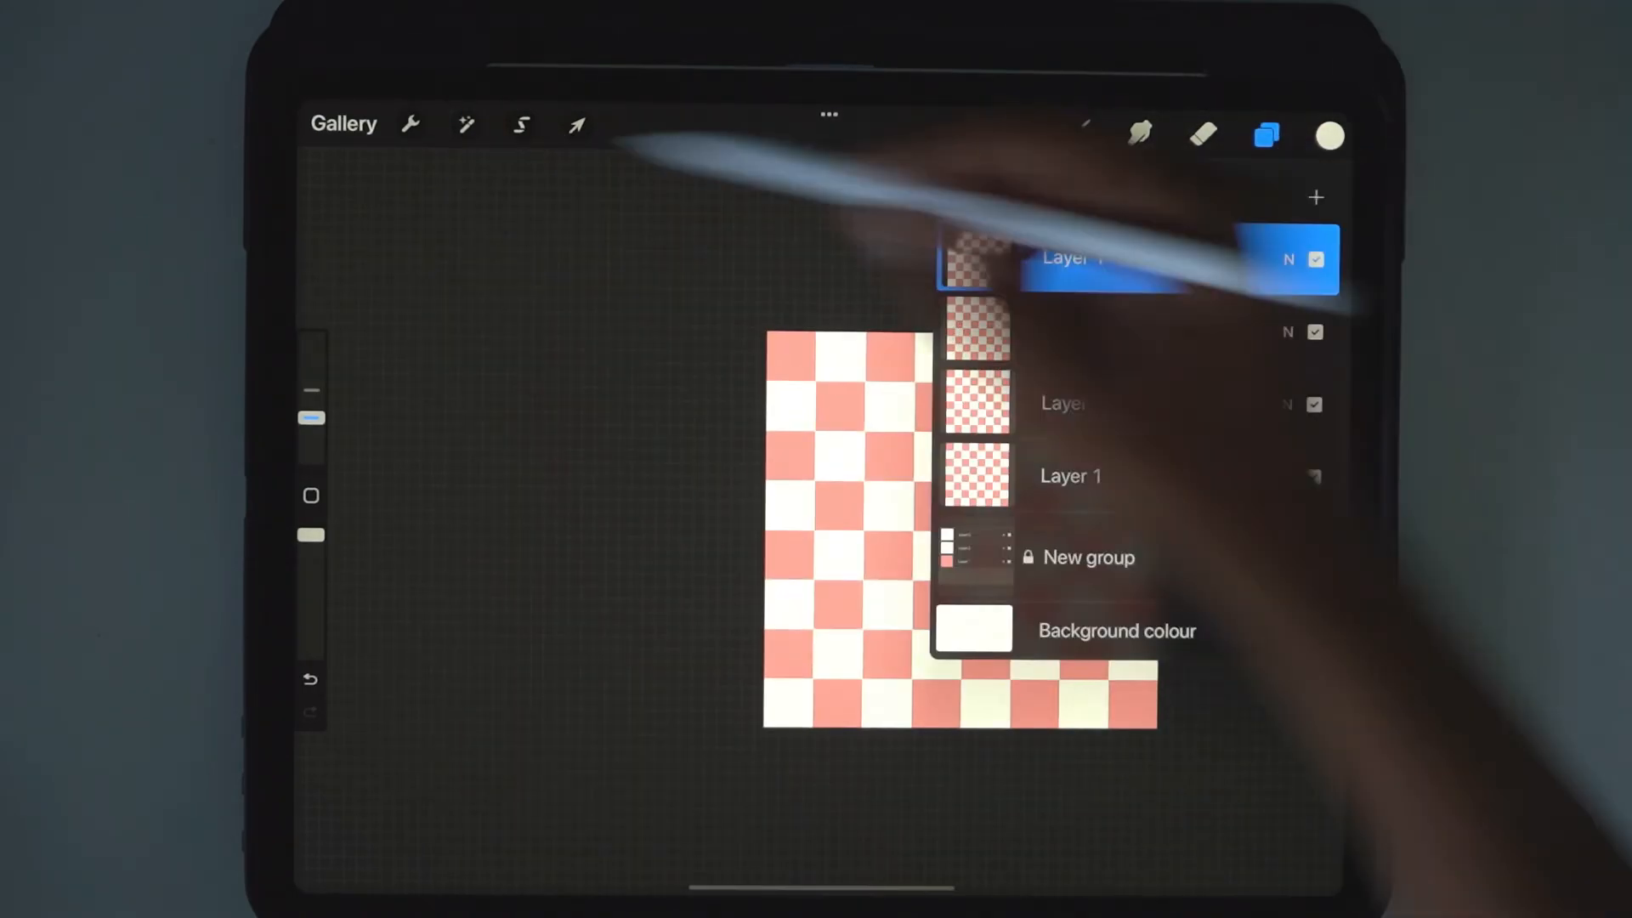
left_click(576, 124)
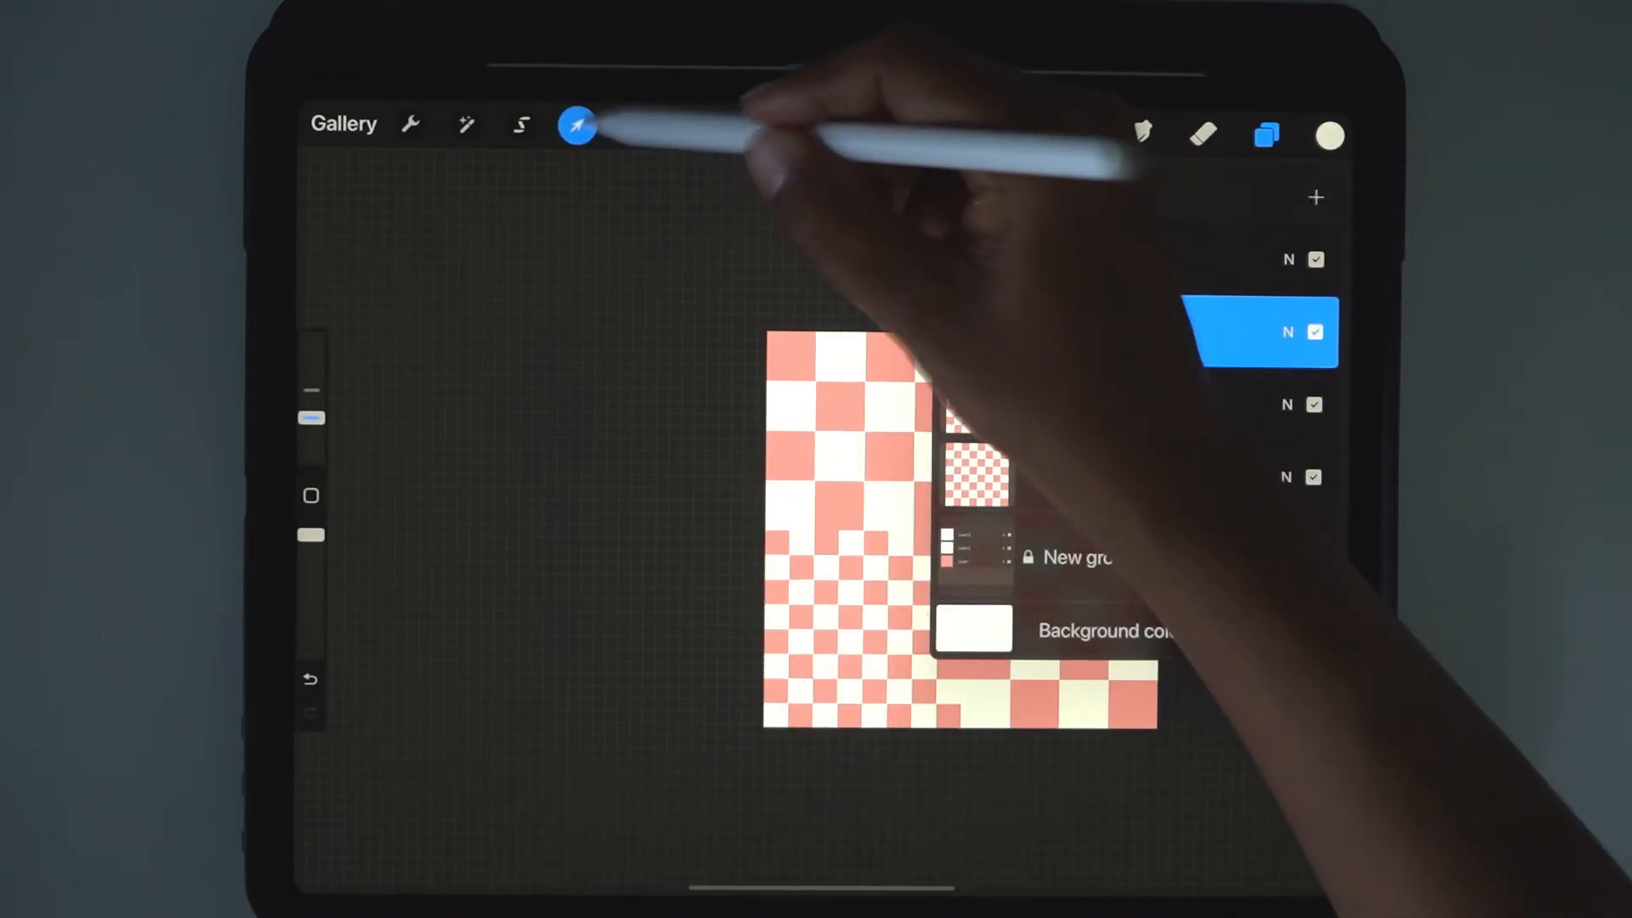
left_click(576, 125)
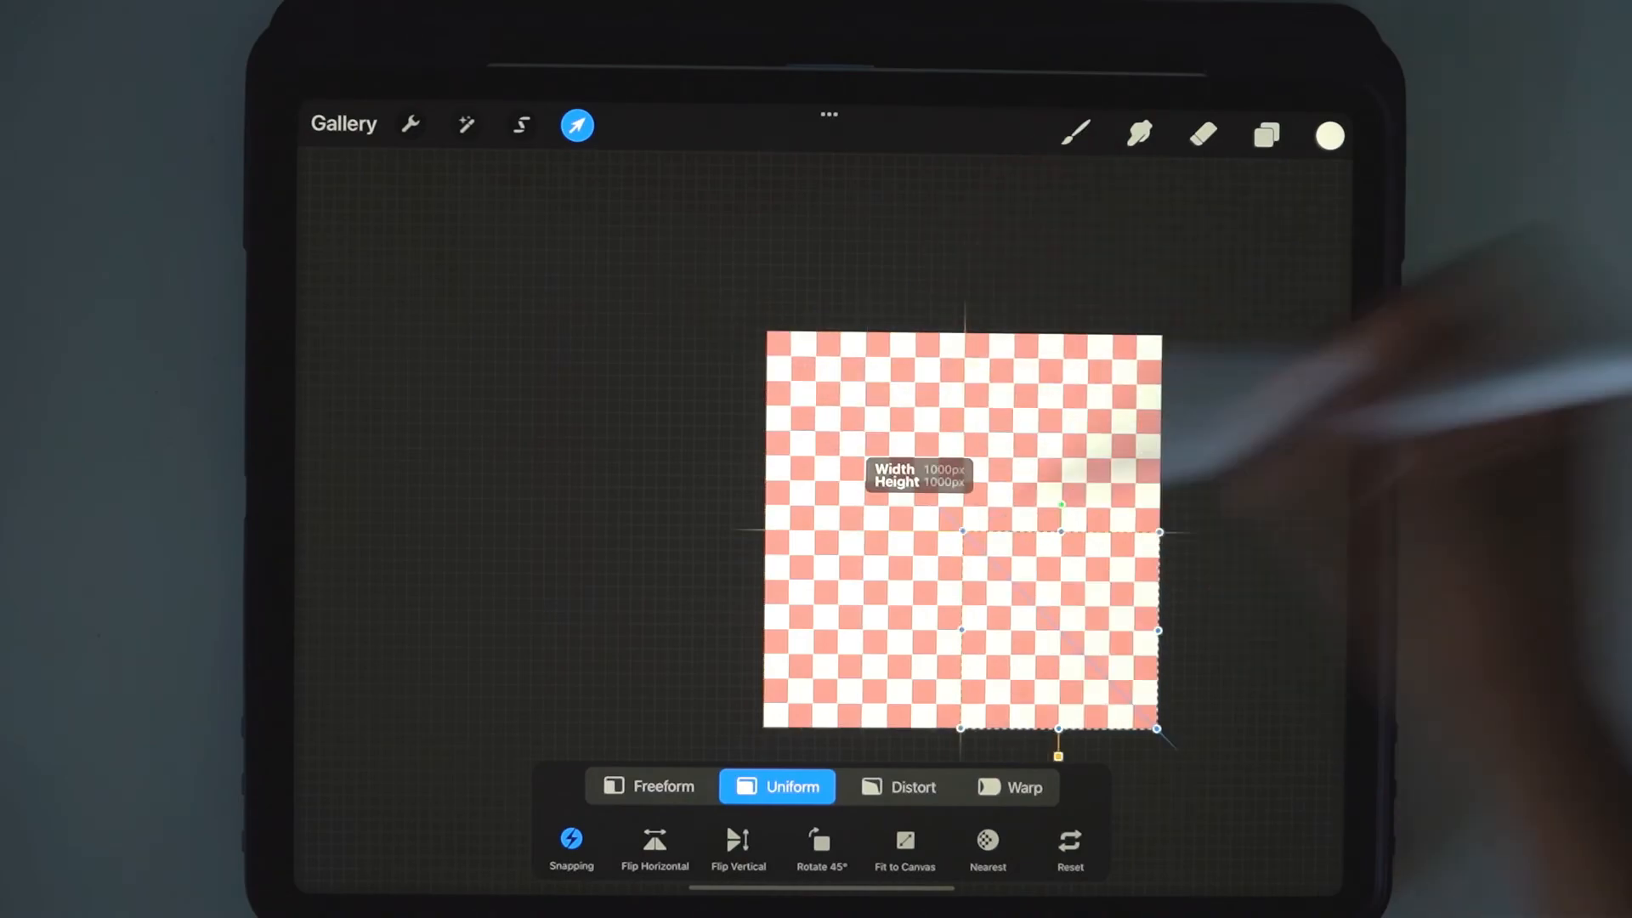
left_click(1265, 136)
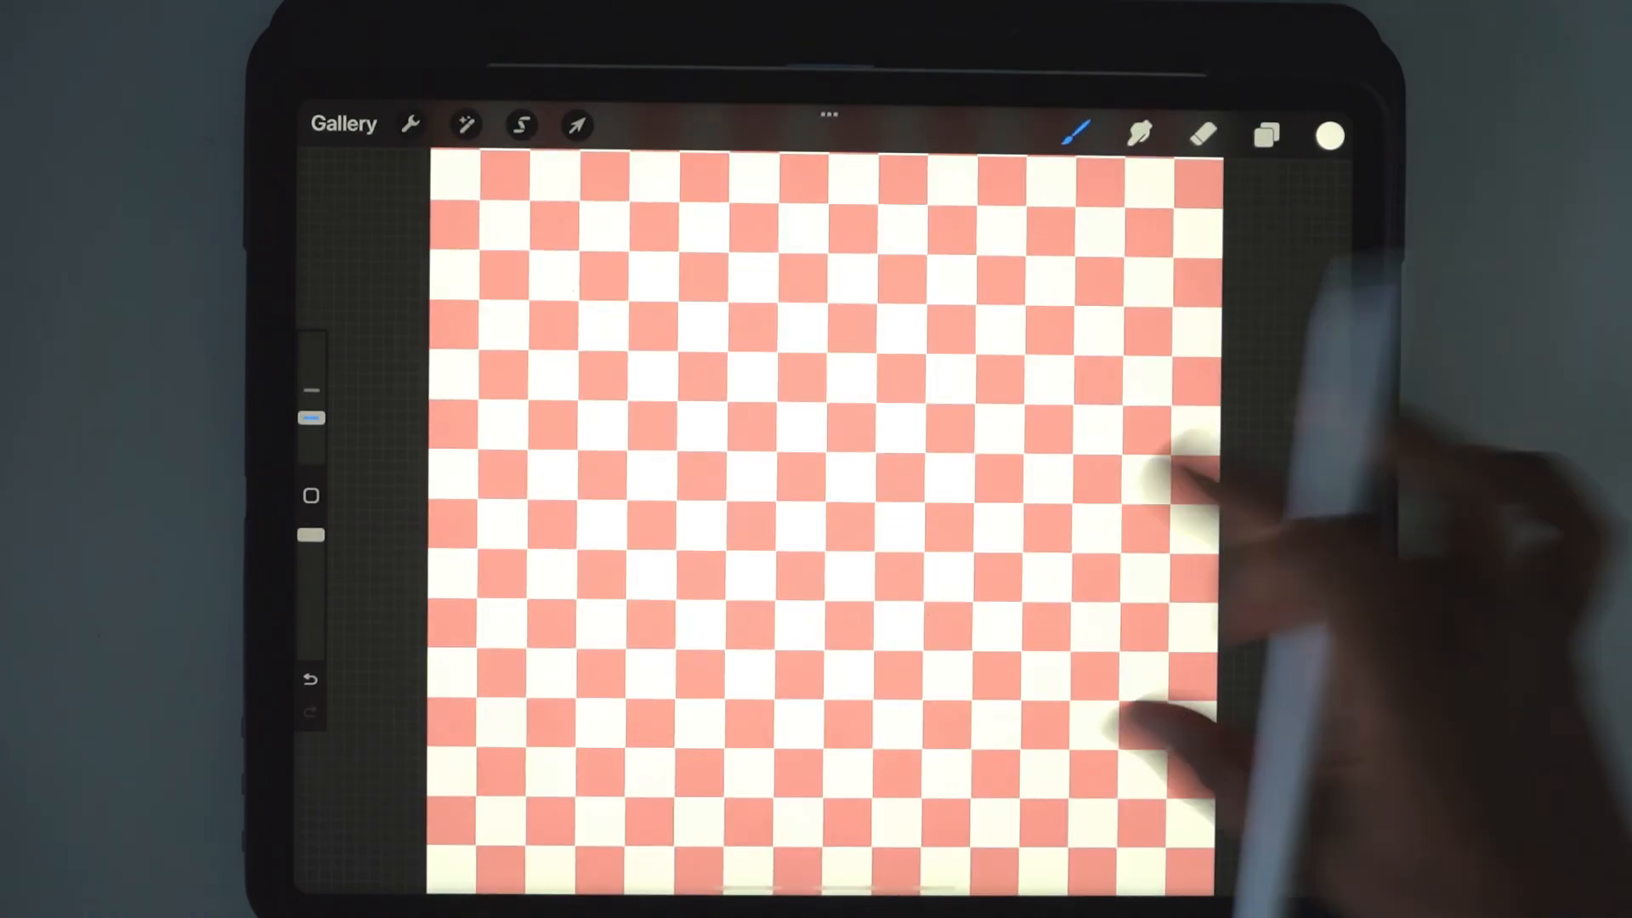
Scale four layer copies to 1000 px and snap one into each canvas quadrant.
left_click(1265, 136)
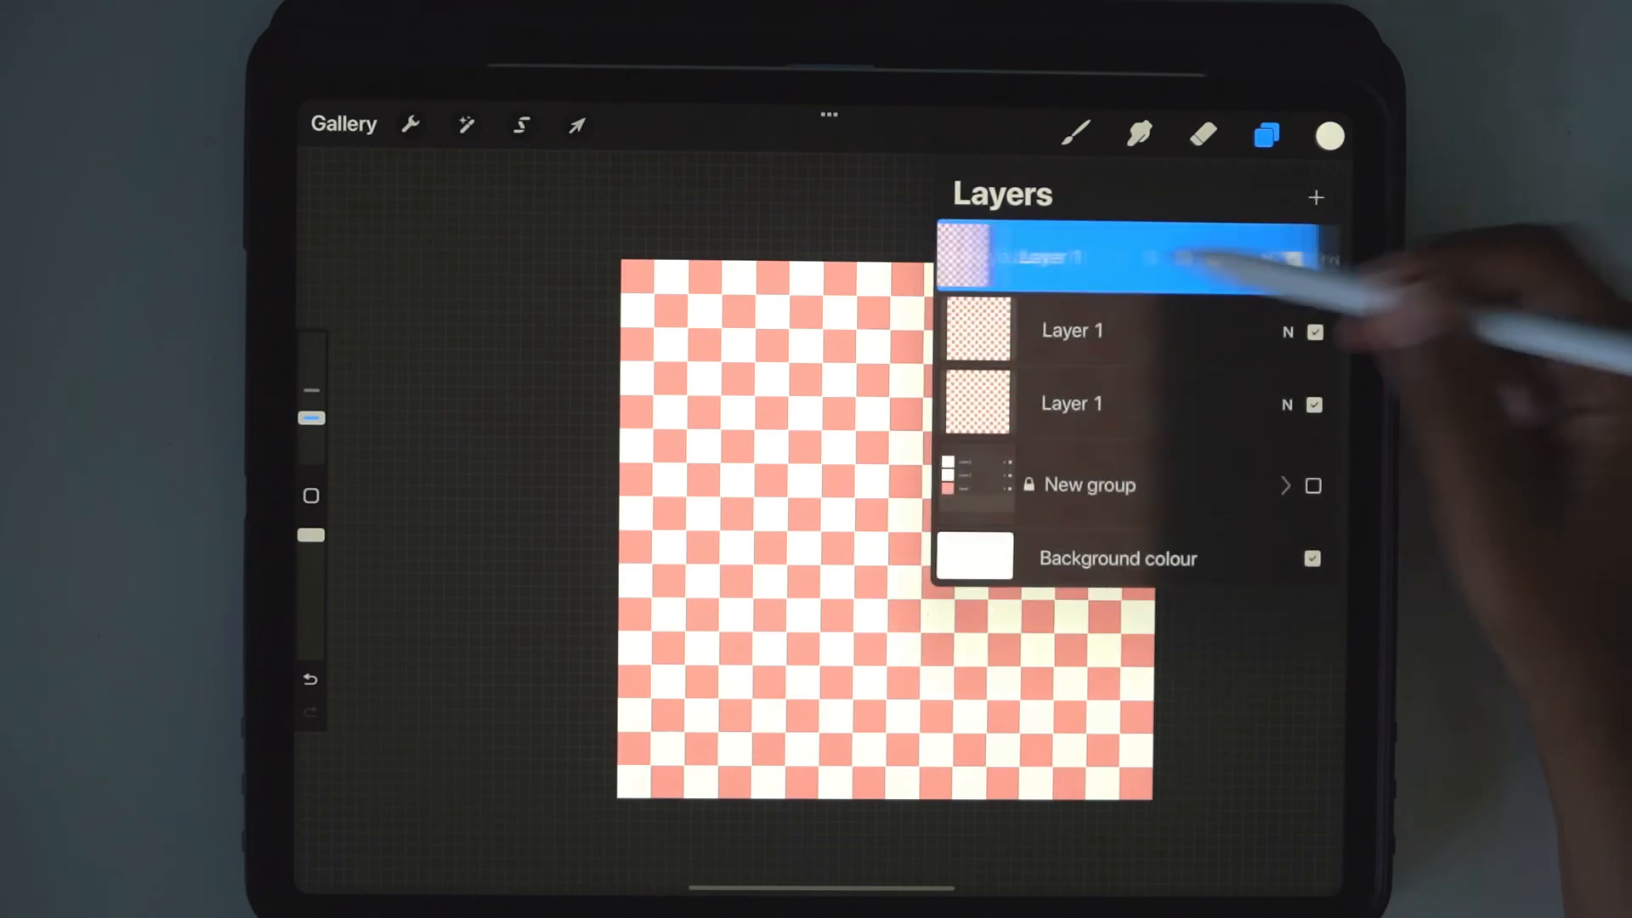
left_click(576, 124)
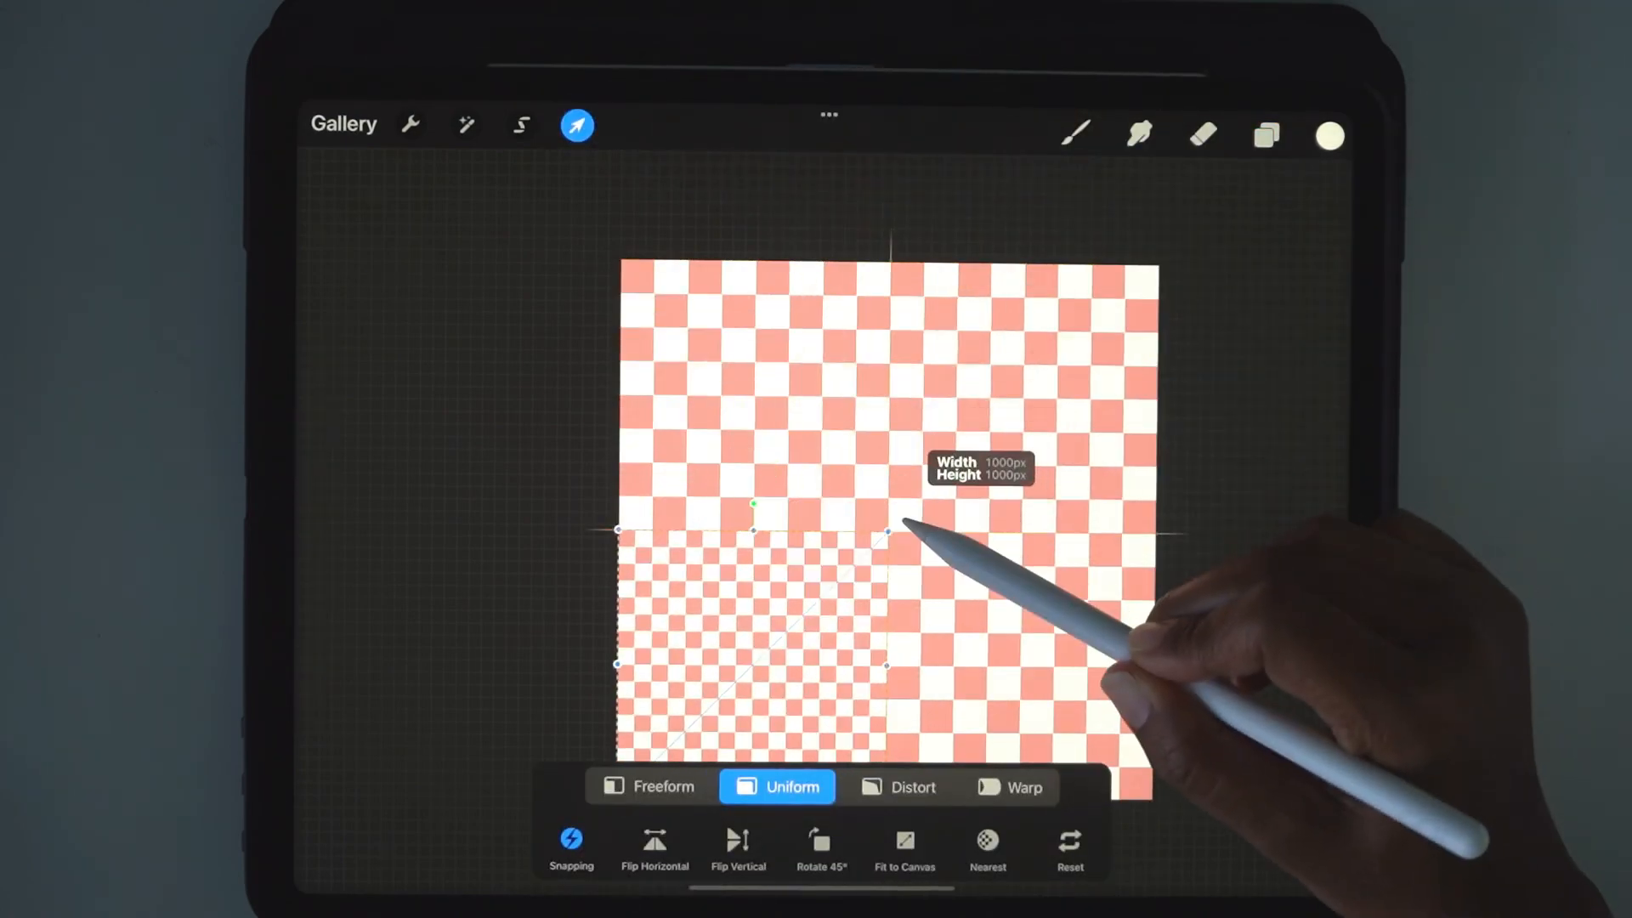
left_click(1265, 136)
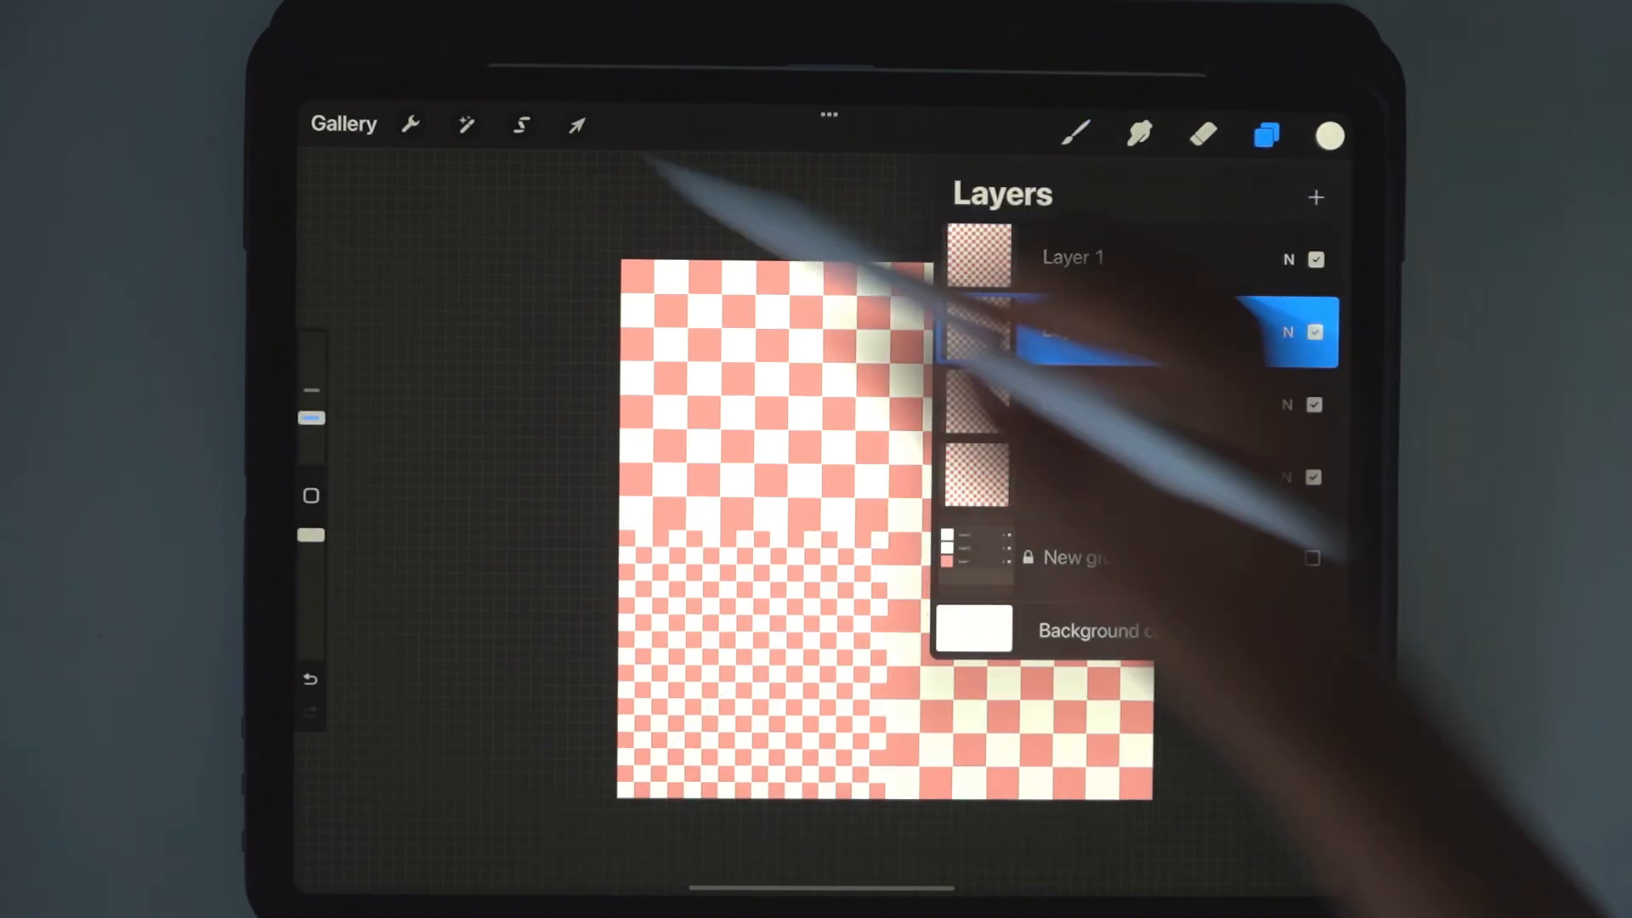
left_click(577, 124)
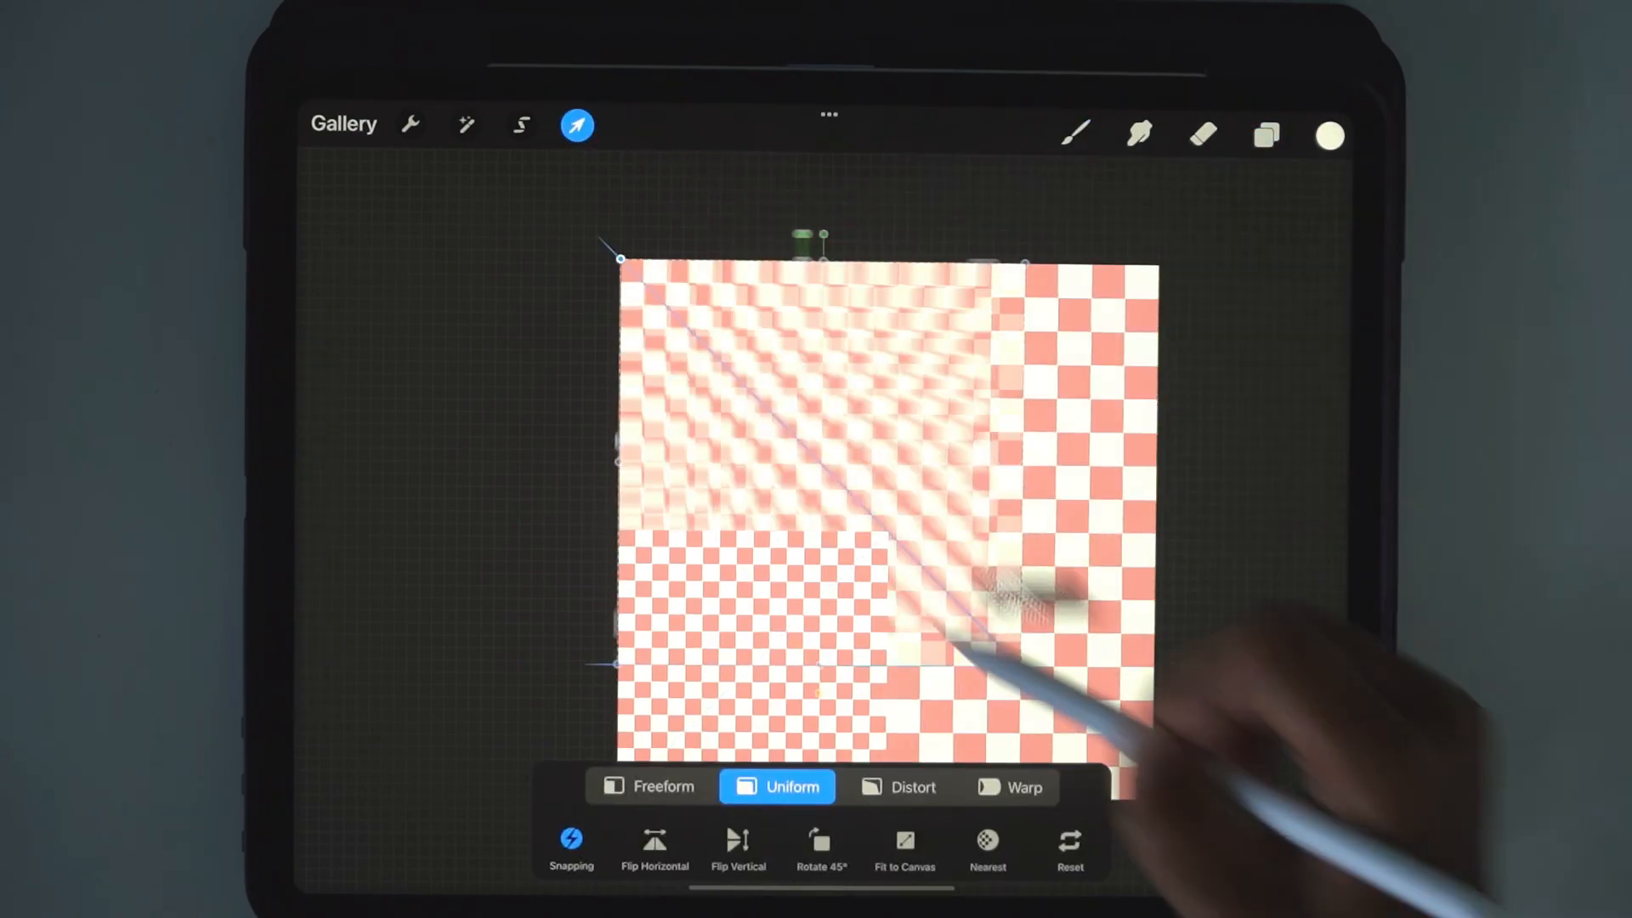
left_click(1267, 136)
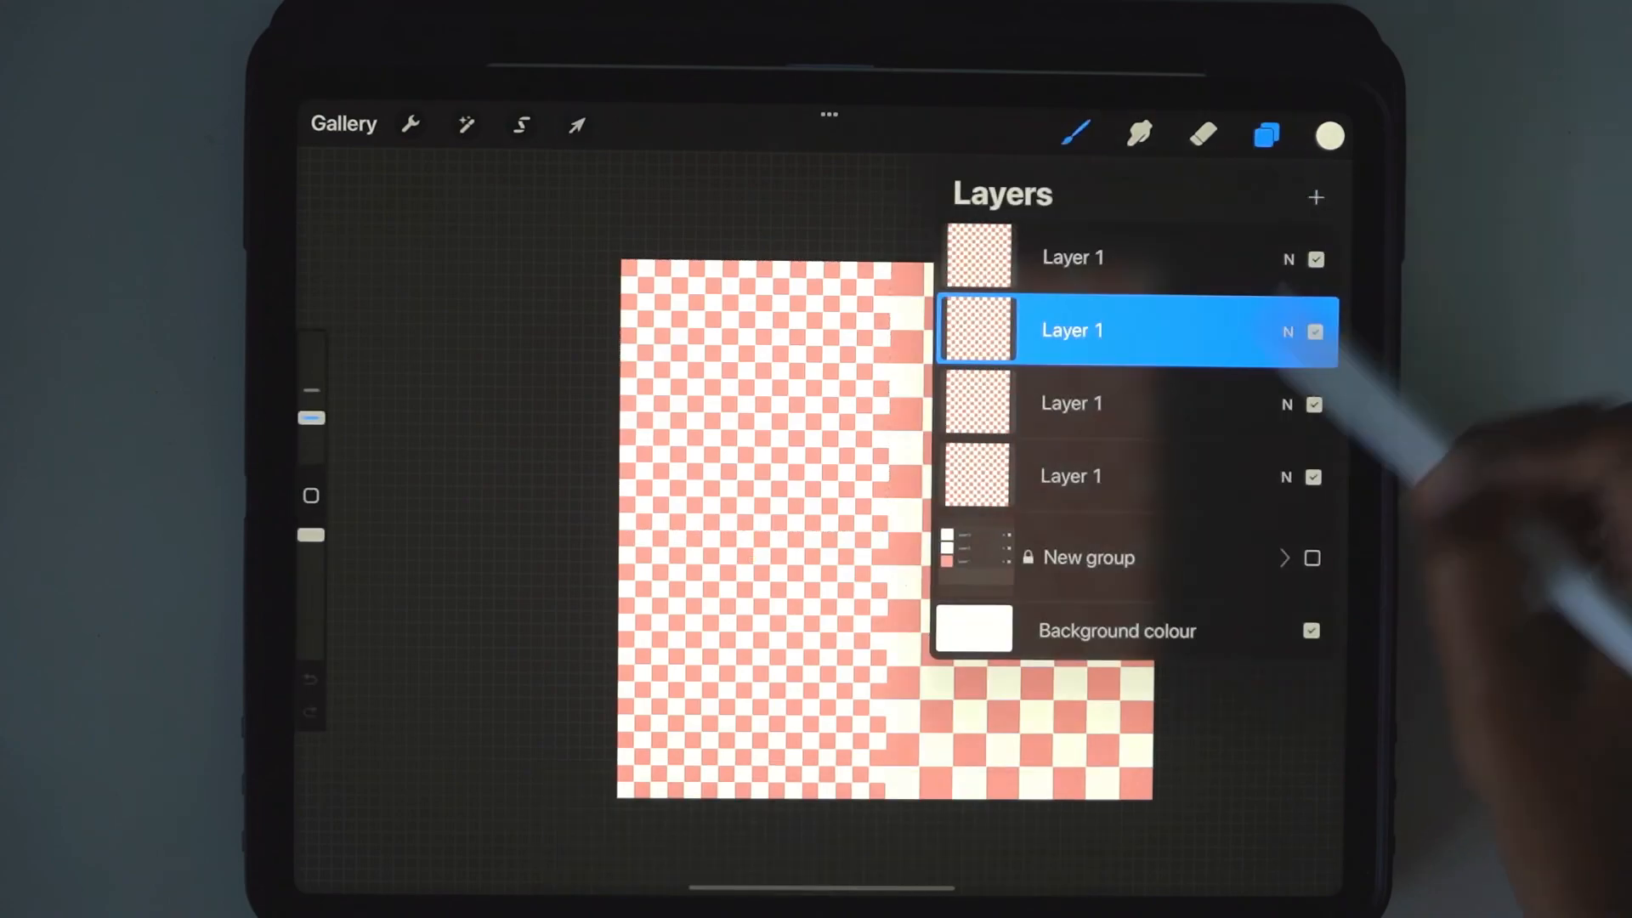
left_click(576, 124)
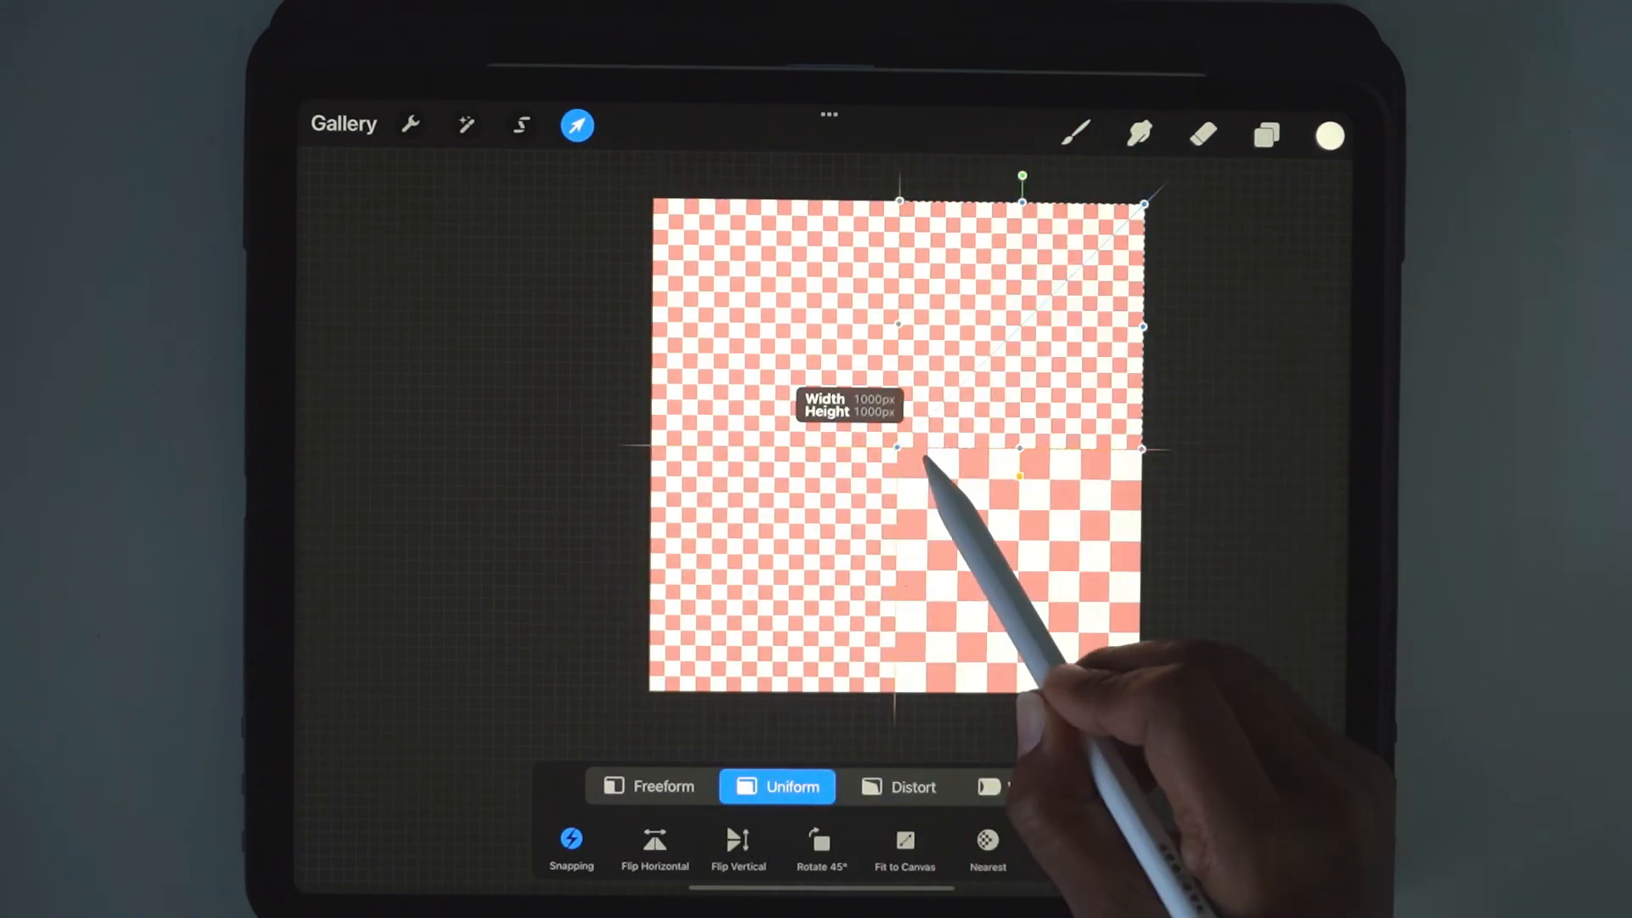
left_click(1265, 136)
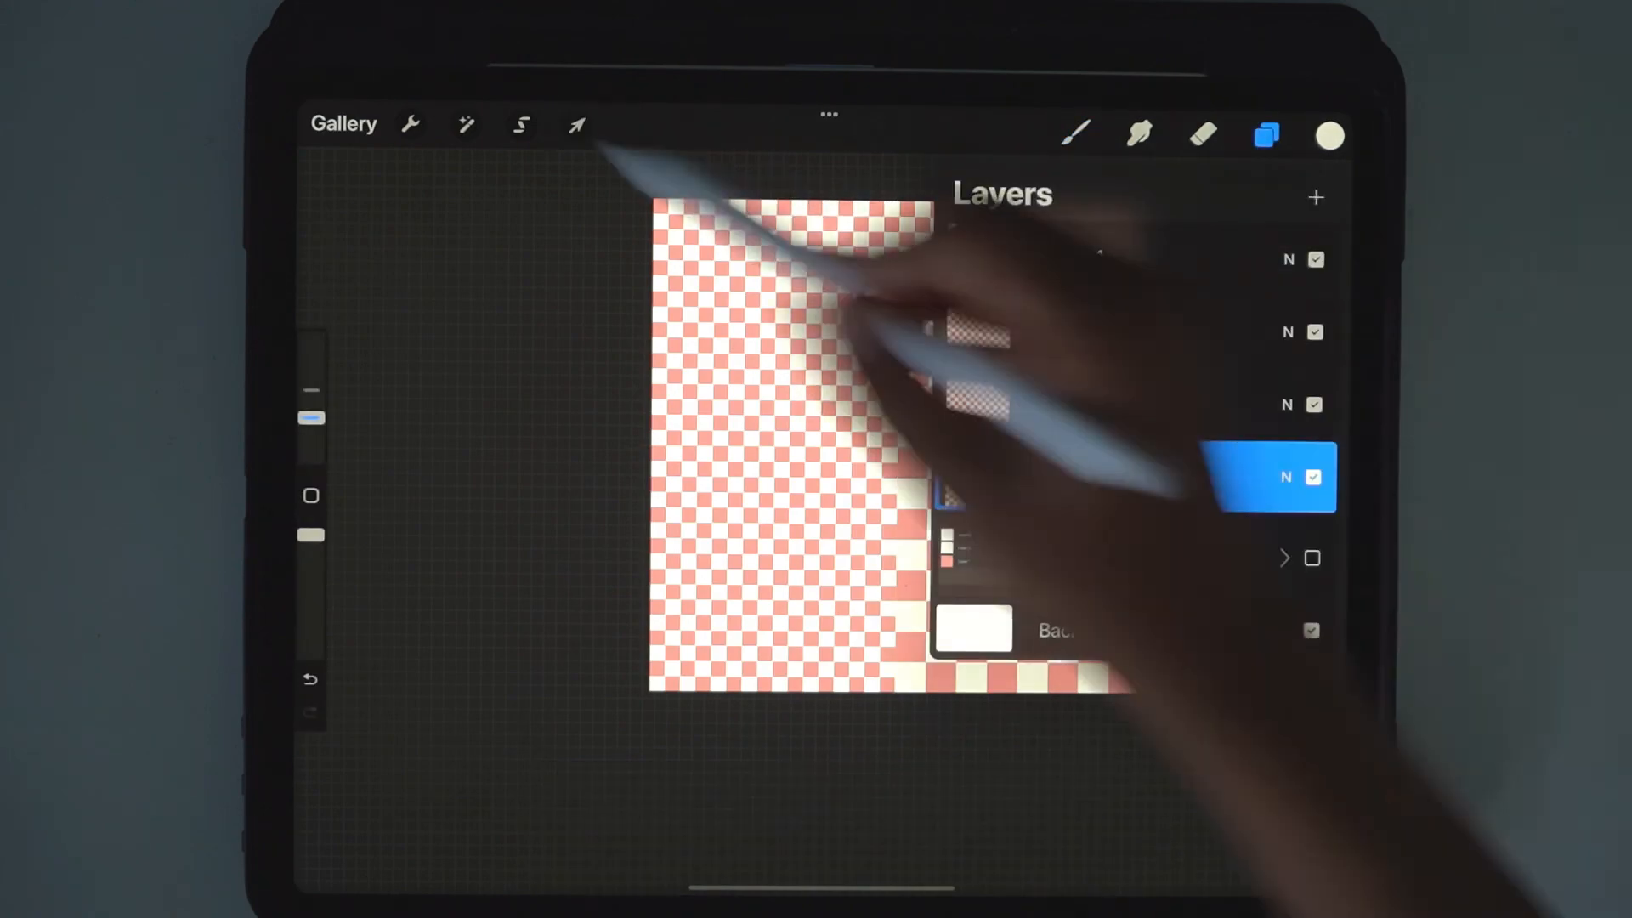
left_click(576, 124)
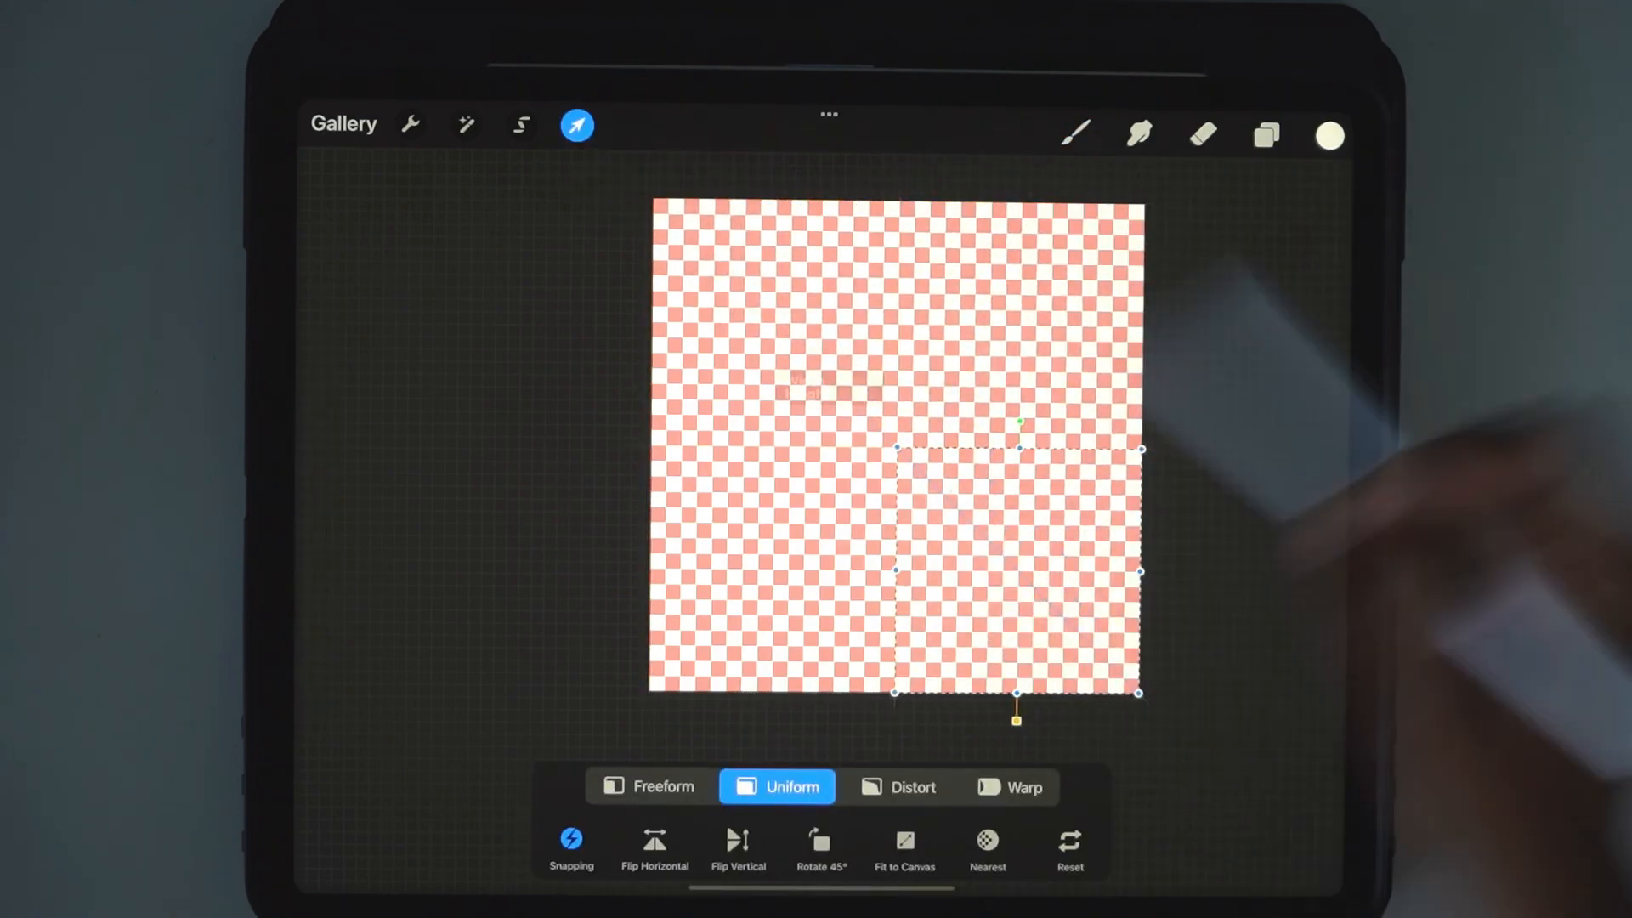
Merge the four tiled copies into a single layer and view the finished pattern.
left_click(1265, 136)
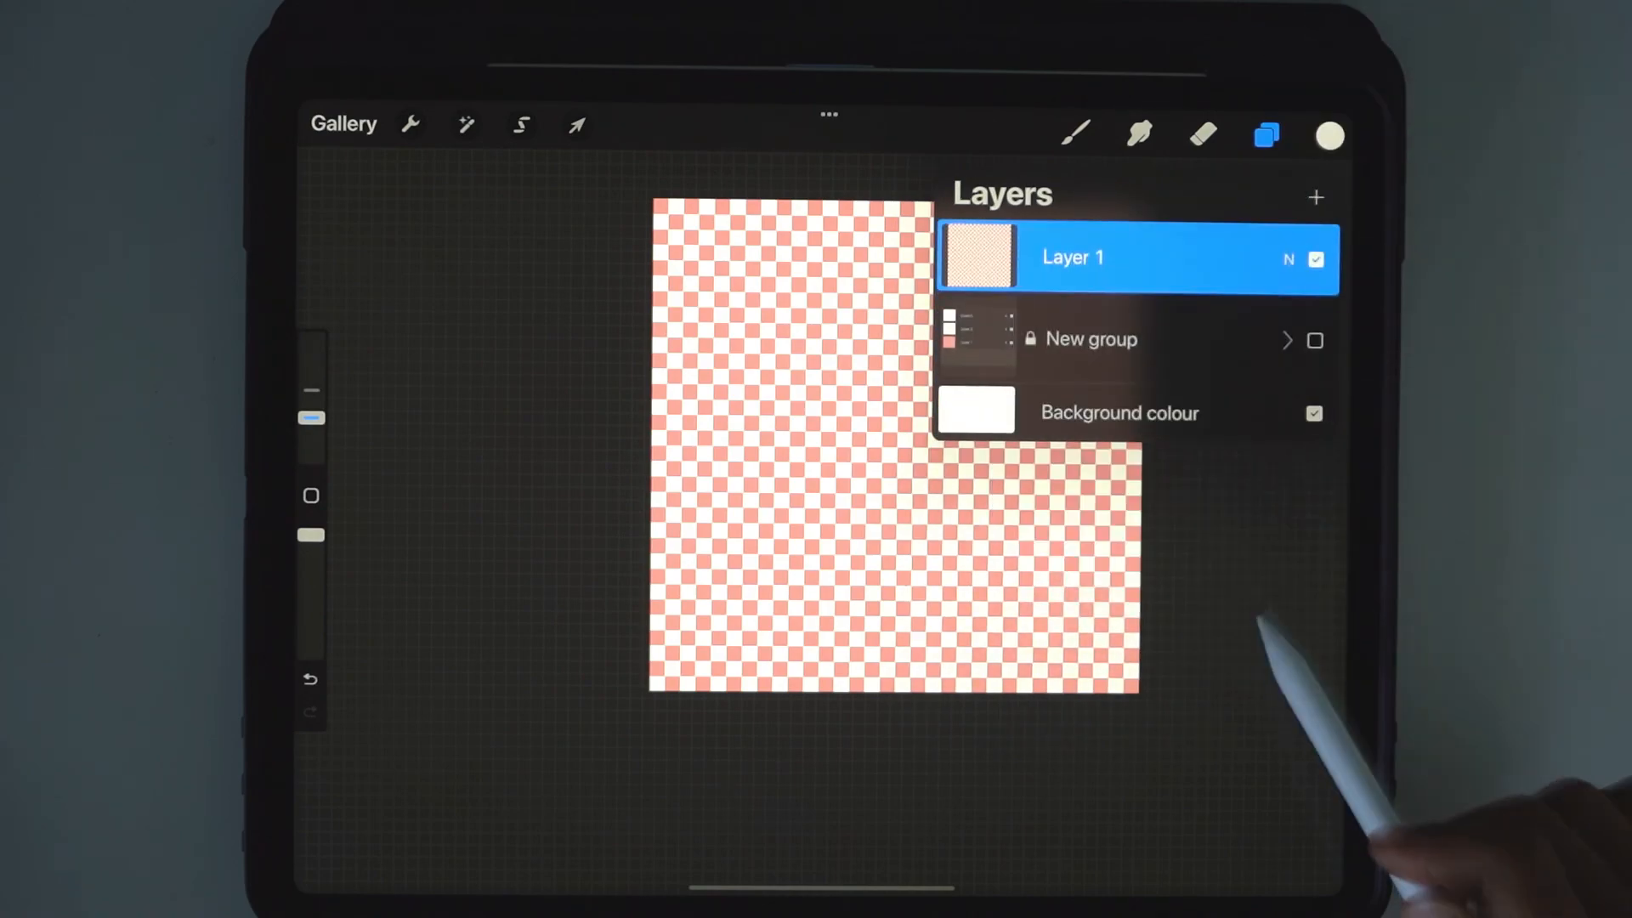
left_click(1267, 136)
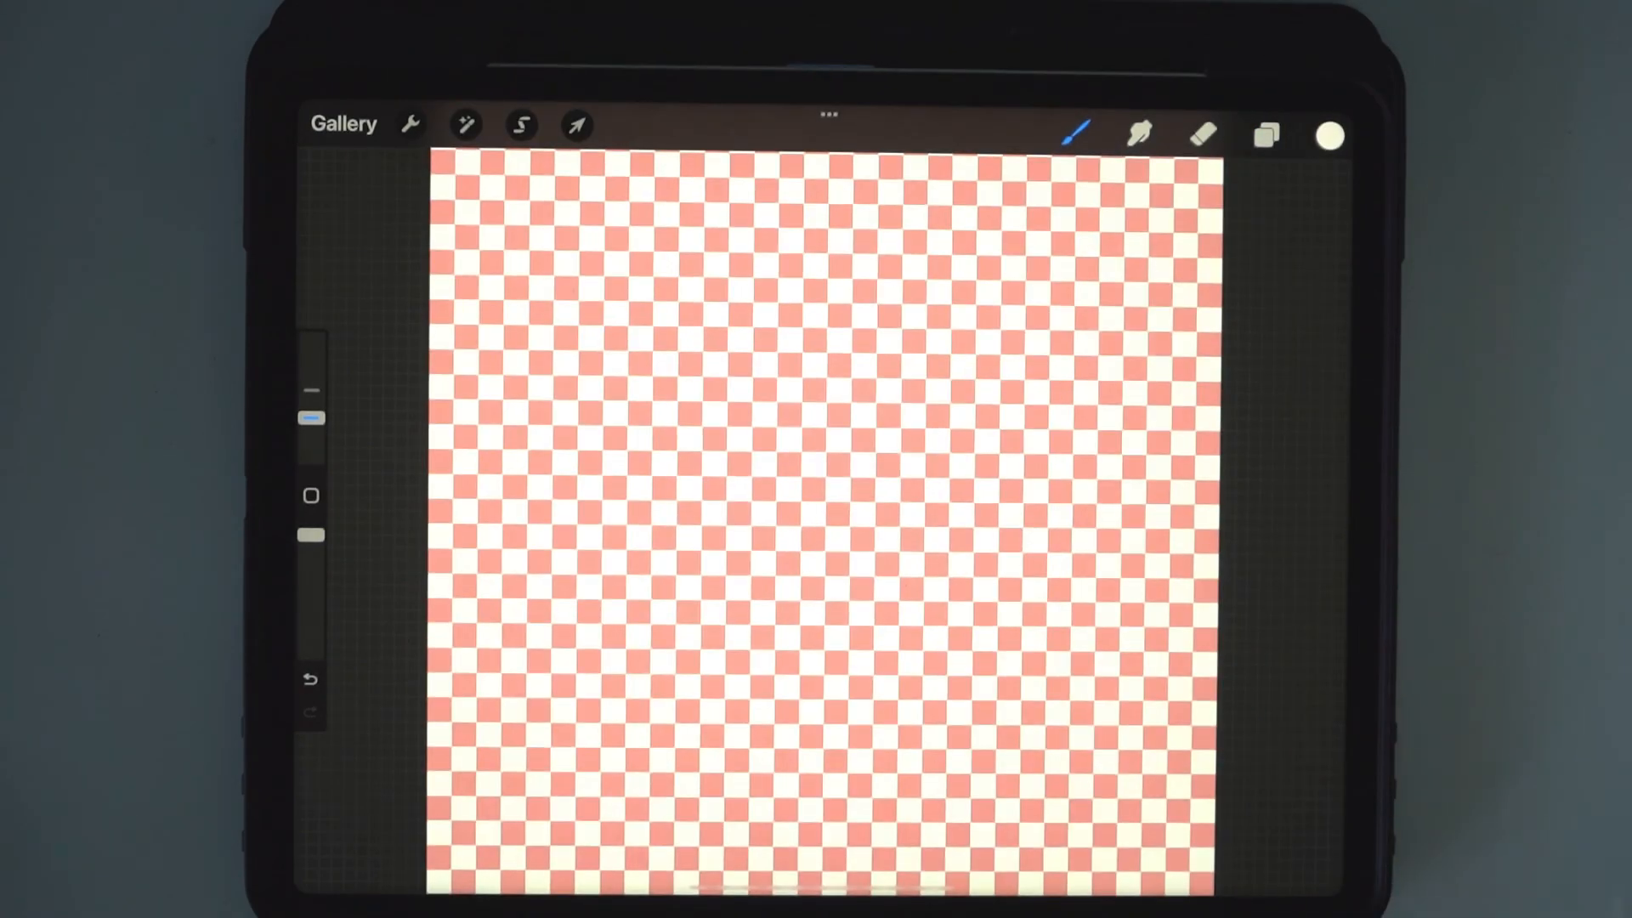